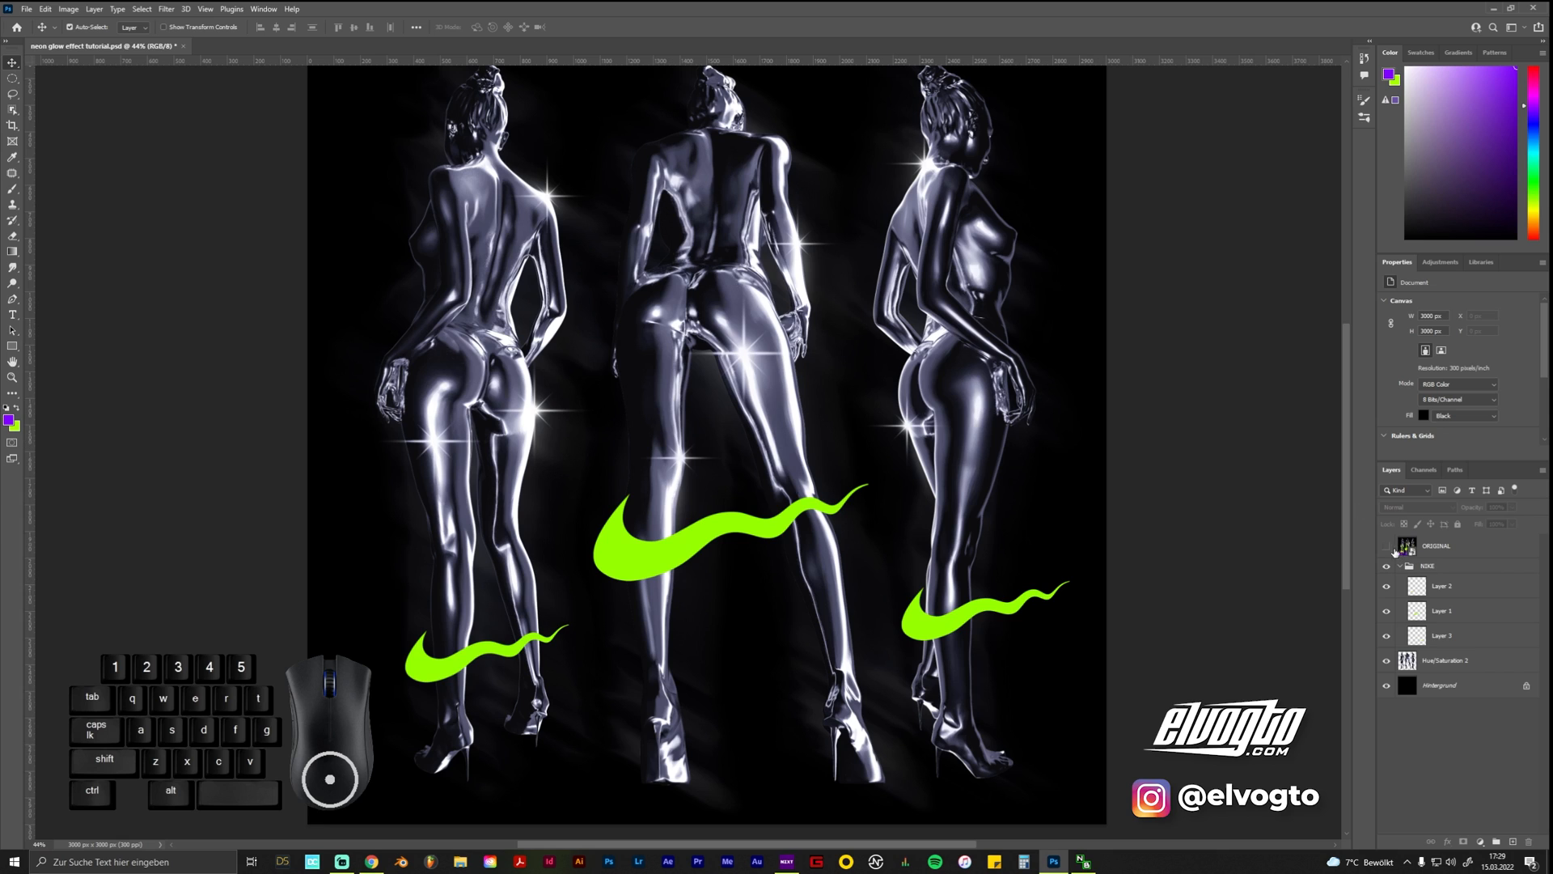
# Turn on the ORIGINAL layer's visibility to show the finished neon artwork
pyautogui.click(1386, 547)
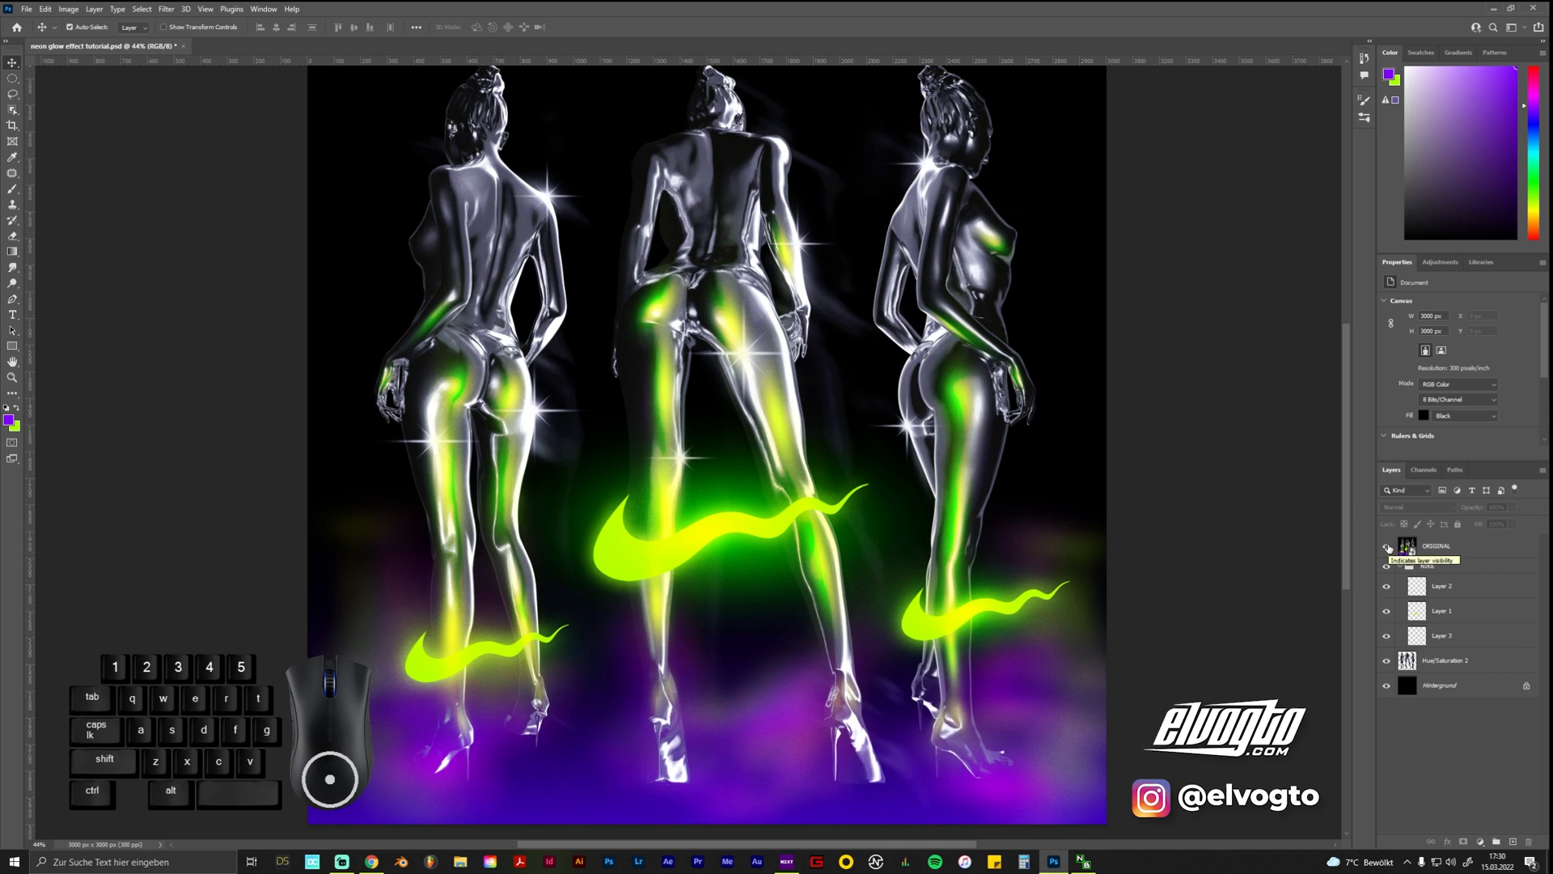
pyautogui.click(1386, 547)
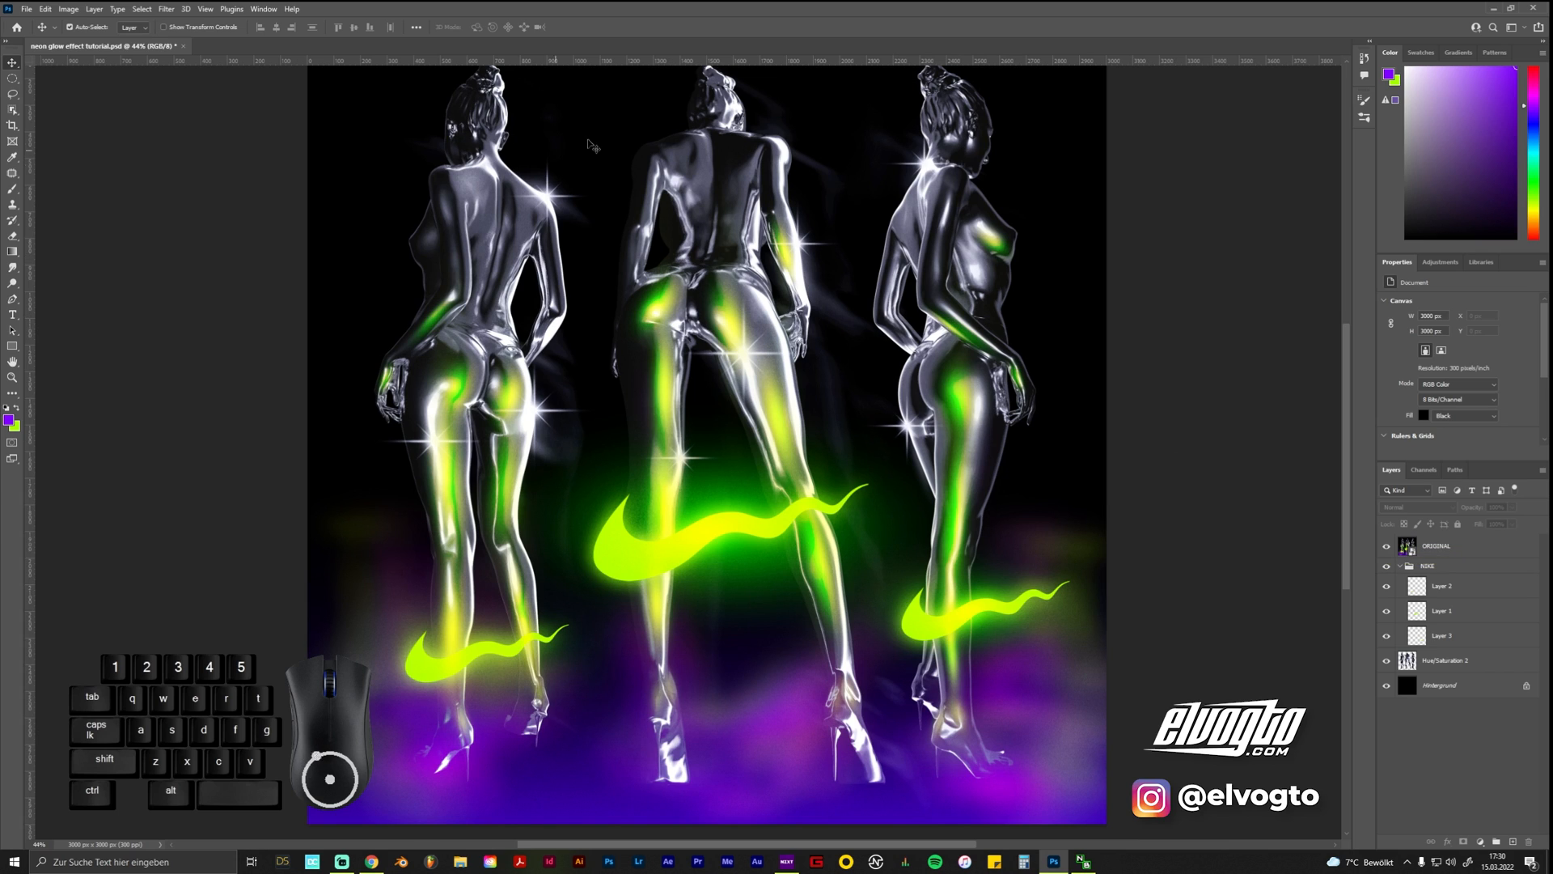
pyautogui.moveTo(1164, 407)
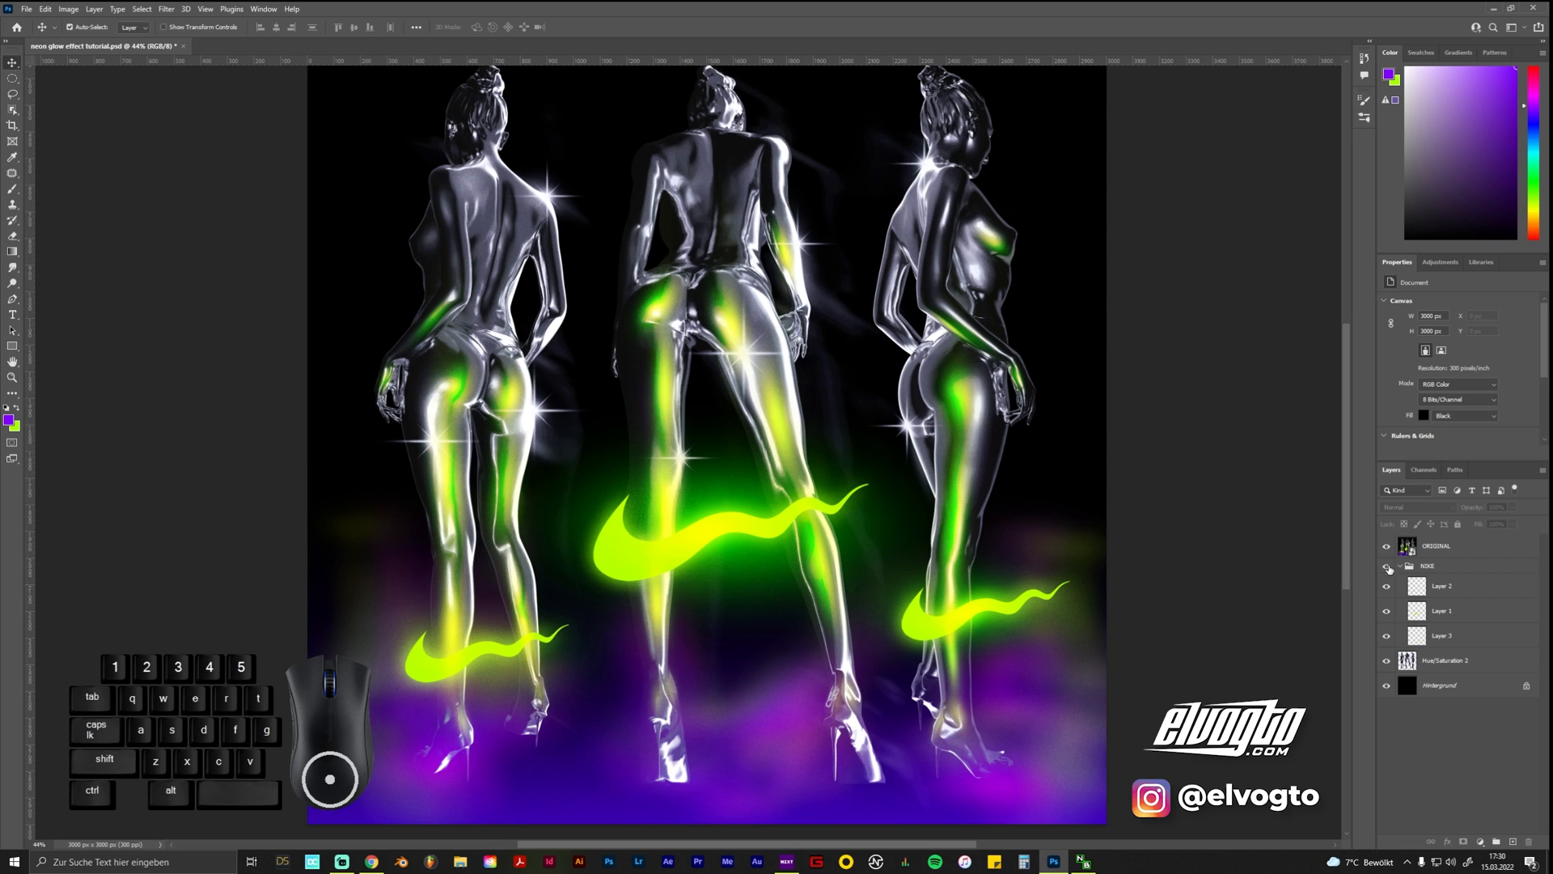
# Hide ORIGINAL, toggle the NIKE group's visibility off and on, and select Layer 1
pyautogui.click(1387, 566)
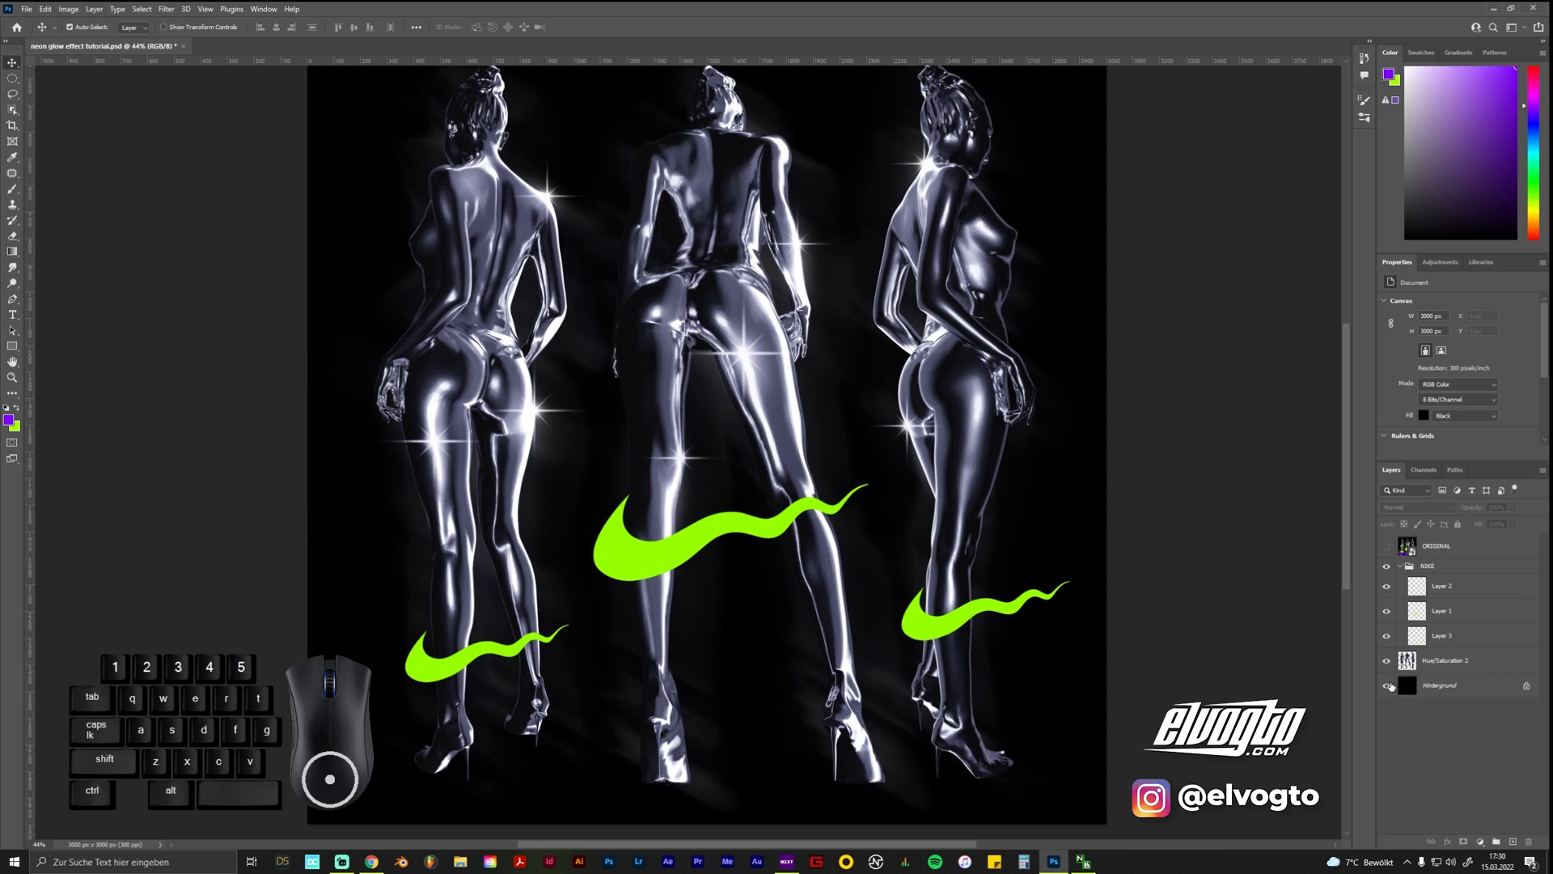
pyautogui.click(1386, 566)
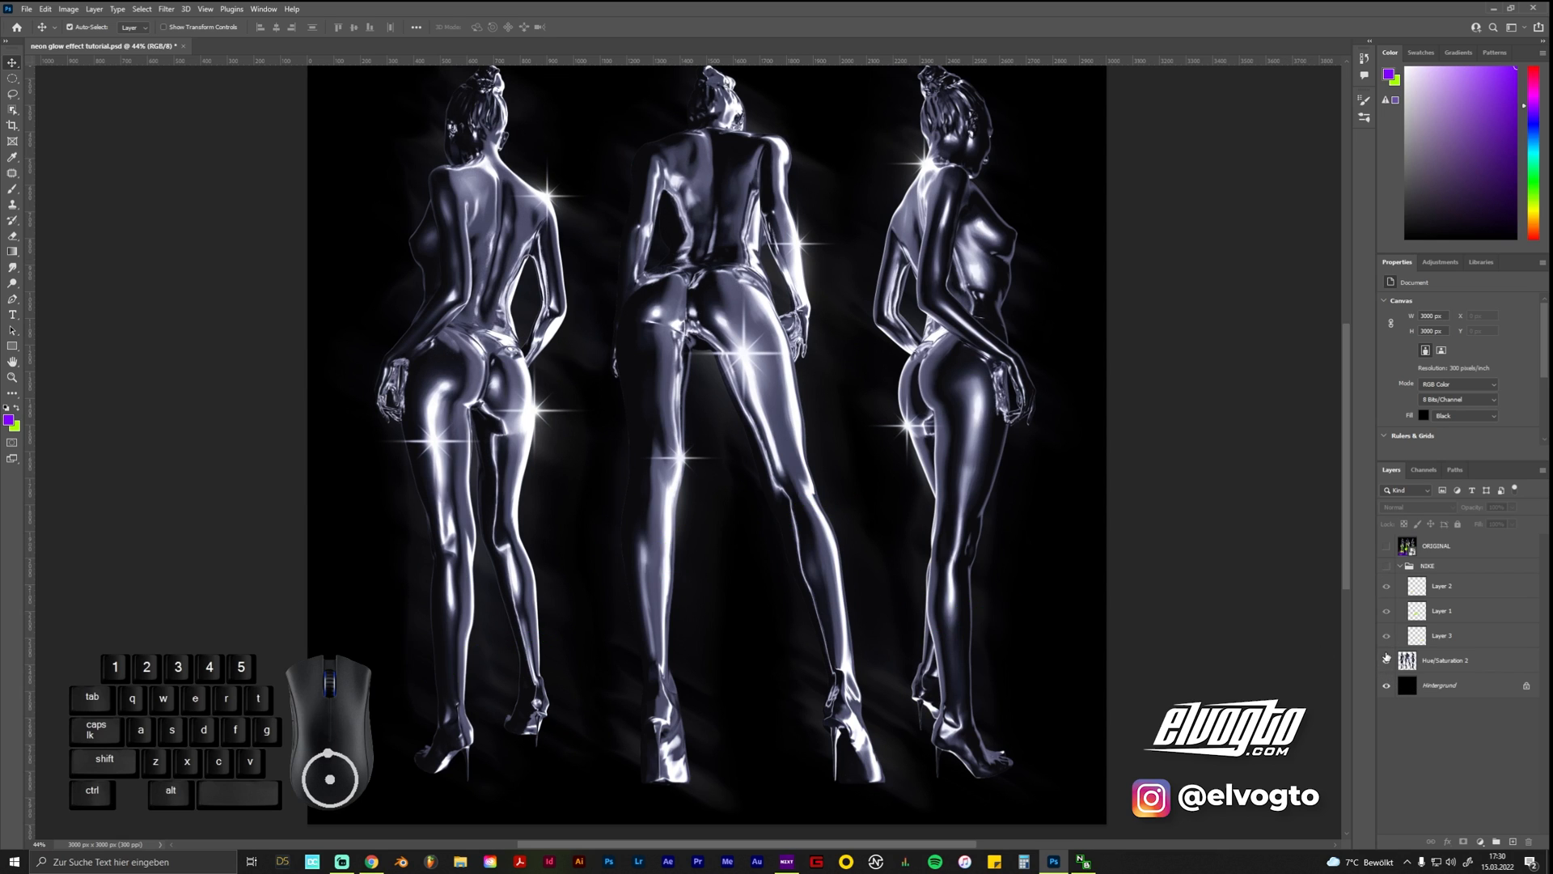
pyautogui.click(1387, 661)
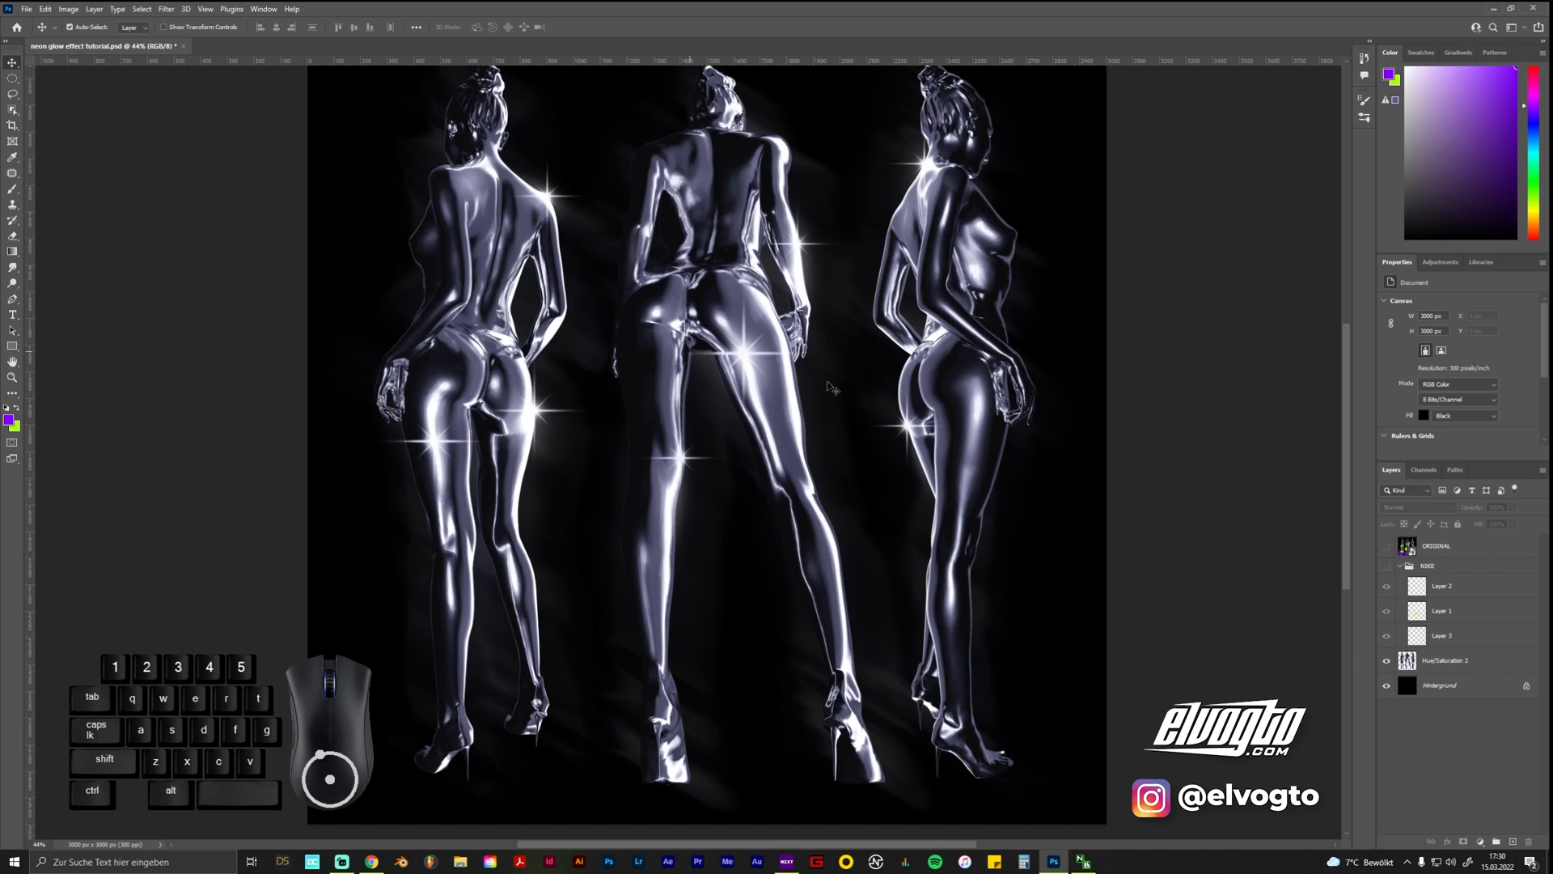
pyautogui.moveTo(1302, 498)
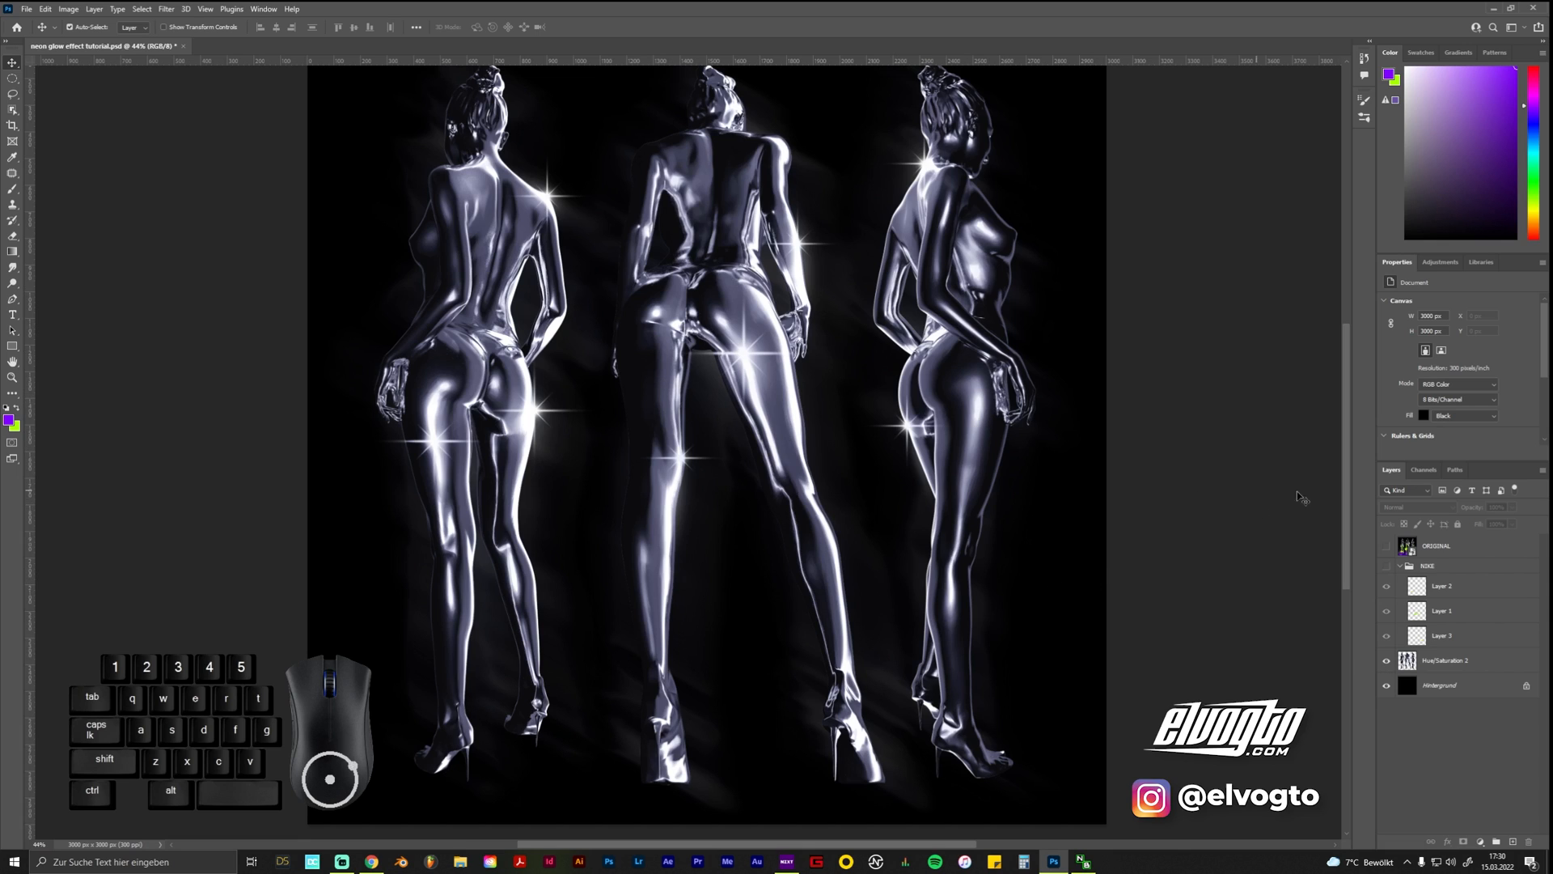
pyautogui.moveTo(1373, 581)
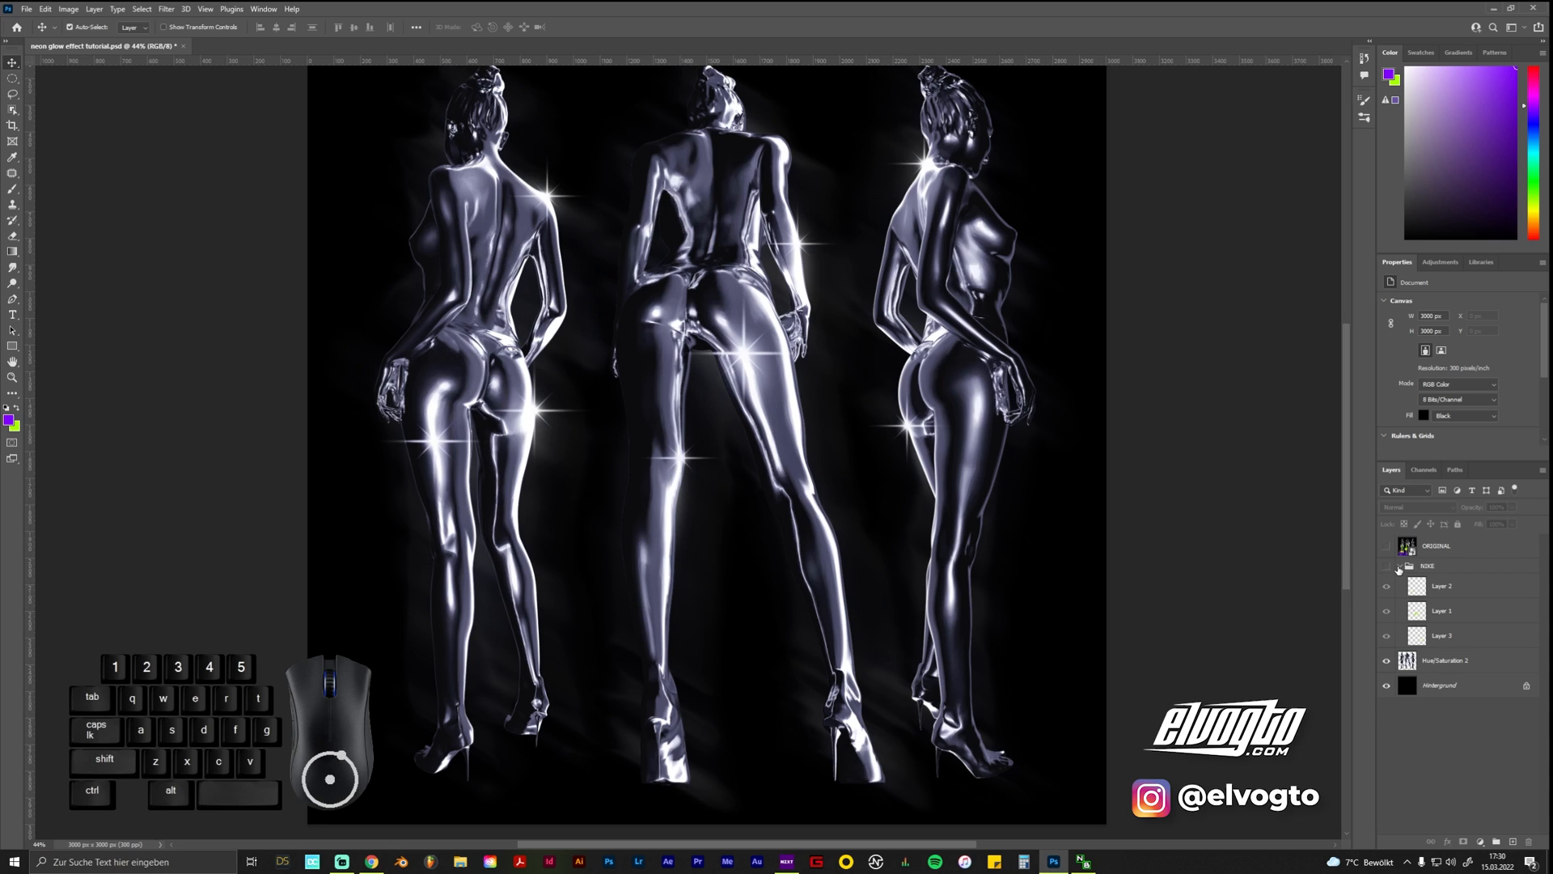
pyautogui.click(1386, 566)
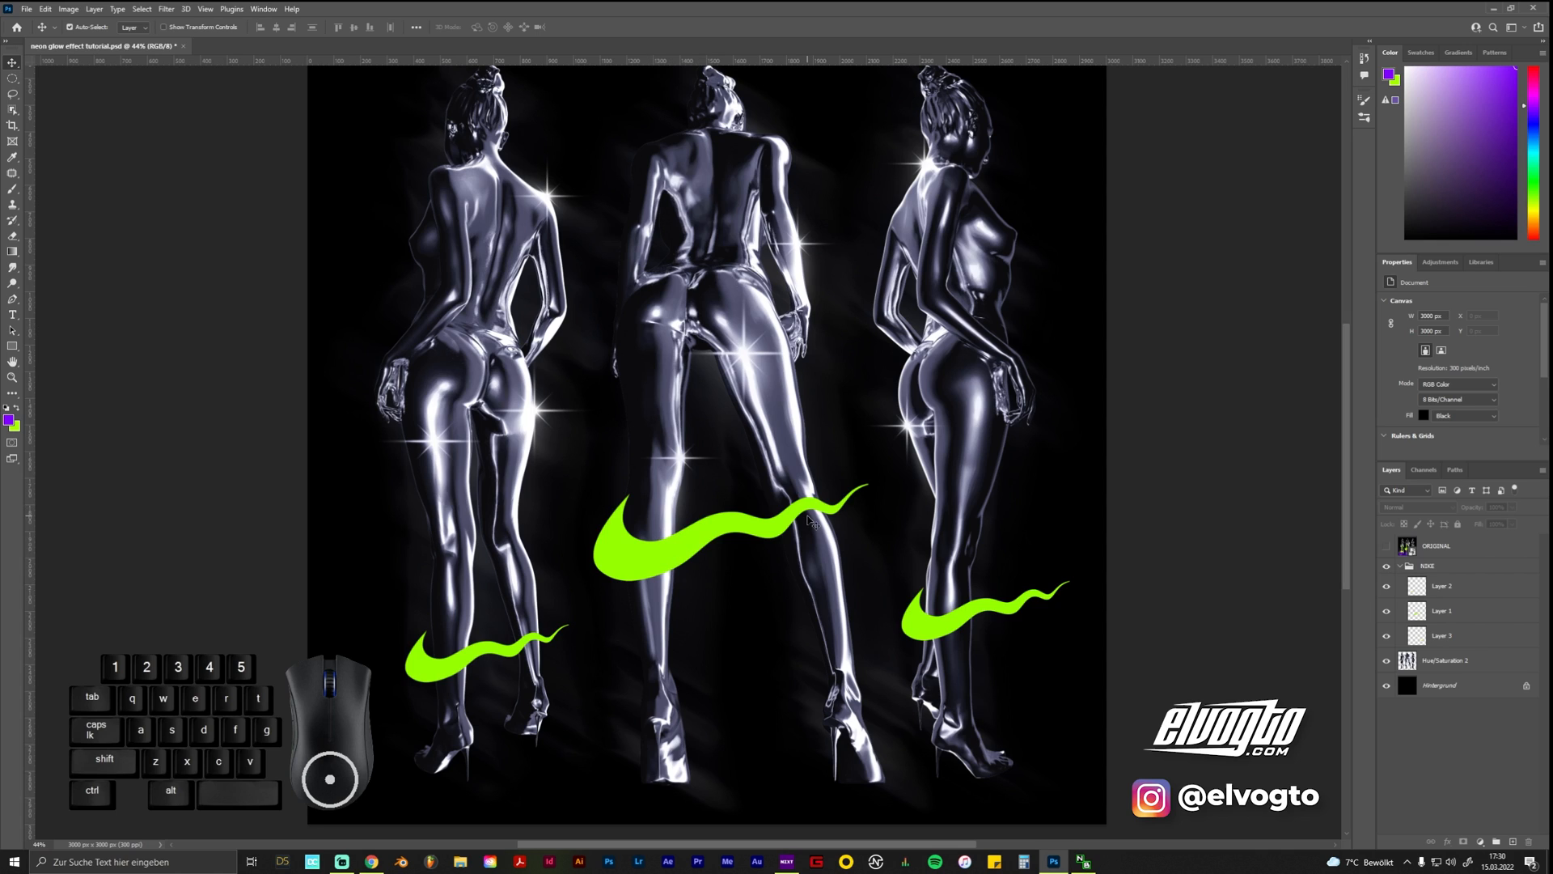
pyautogui.moveTo(772, 535)
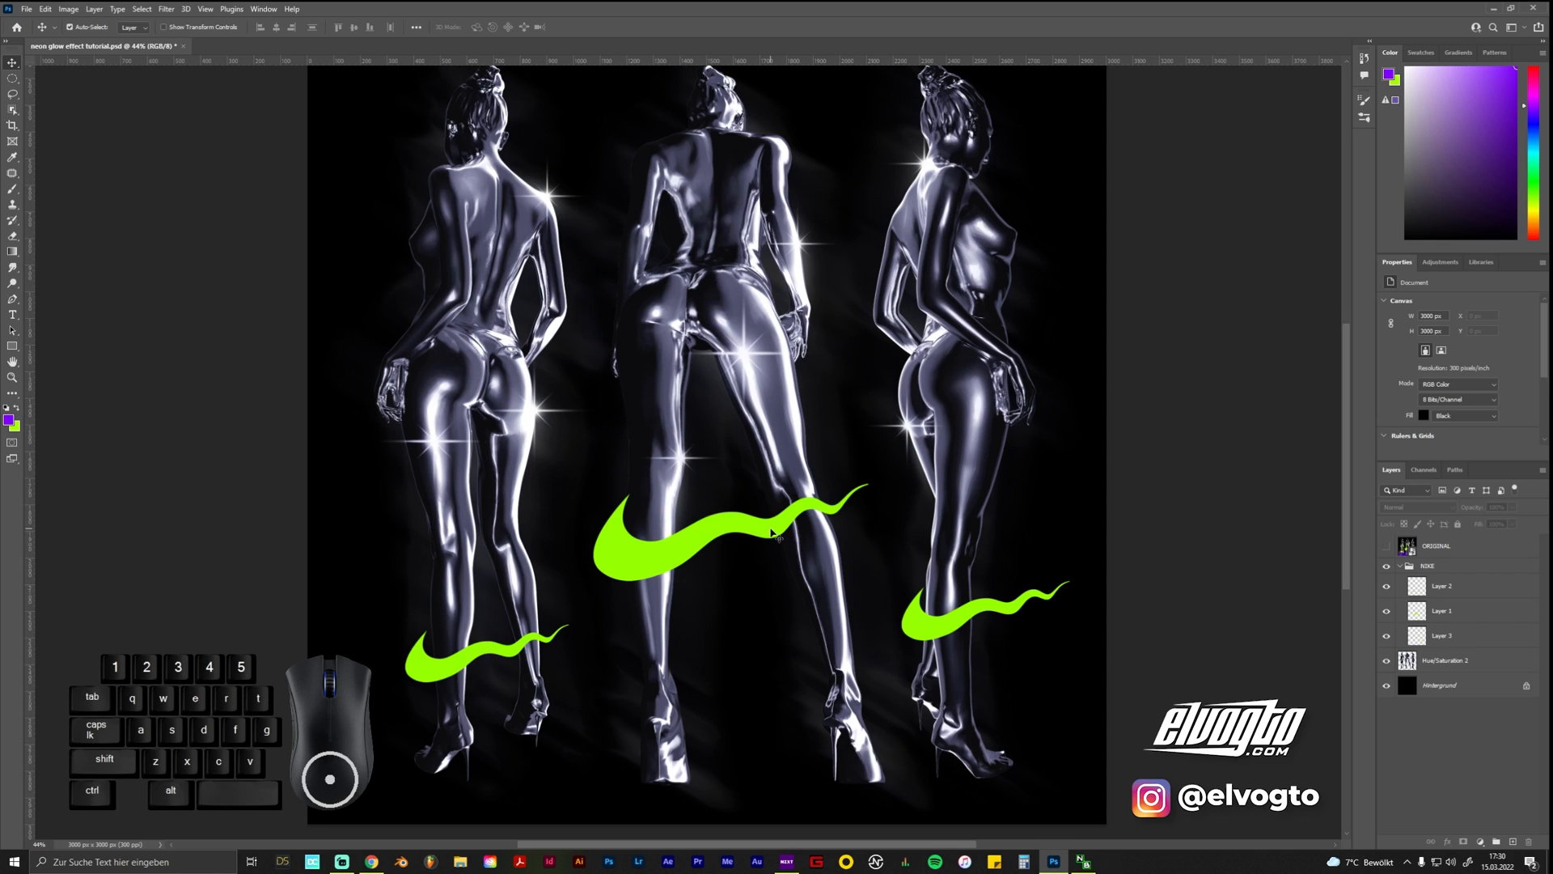
pyautogui.moveTo(679, 550)
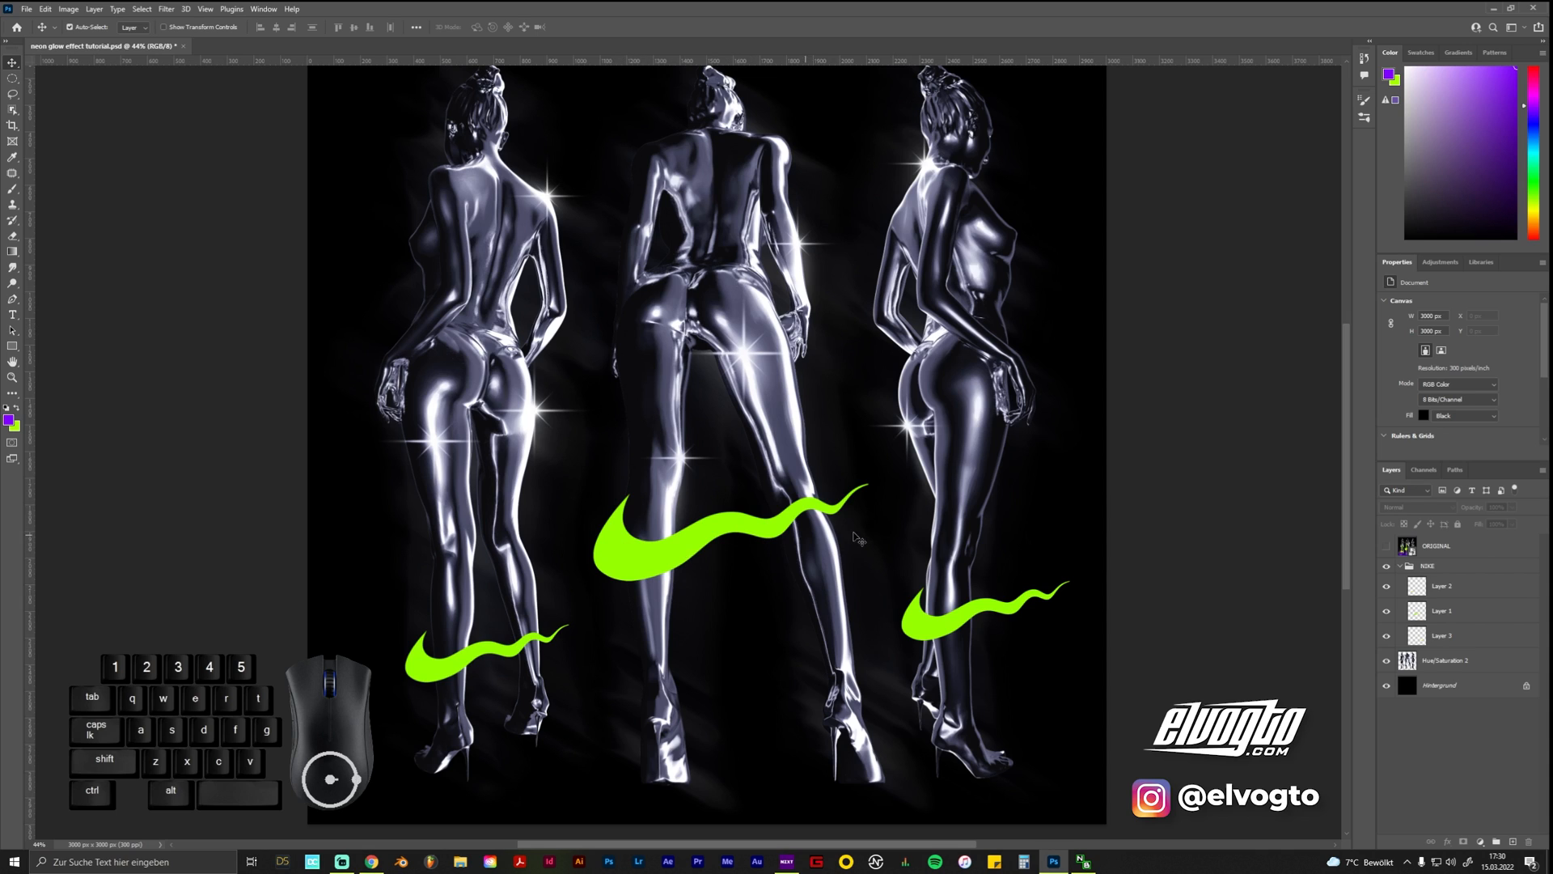
pyautogui.moveTo(1159, 543)
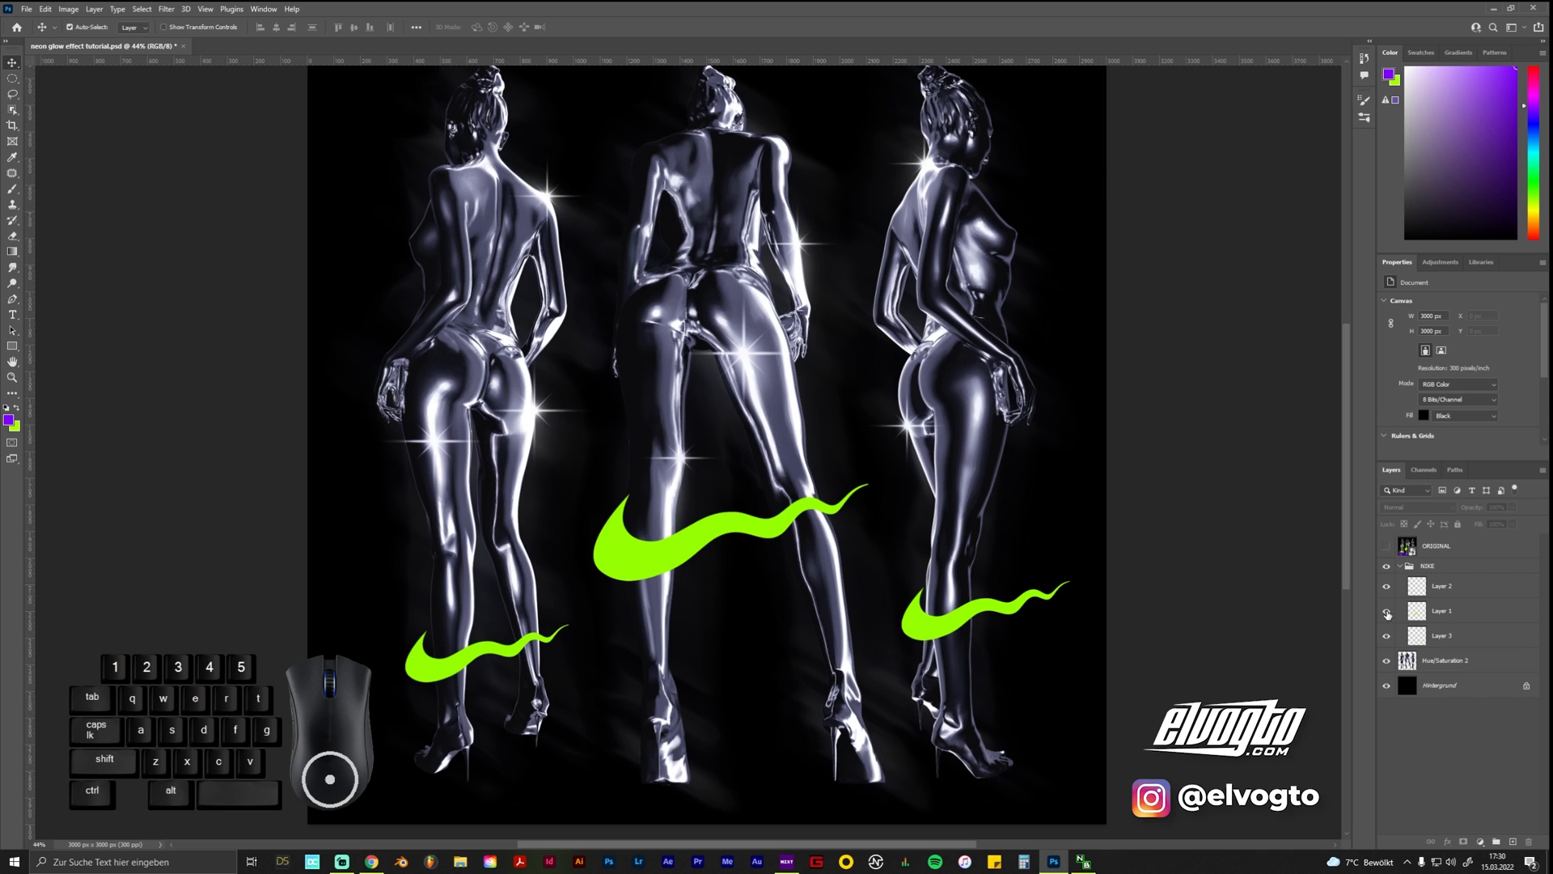
pyautogui.click(1442, 610)
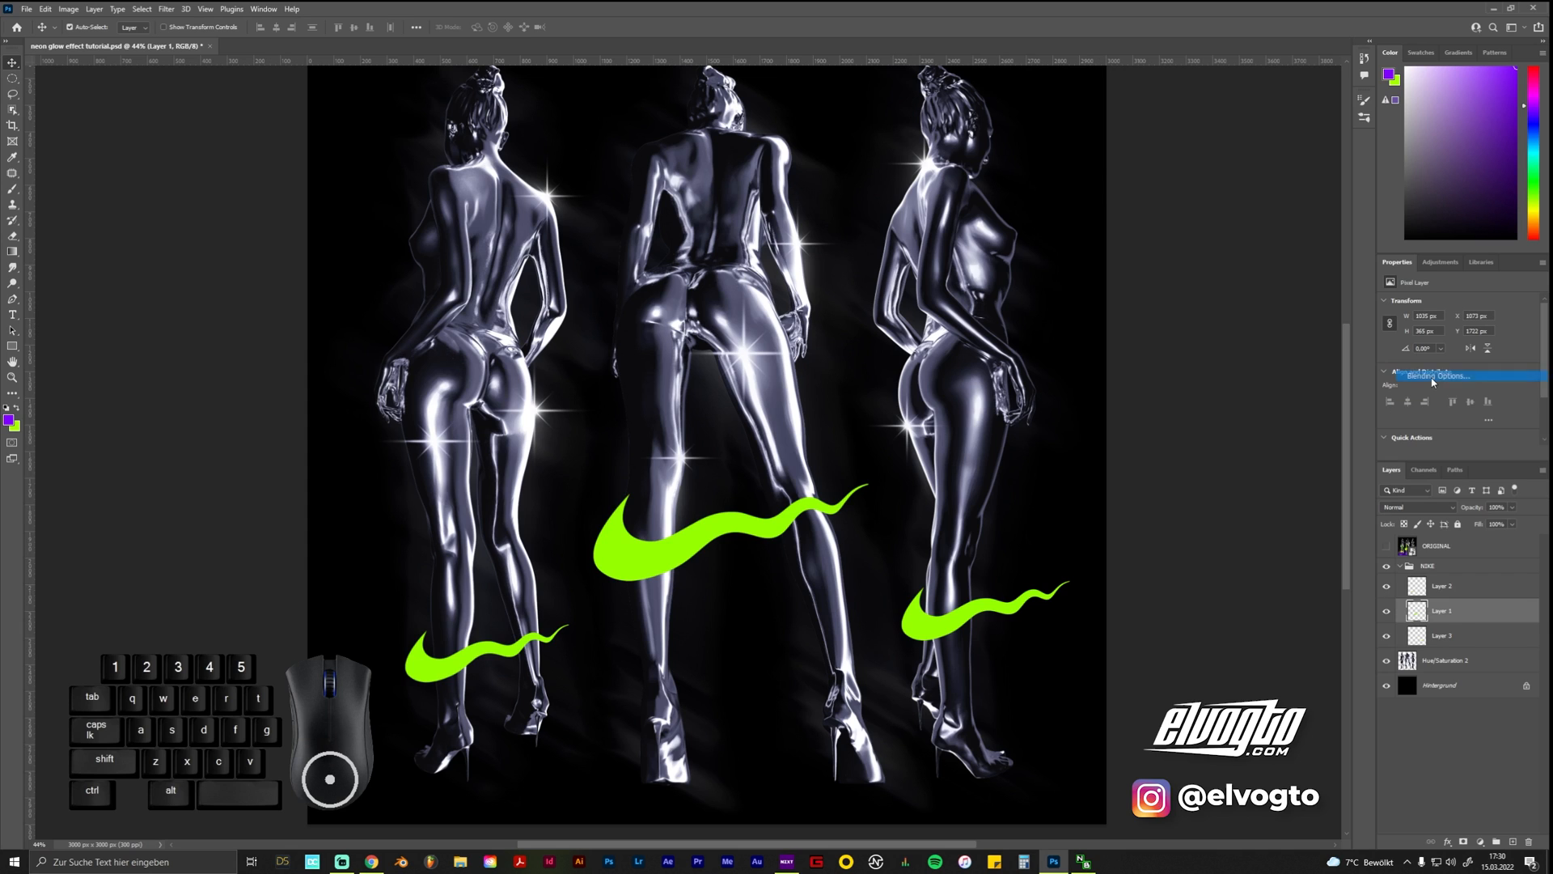
# Add a green Outer Glow to Layer 1 through its Blending Options
pyautogui.click(1434, 376)
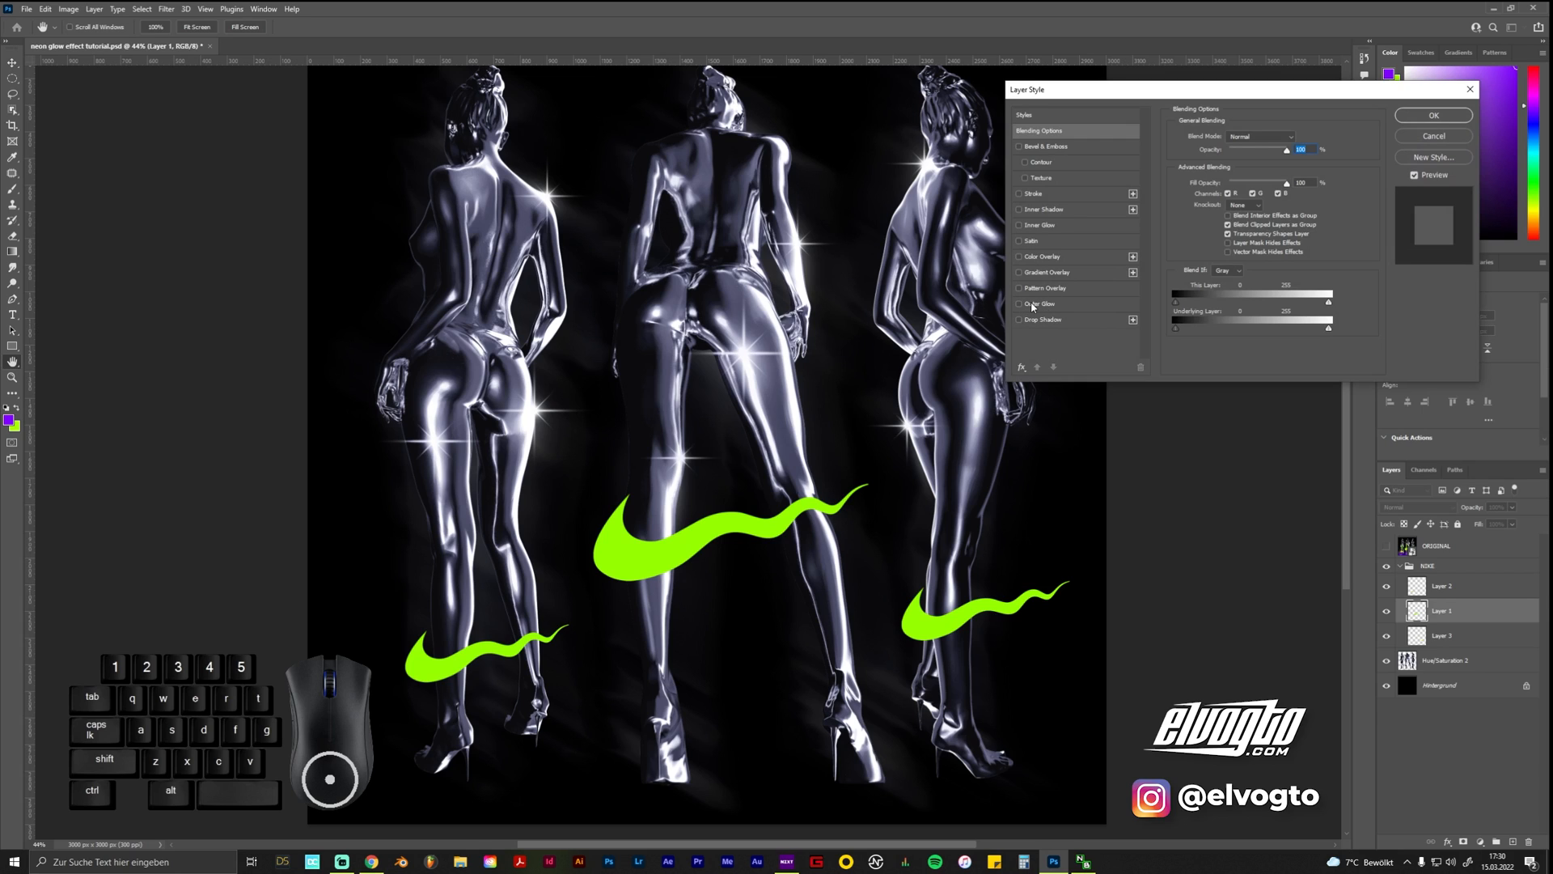
pyautogui.click(1019, 303)
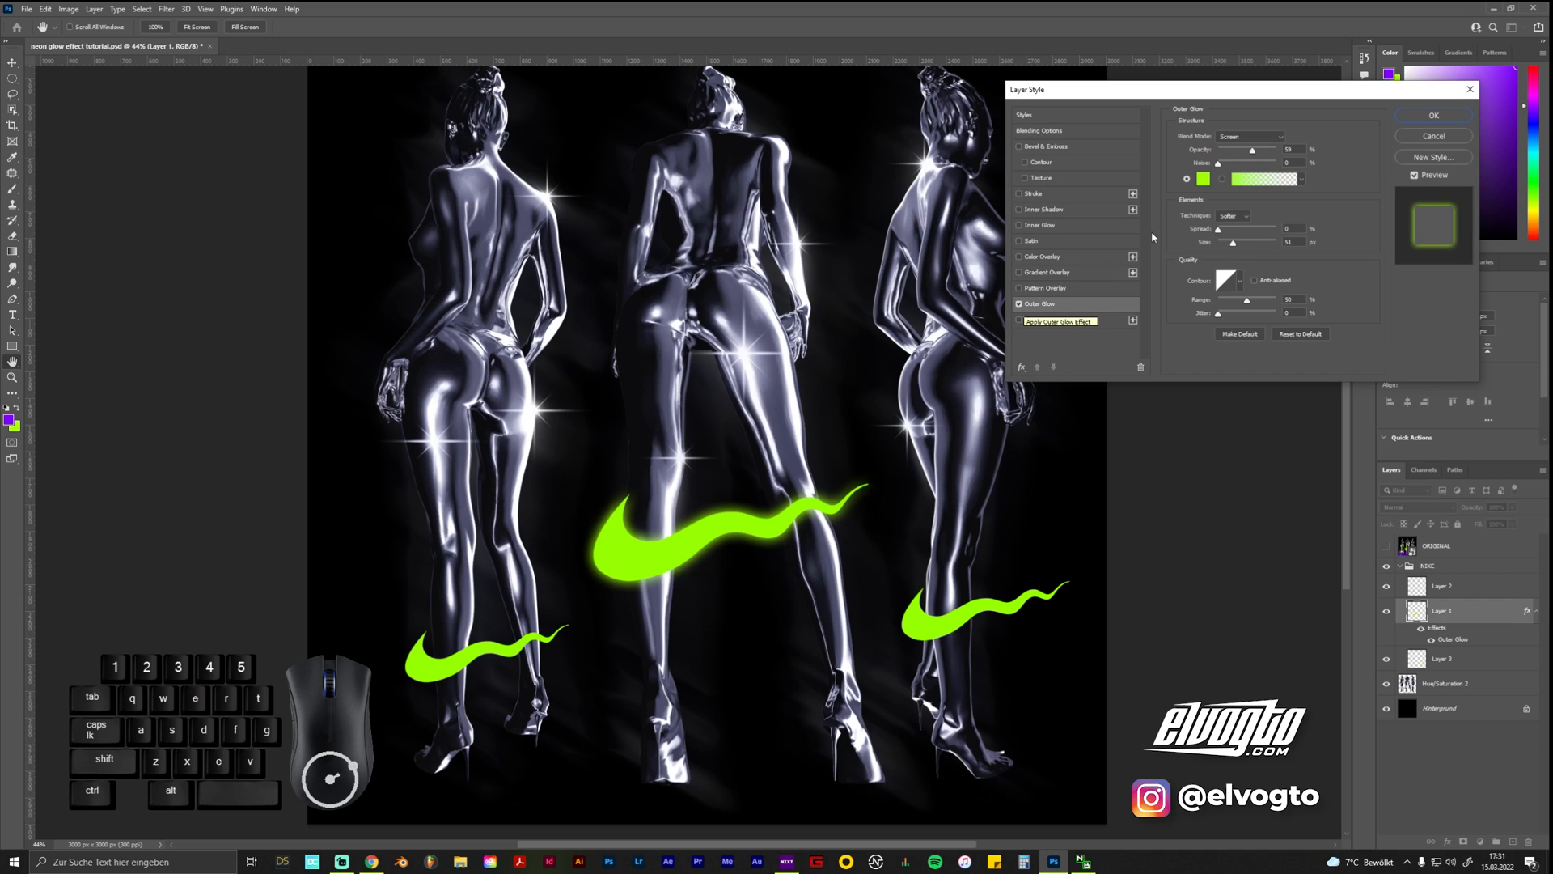
pyautogui.click(1203, 178)
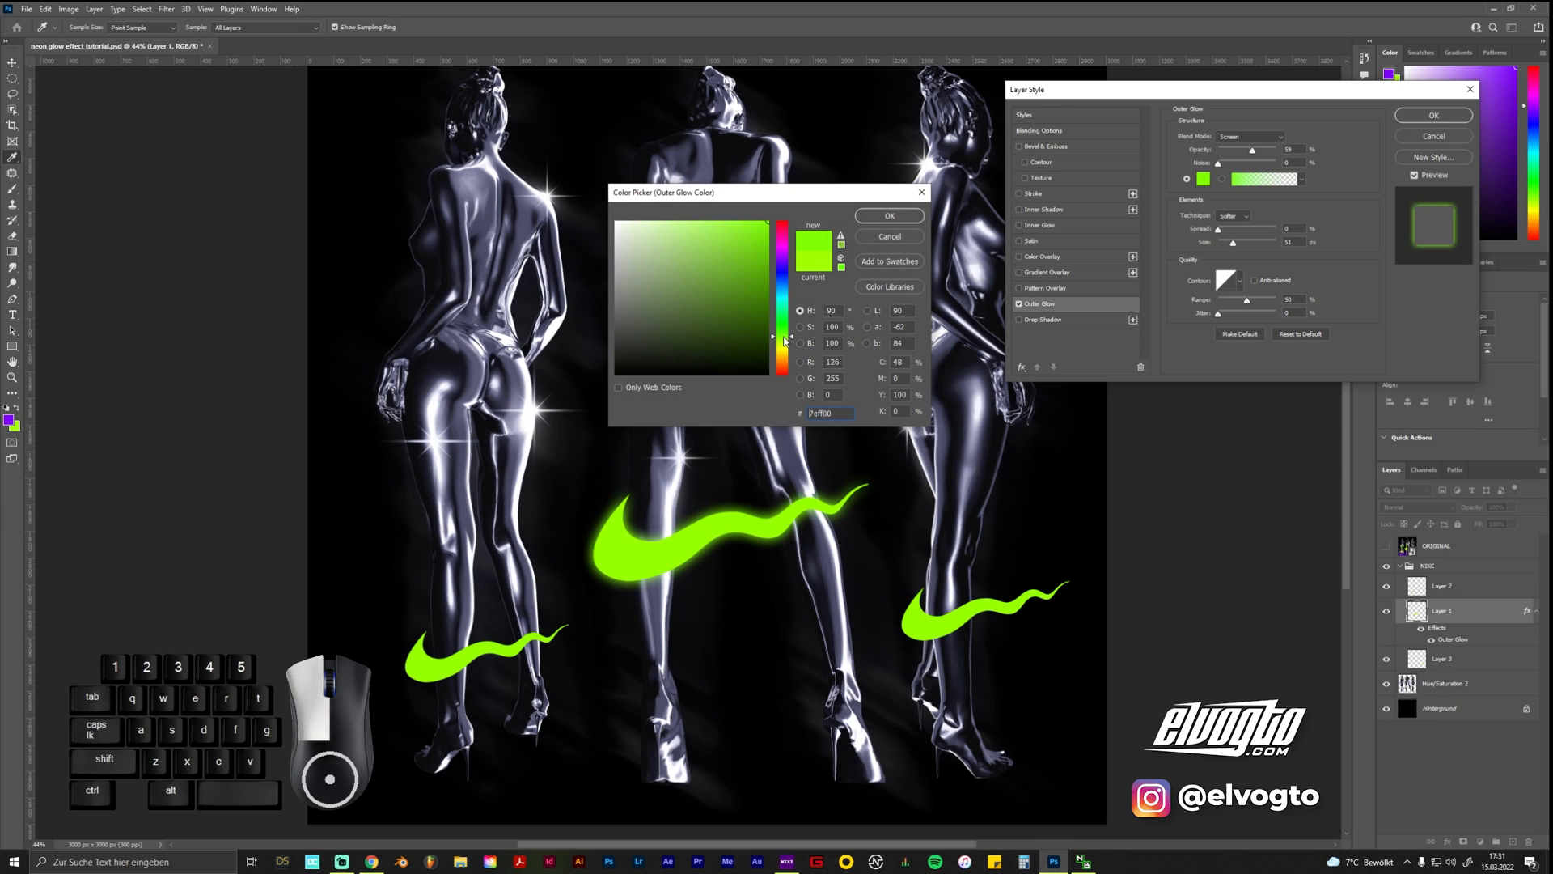
pyautogui.click(887, 215)
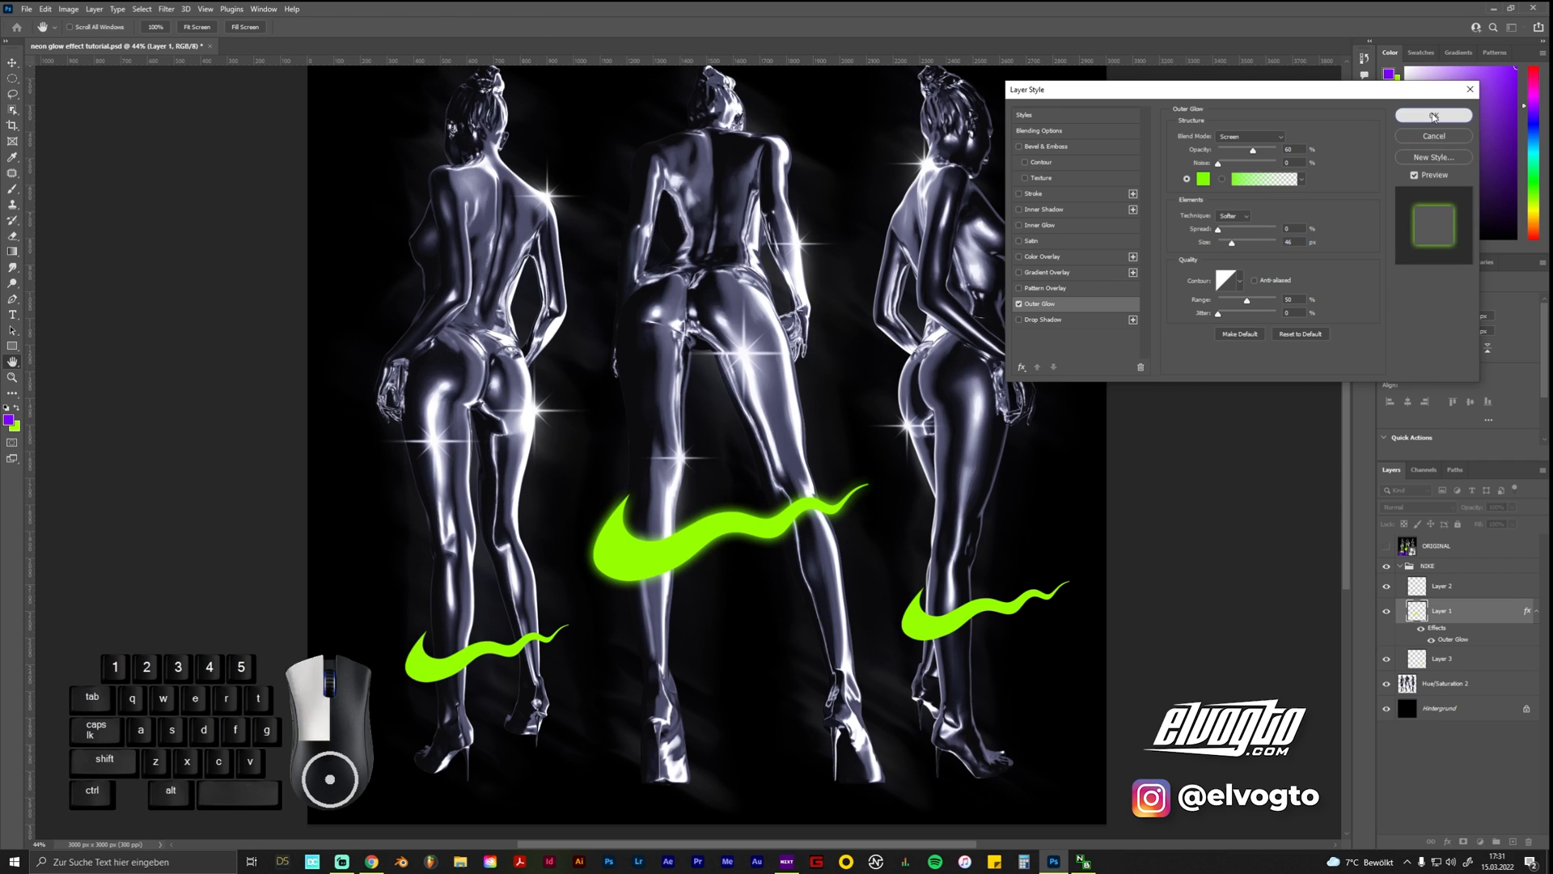
pyautogui.click(1432, 115)
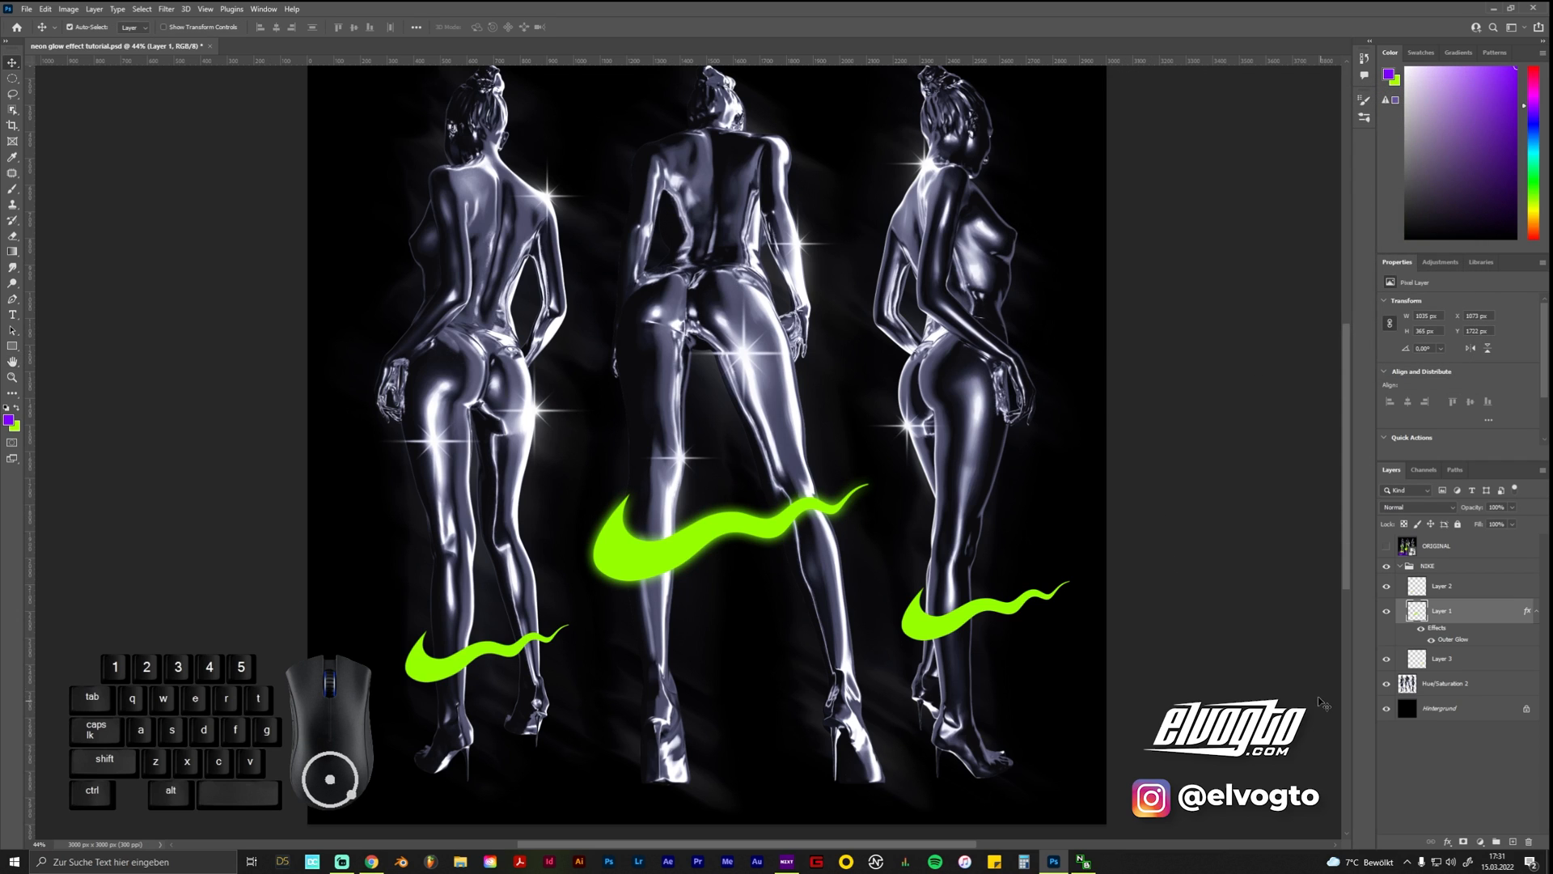
pyautogui.moveTo(1027, 647)
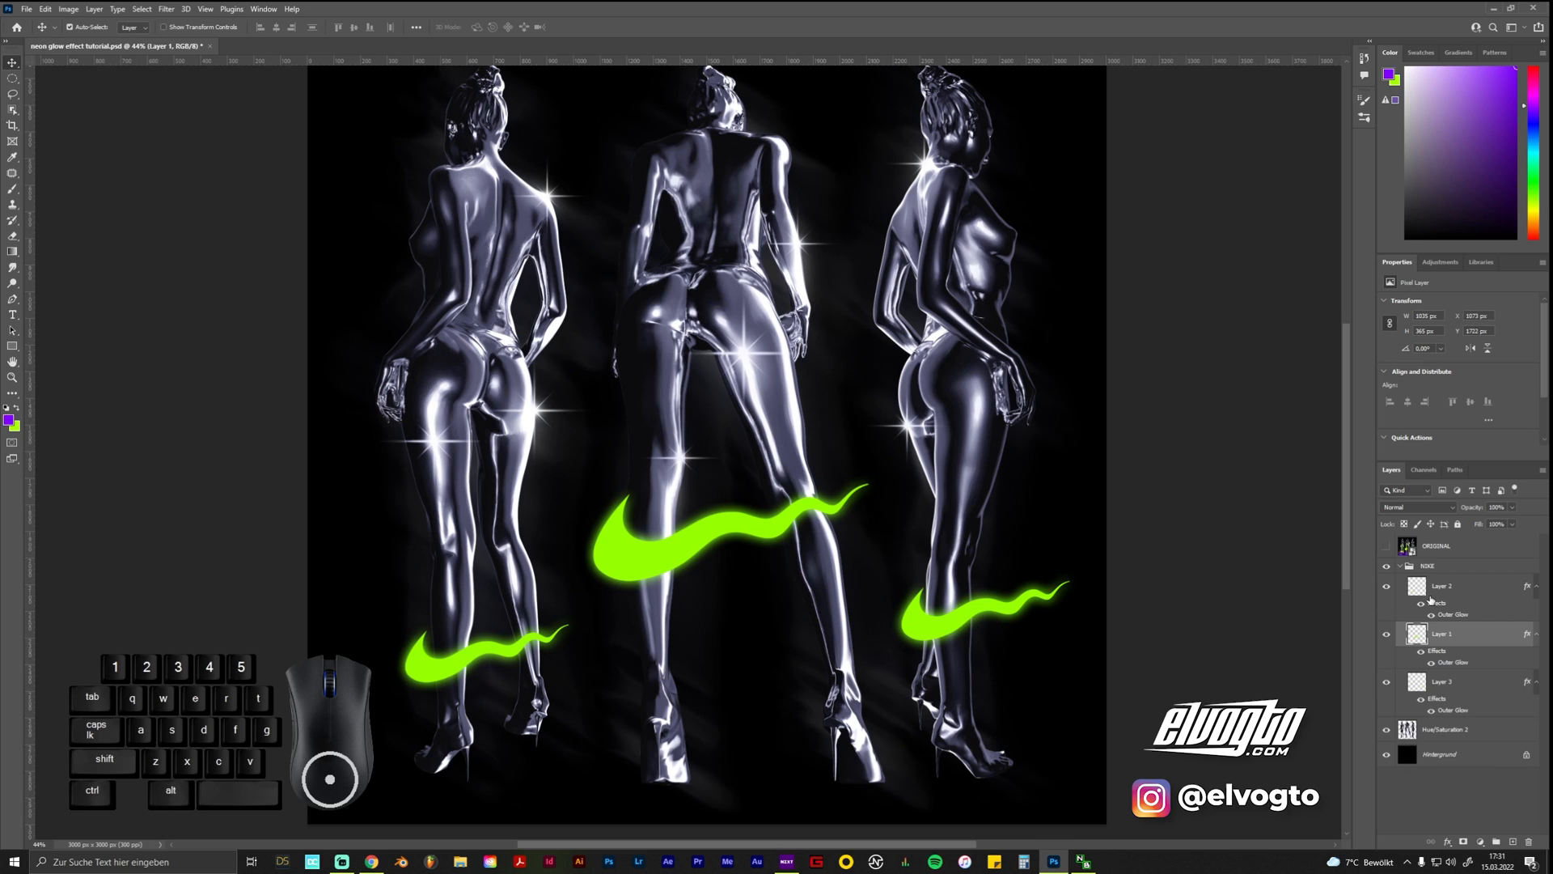
# Select Layer 2 and collapse the NIKE group's layer list
pyautogui.click(1442, 586)
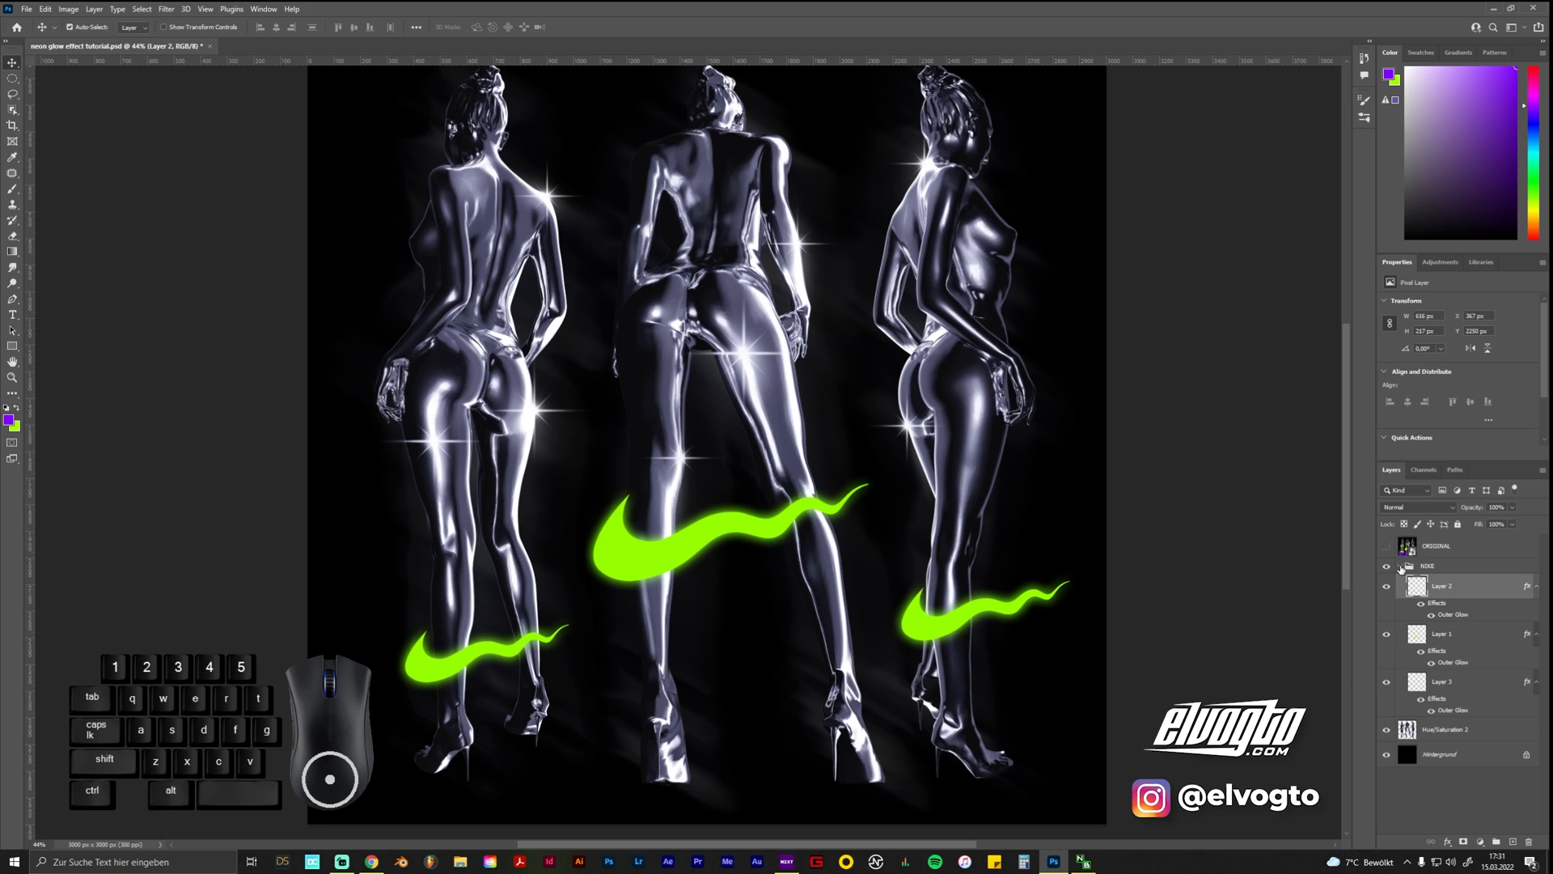
pyautogui.click(1398, 566)
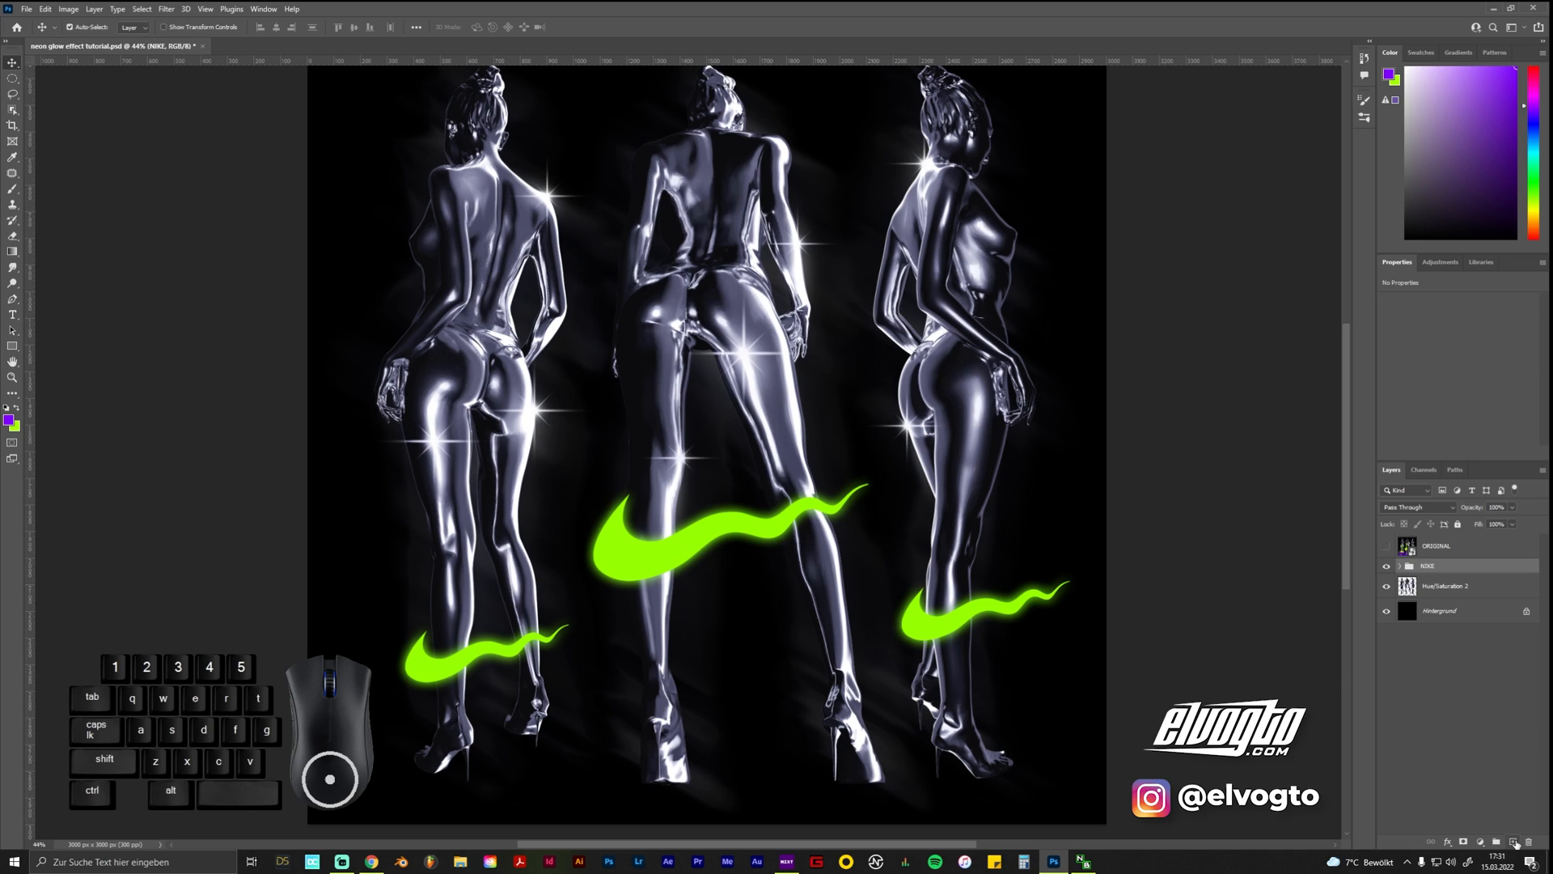
# Paint lime-green glow on a new layer and transform it around the centre swoosh
pyautogui.click(1514, 842)
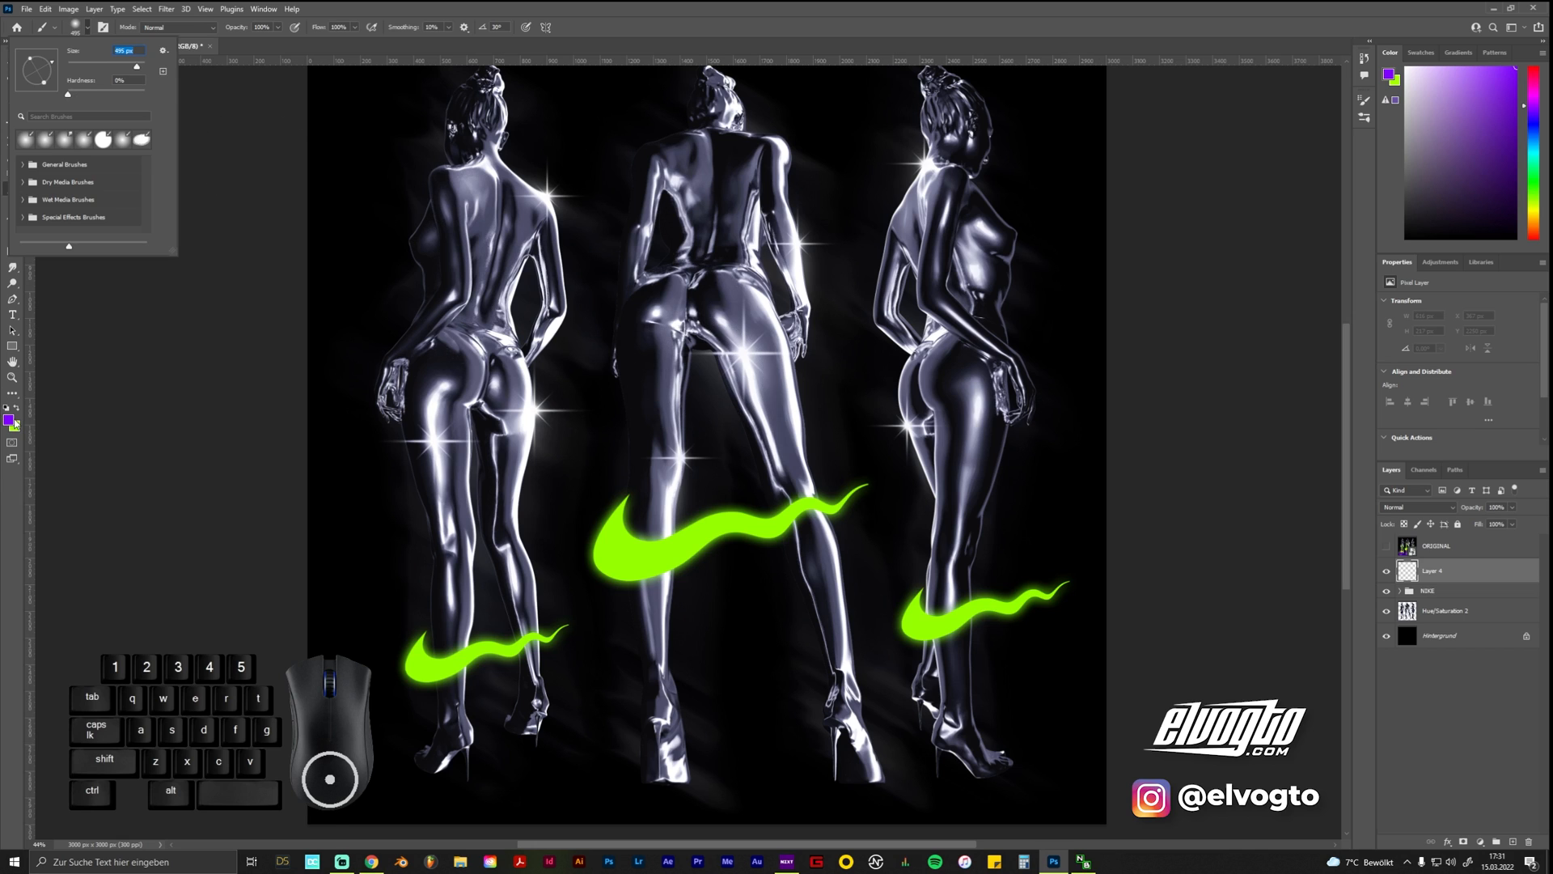
pyautogui.click(11, 421)
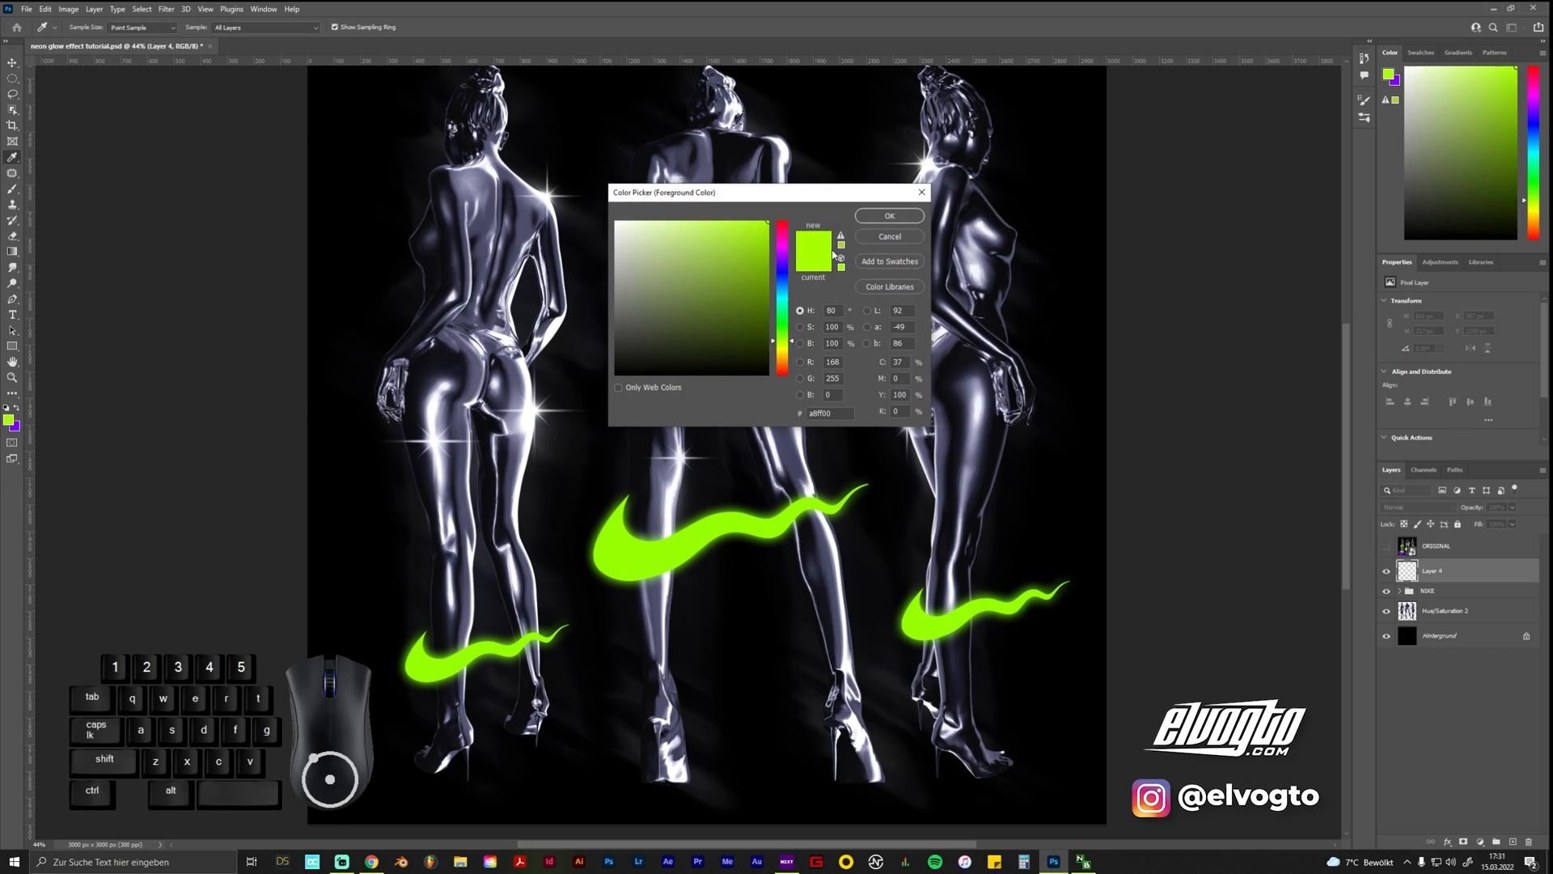
pyautogui.click(887, 216)
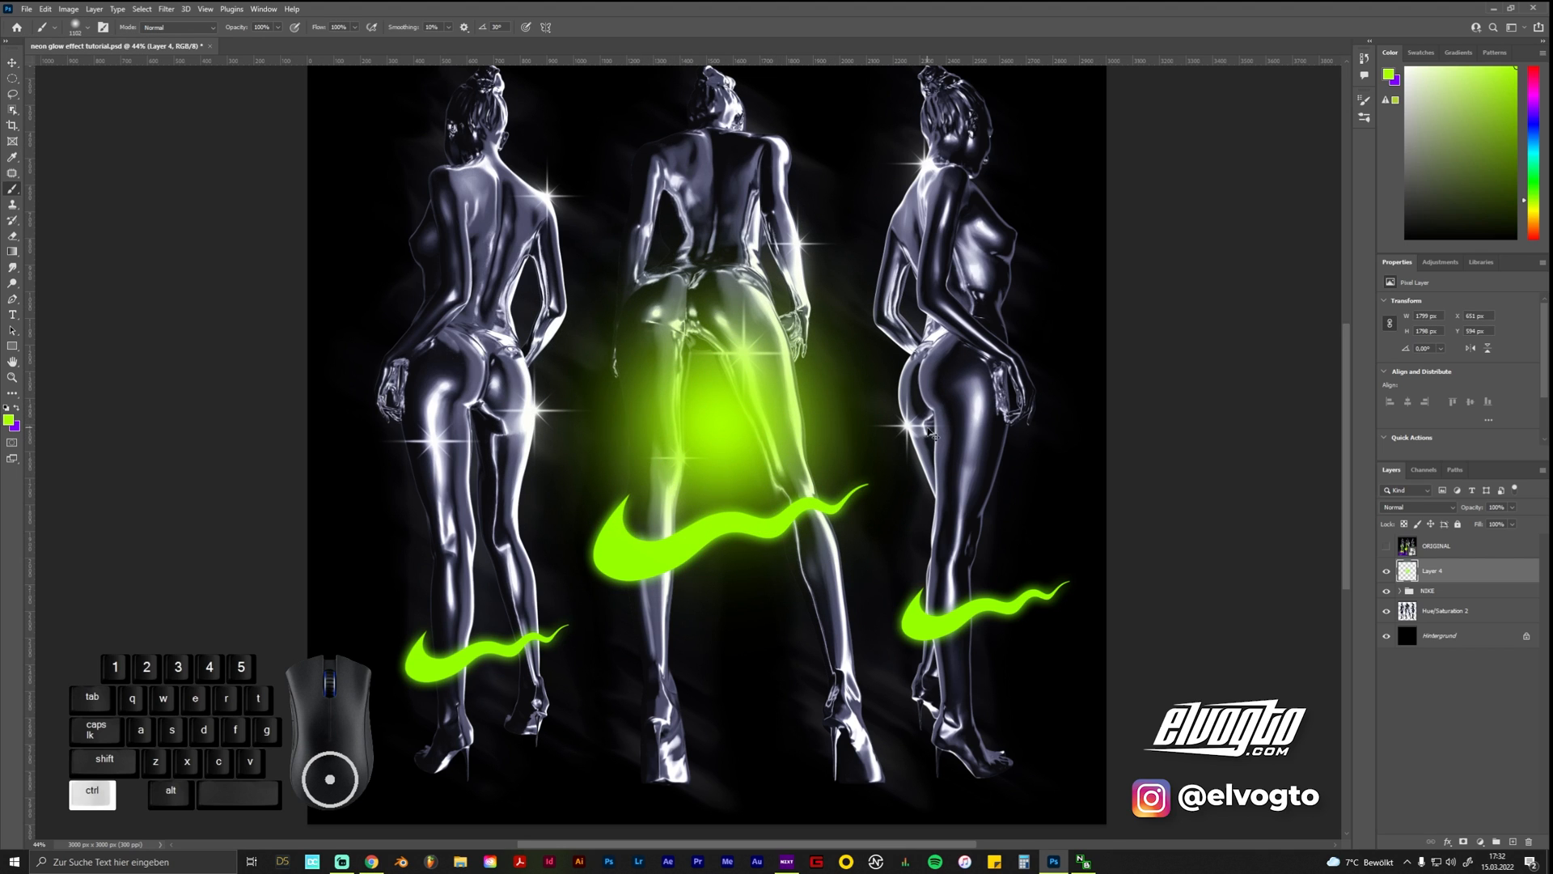
pyautogui.press('ctrl+t')
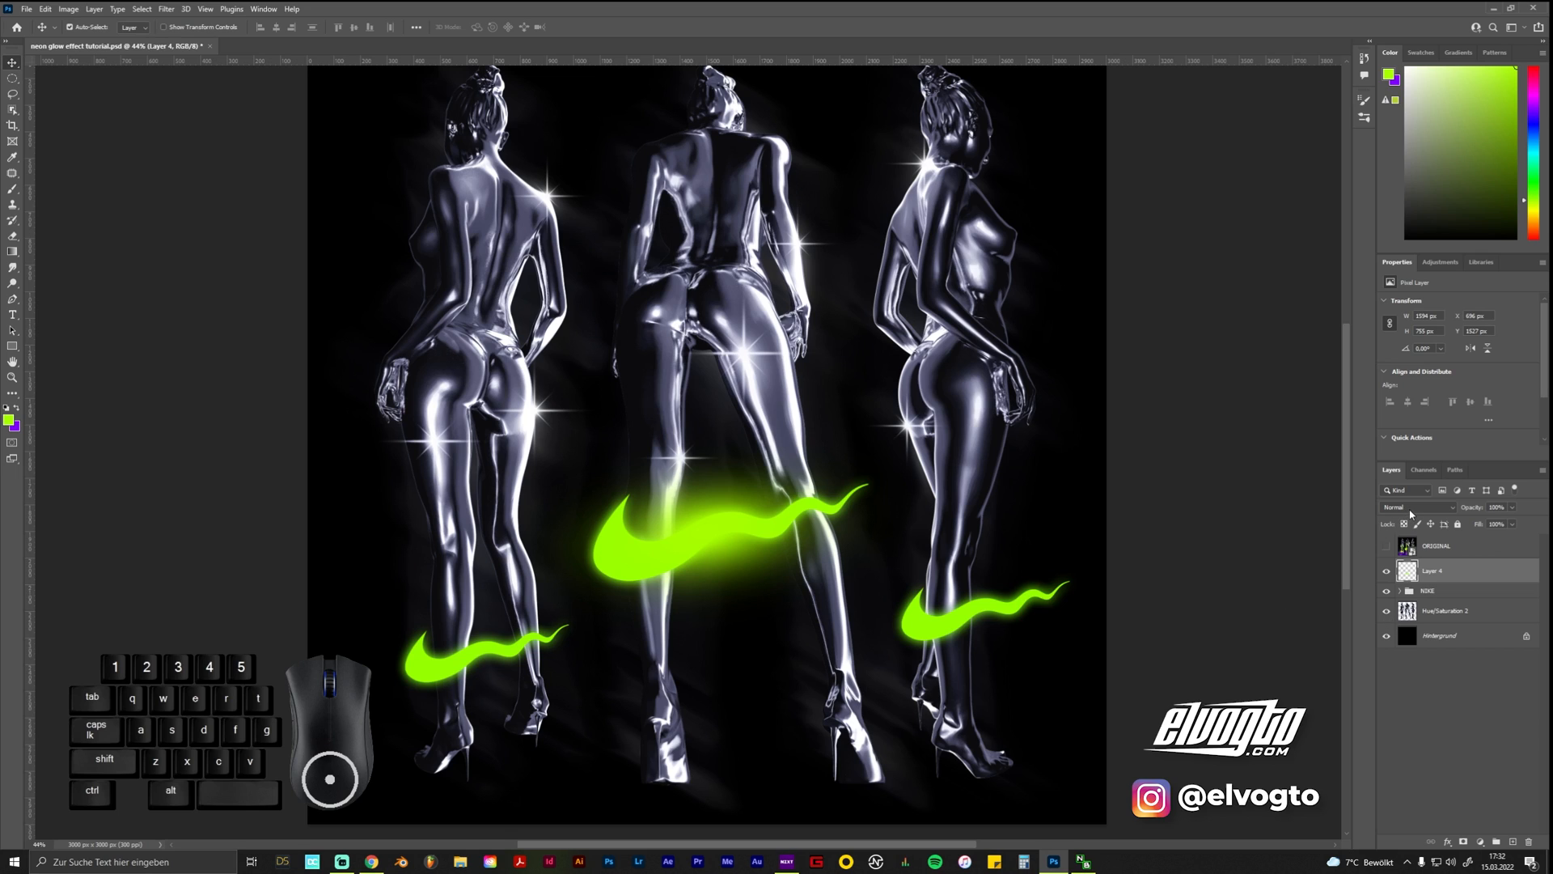
# Set Layer 4 to Vivid Light and add another empty layer for extra glow
pyautogui.click(1412, 507)
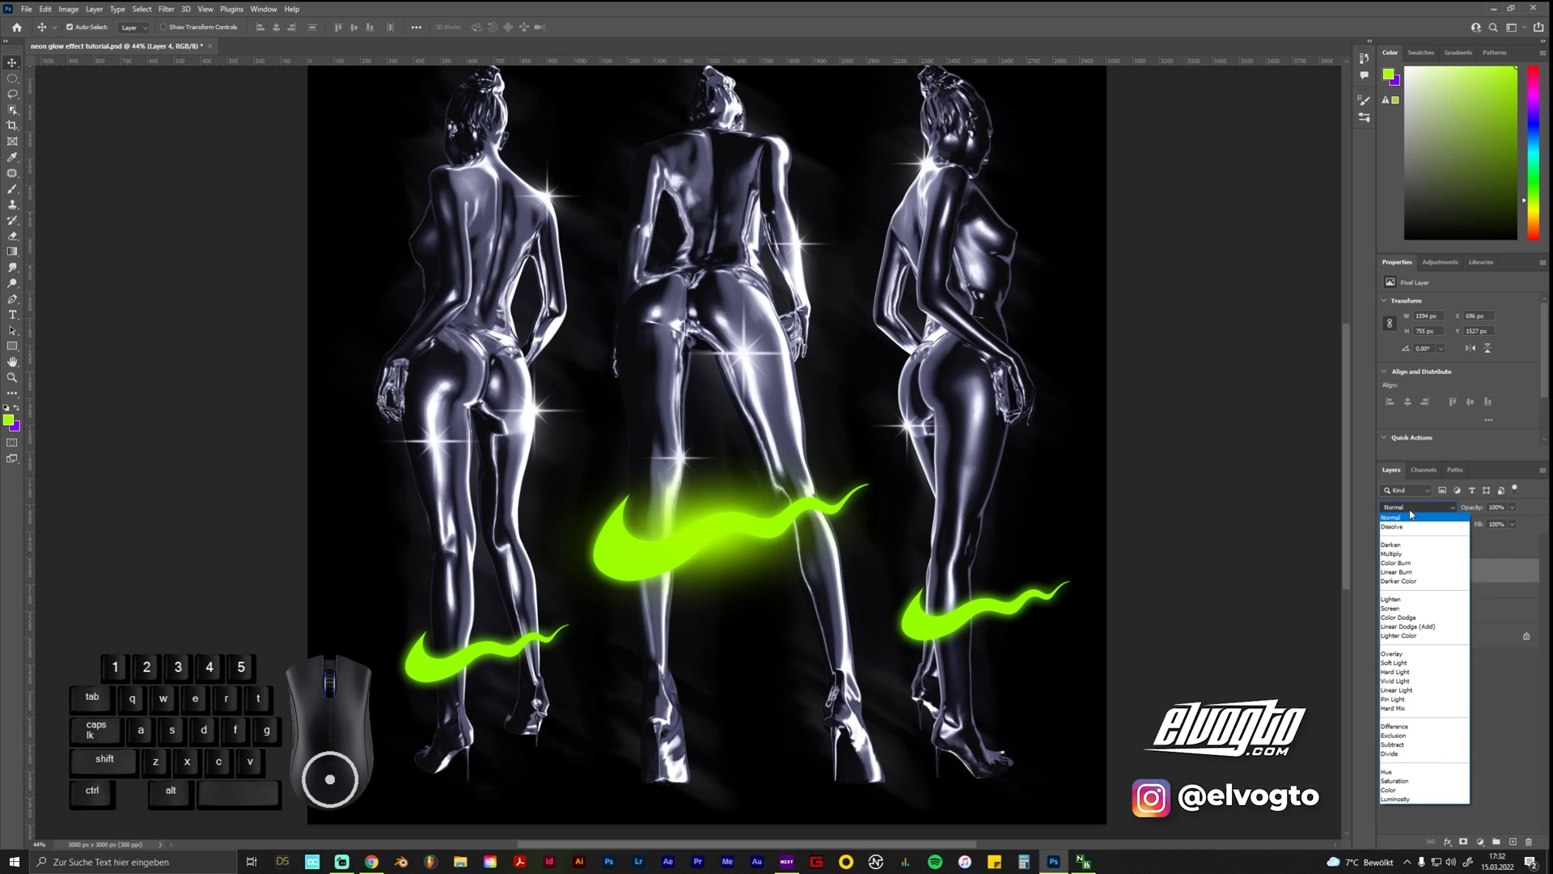
pyautogui.click(1397, 680)
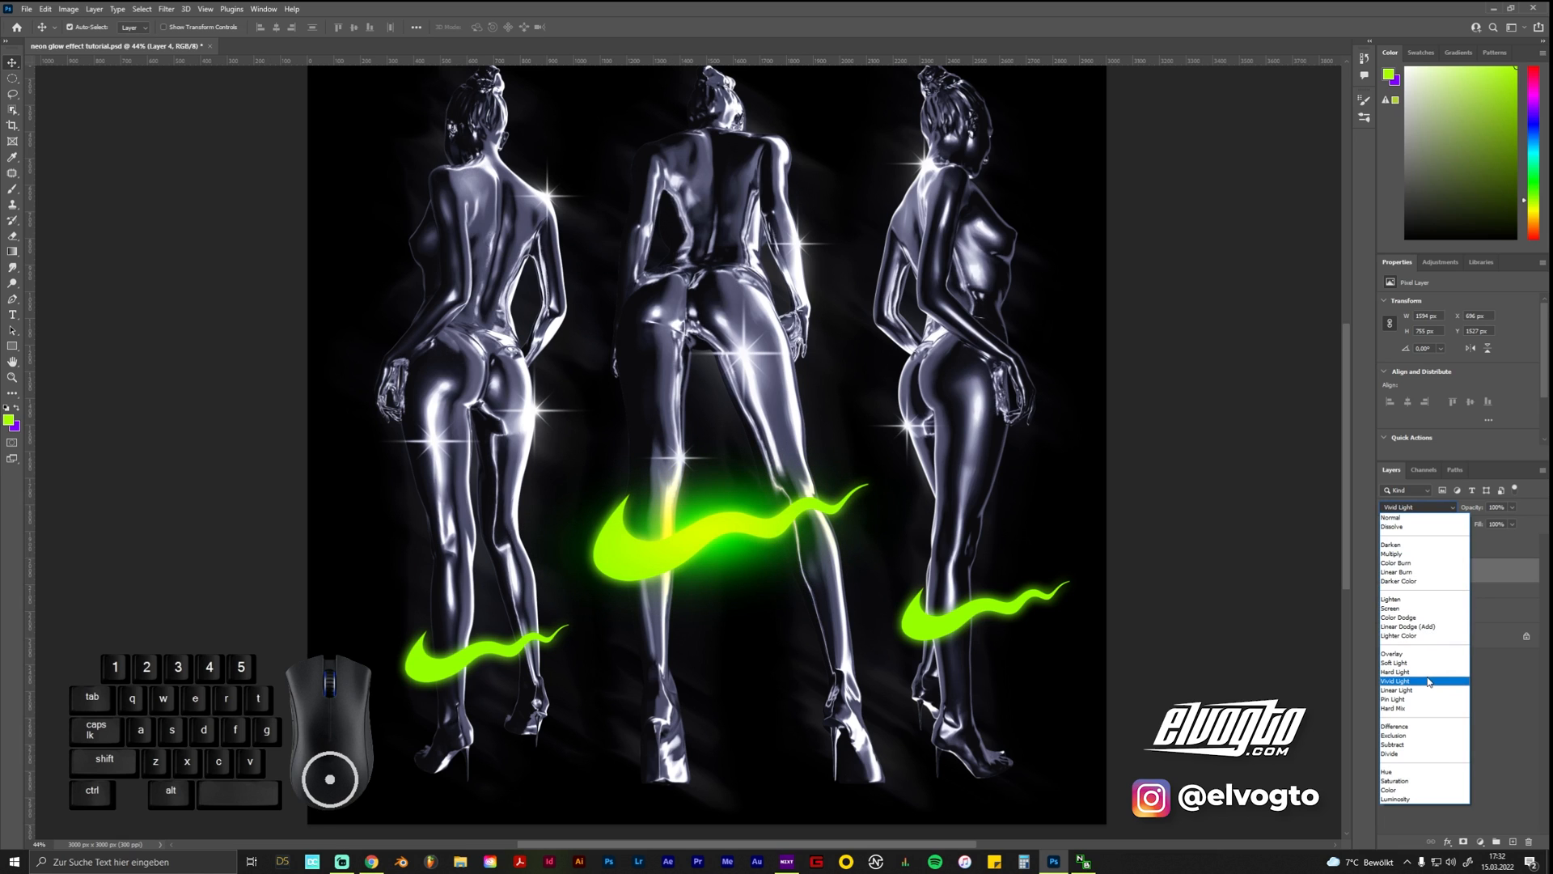
pyautogui.click(1394, 681)
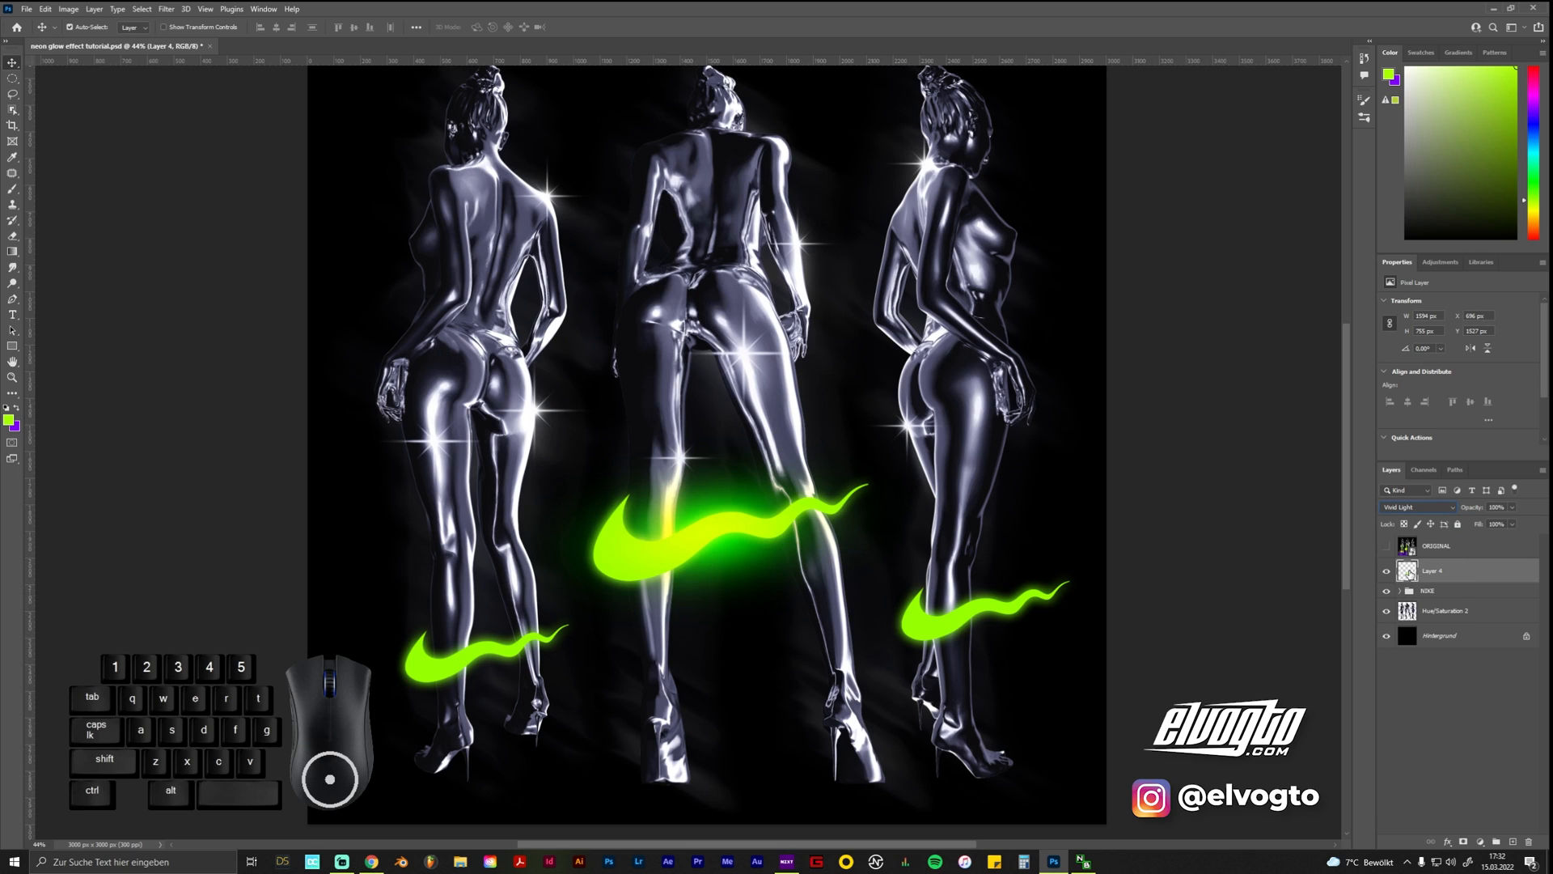
pyautogui.press('ctrl')
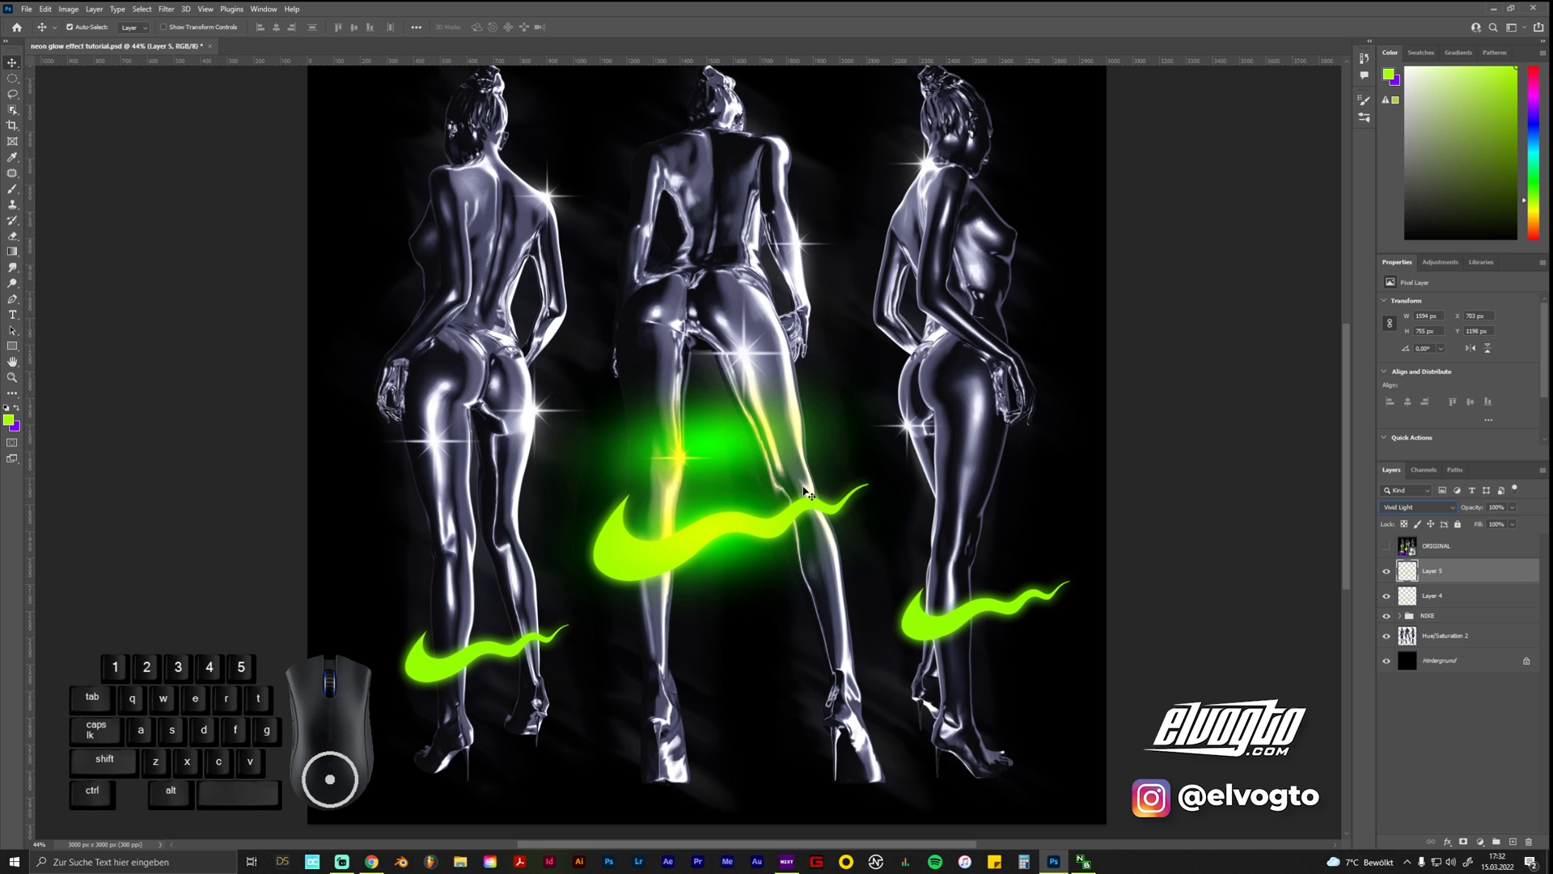
# Free Transform the new glow layer so the green light hugs the swooshes
pyautogui.press('ctrl+t')
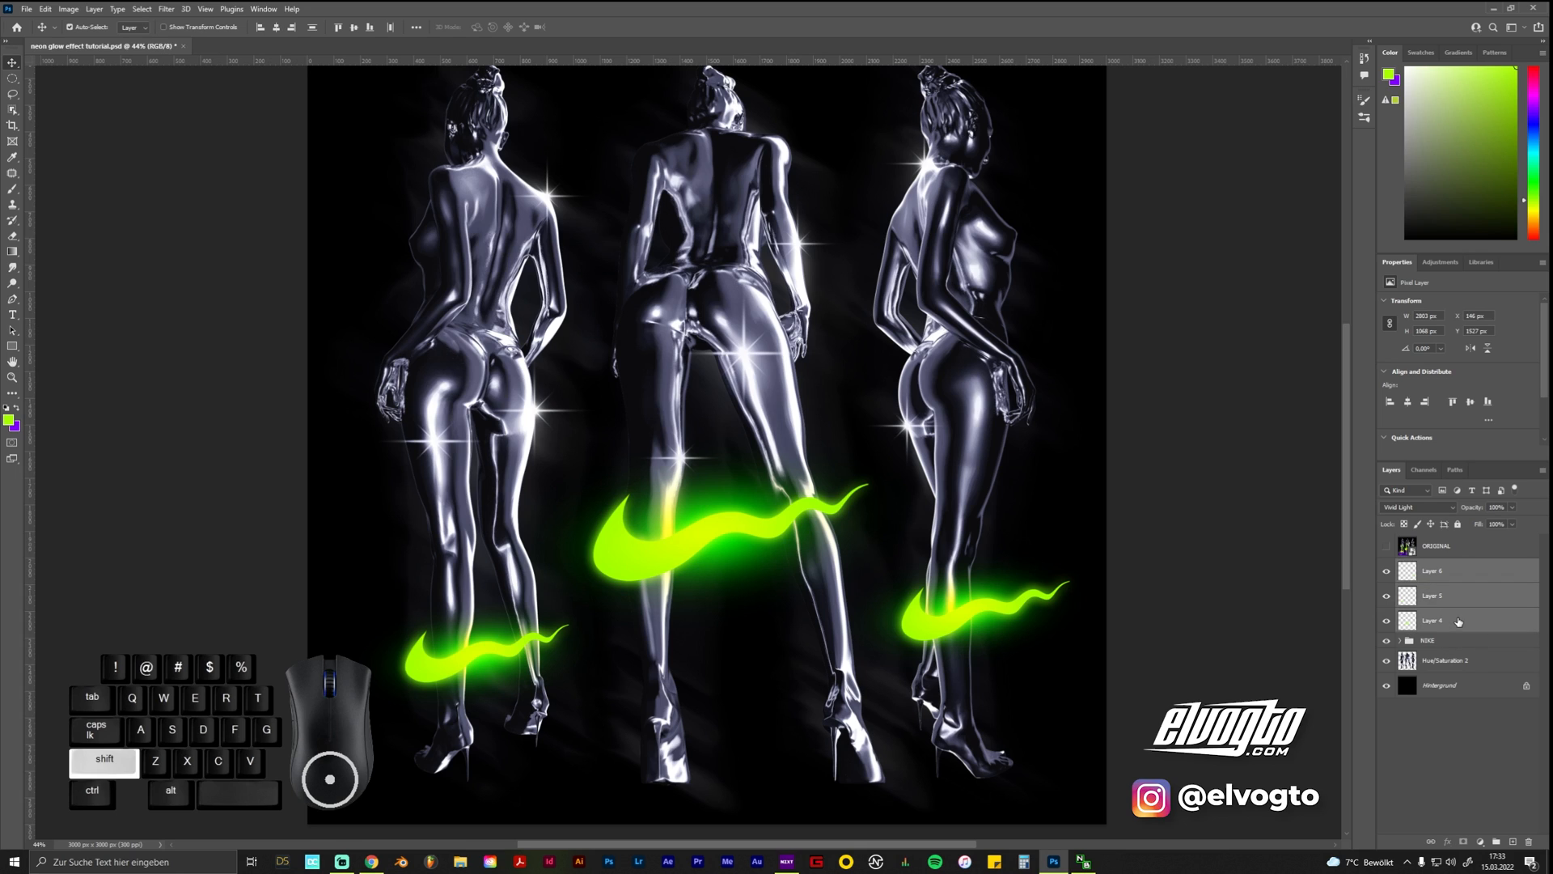
pyautogui.click(1447, 569)
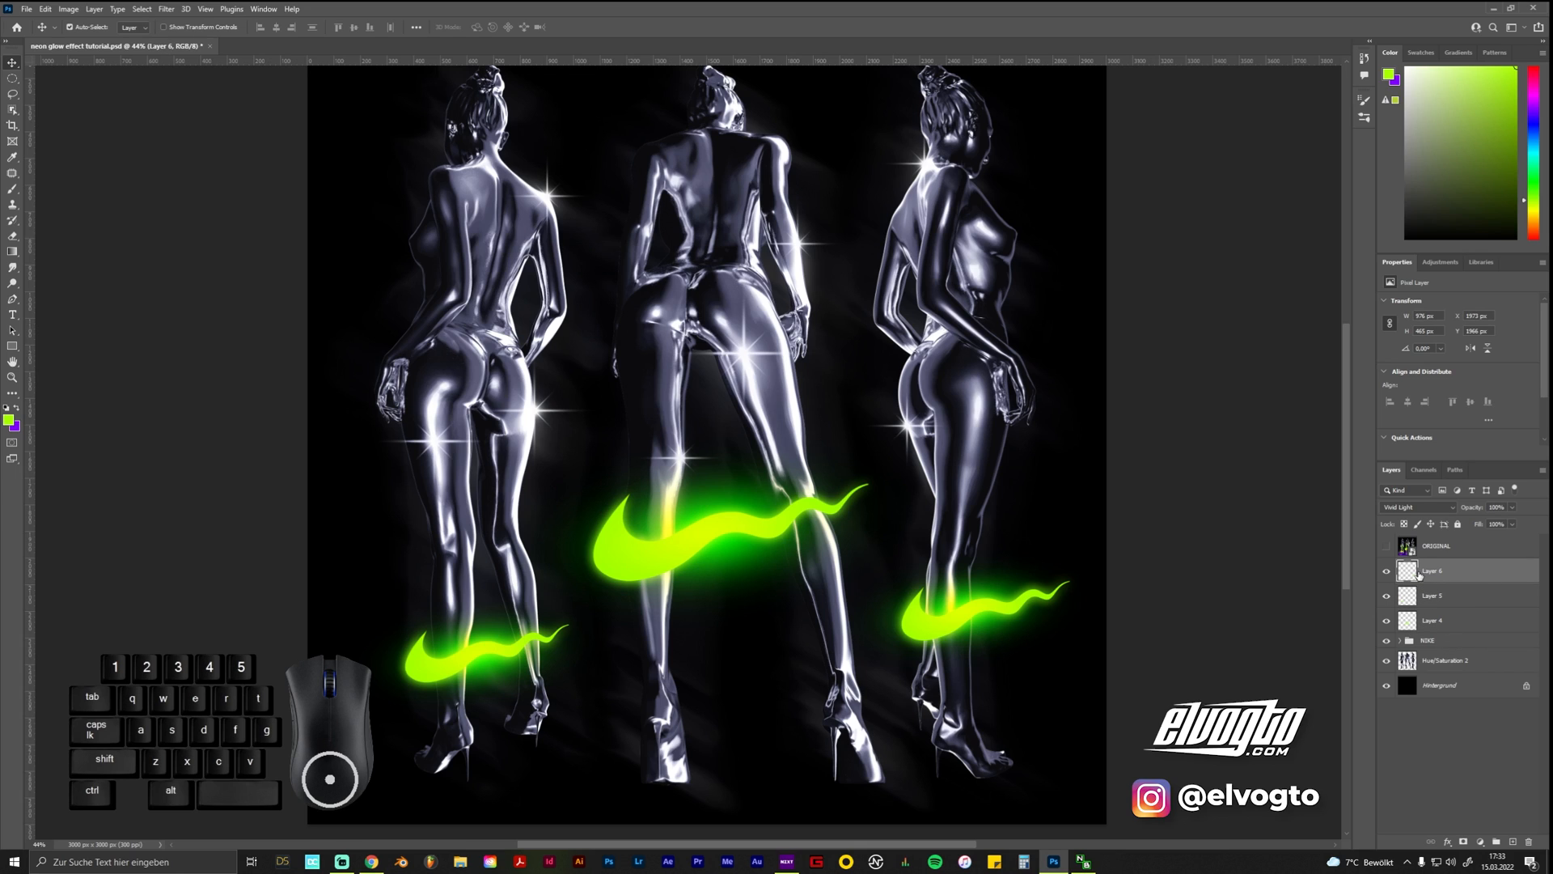
pyautogui.click(1437, 594)
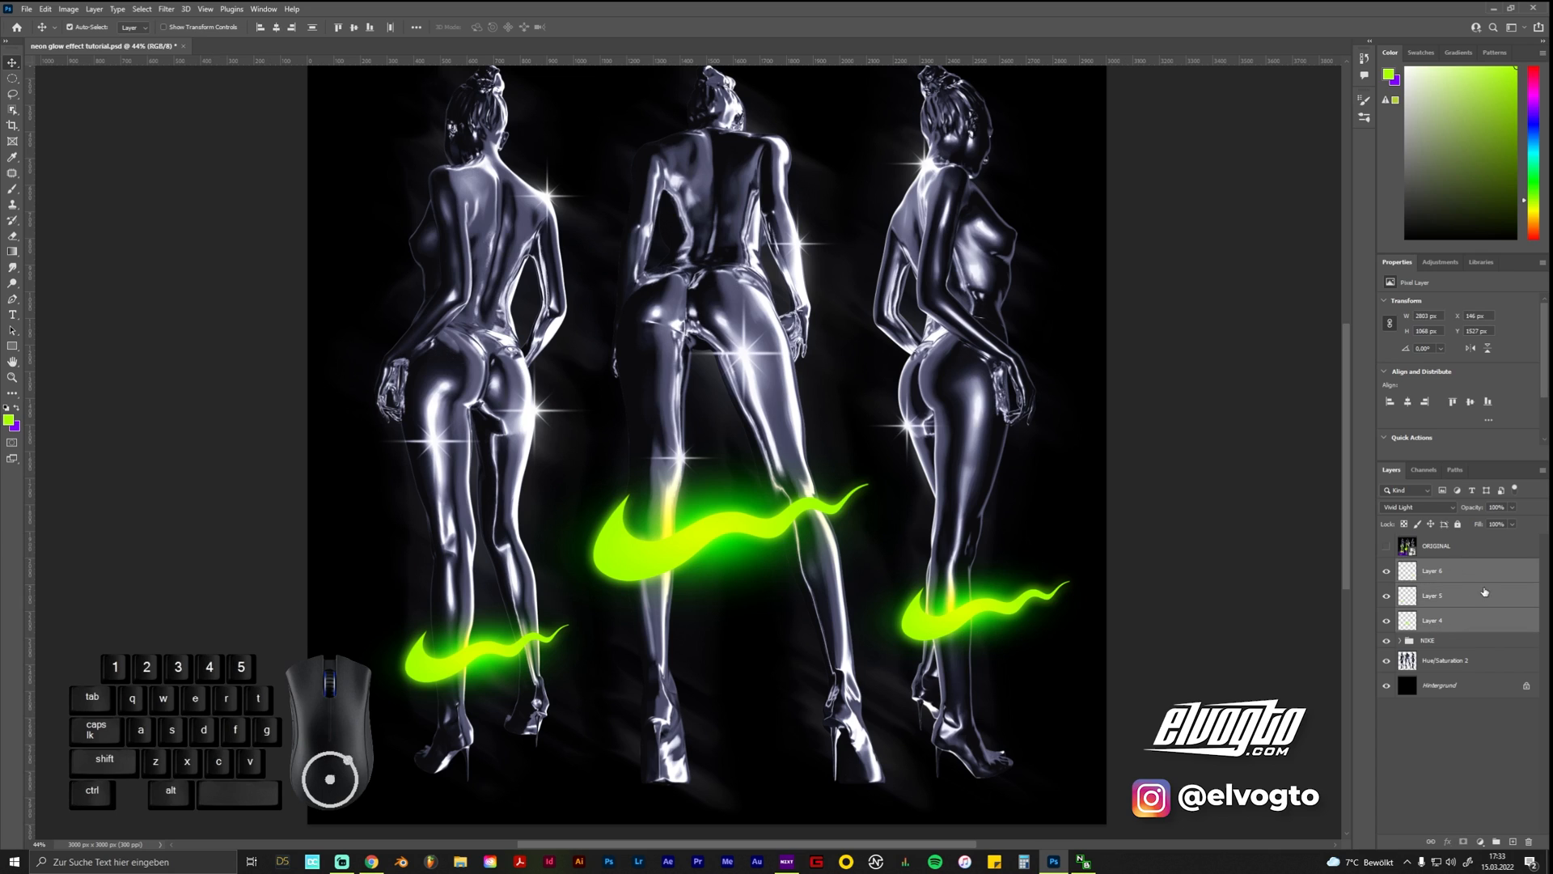
pyautogui.moveTo(1470, 593)
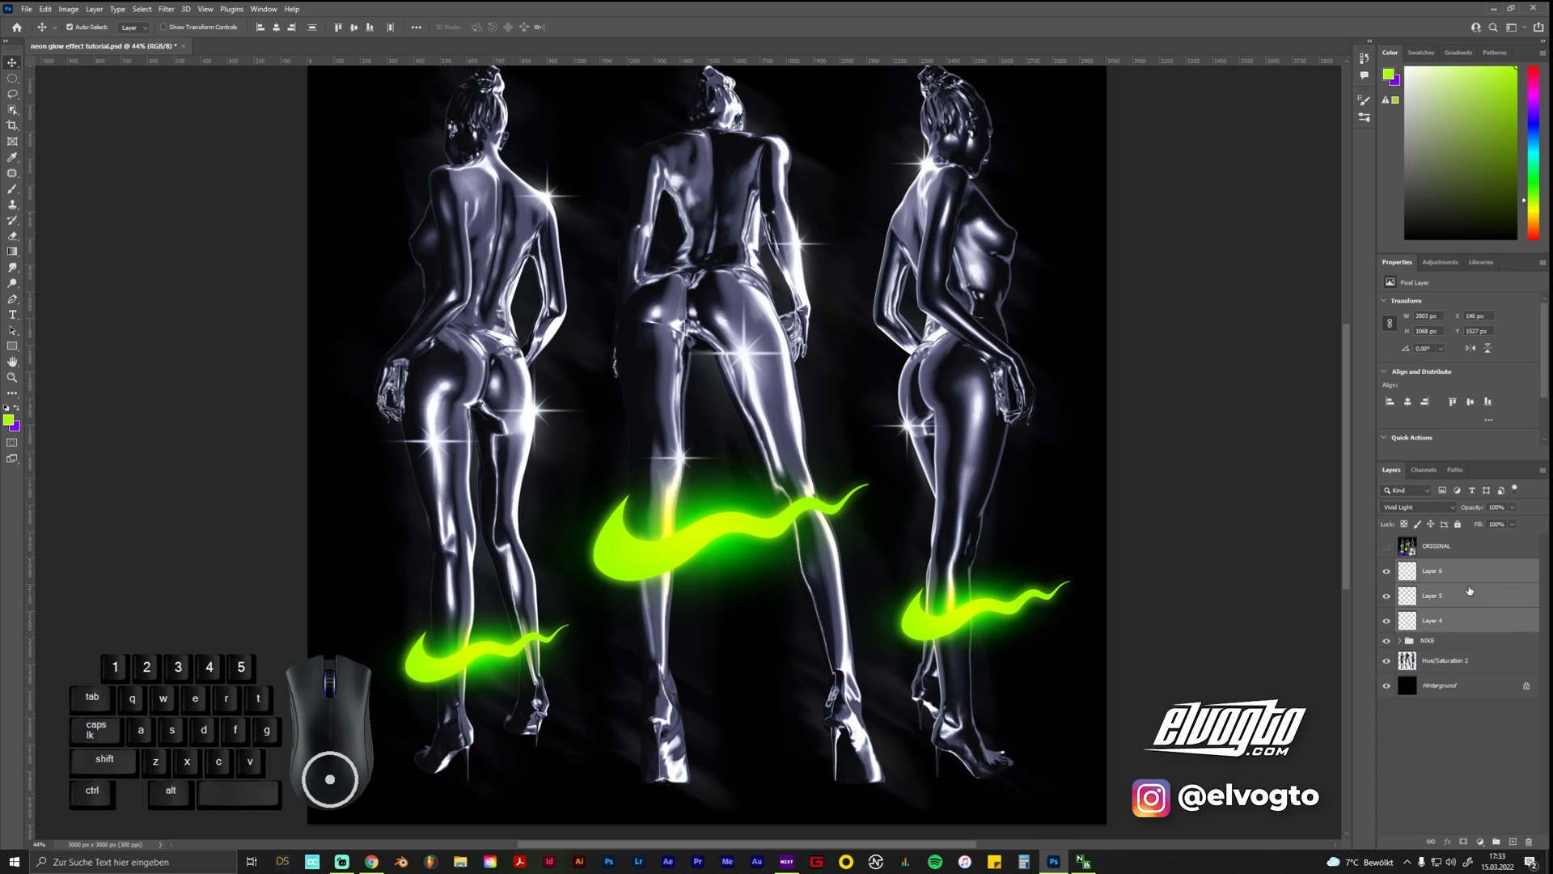
pyautogui.moveTo(1470, 594)
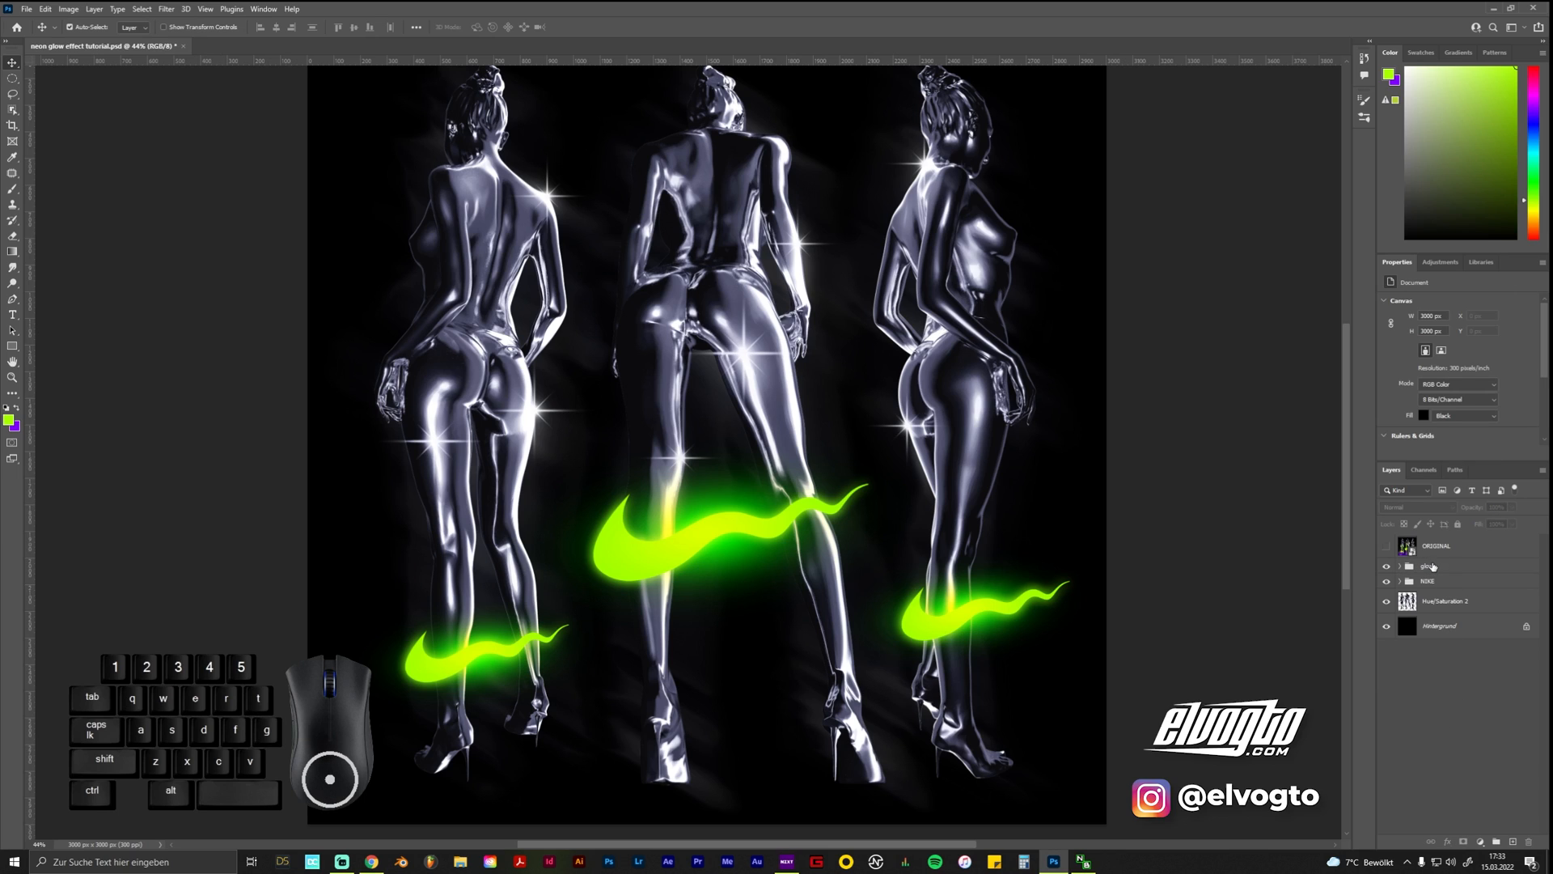
# Target the glow group and begin painting a green streak on the central figure's leg
pyautogui.click(1427, 565)
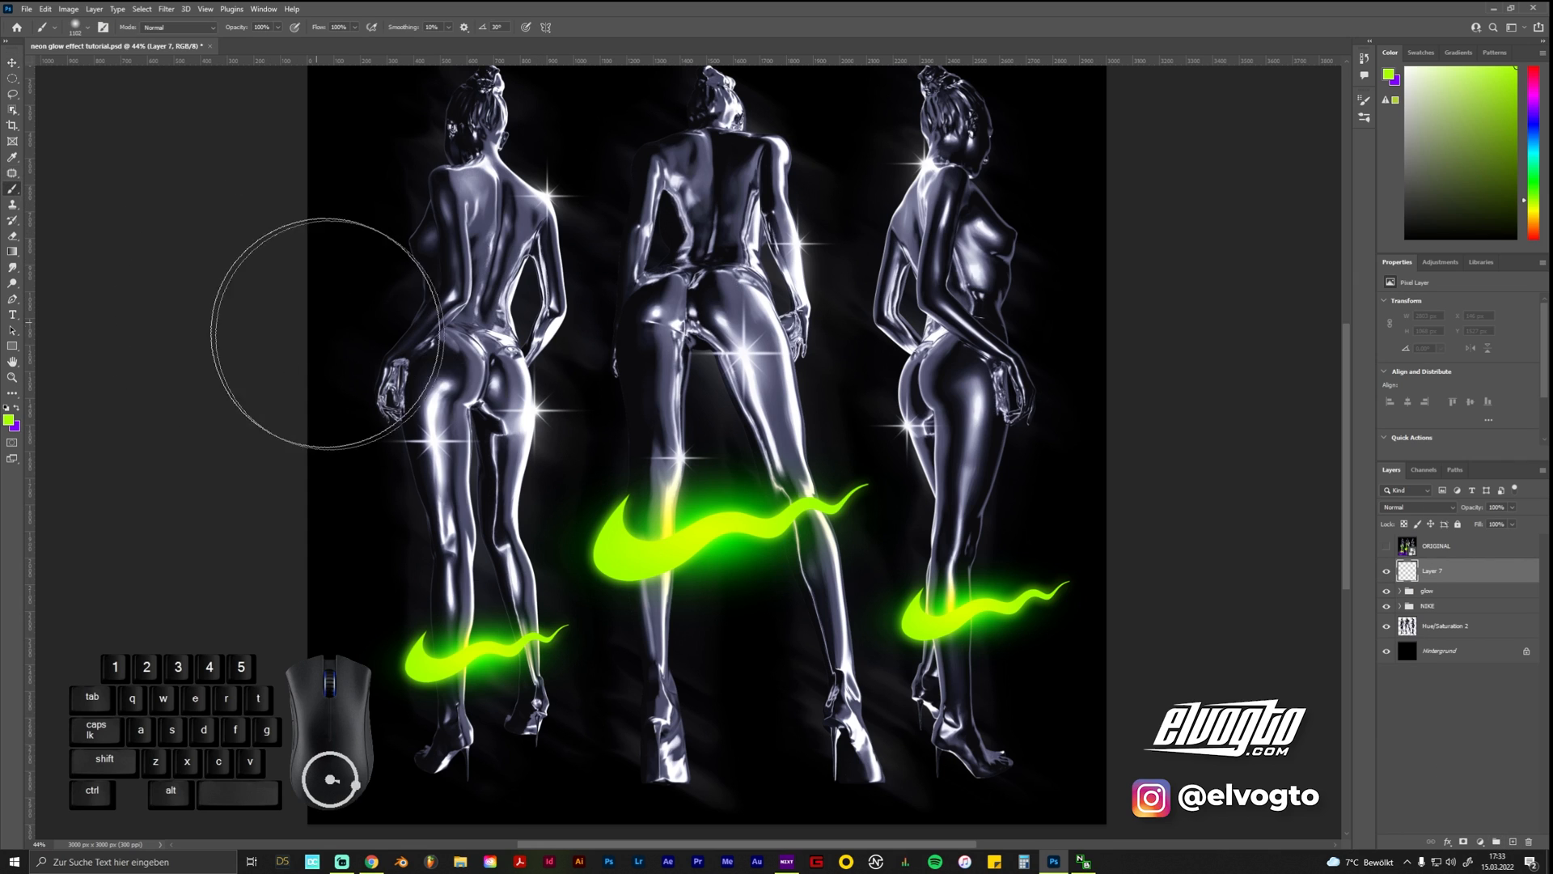
pyautogui.click(92, 26)
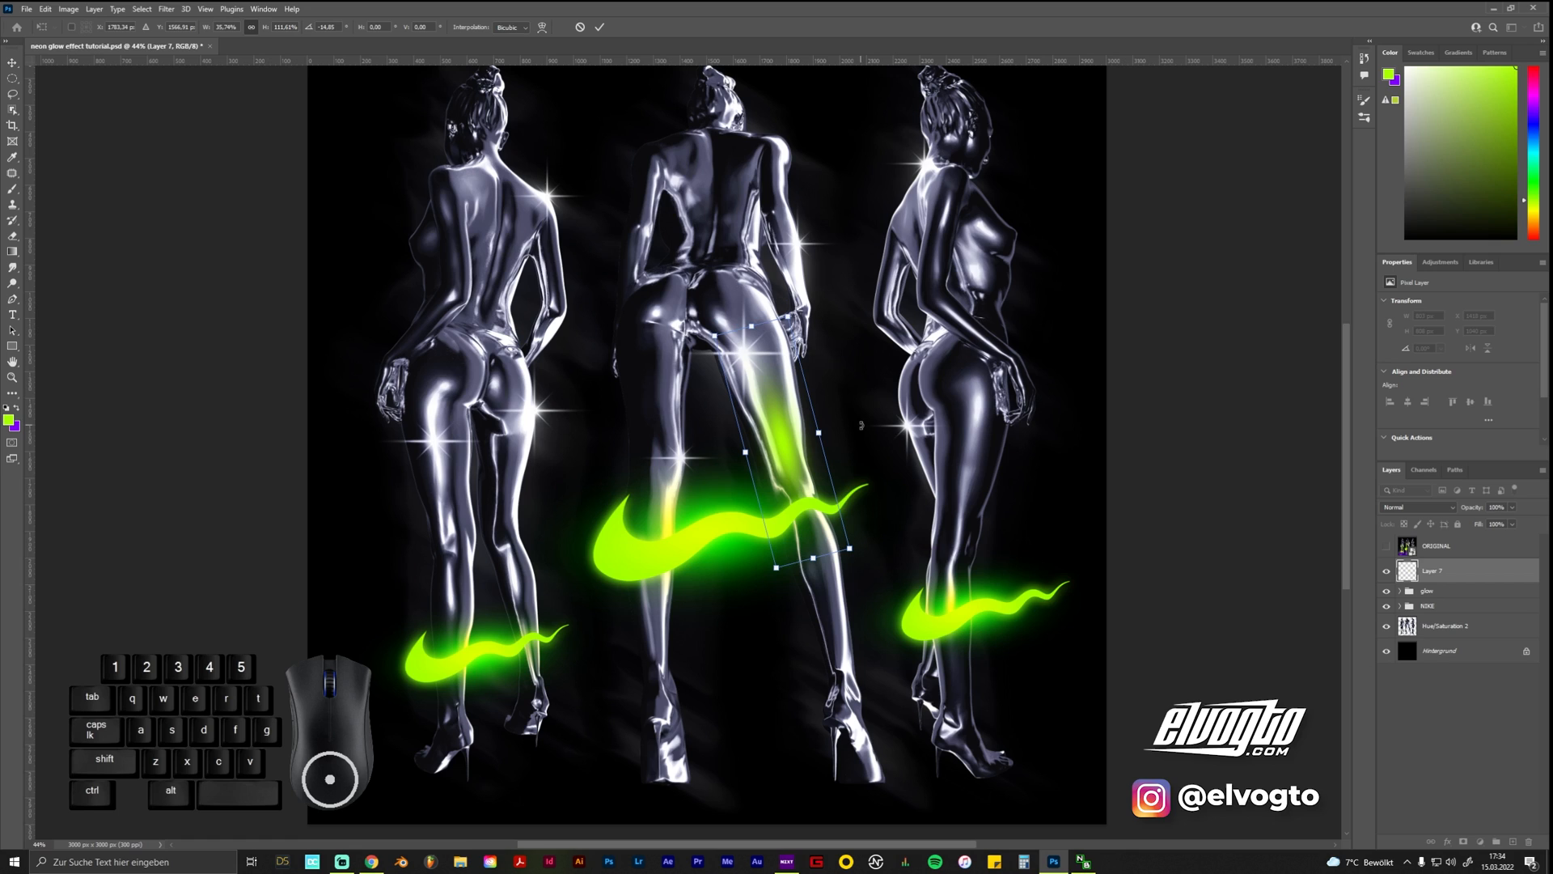
pyautogui.moveTo(830, 525)
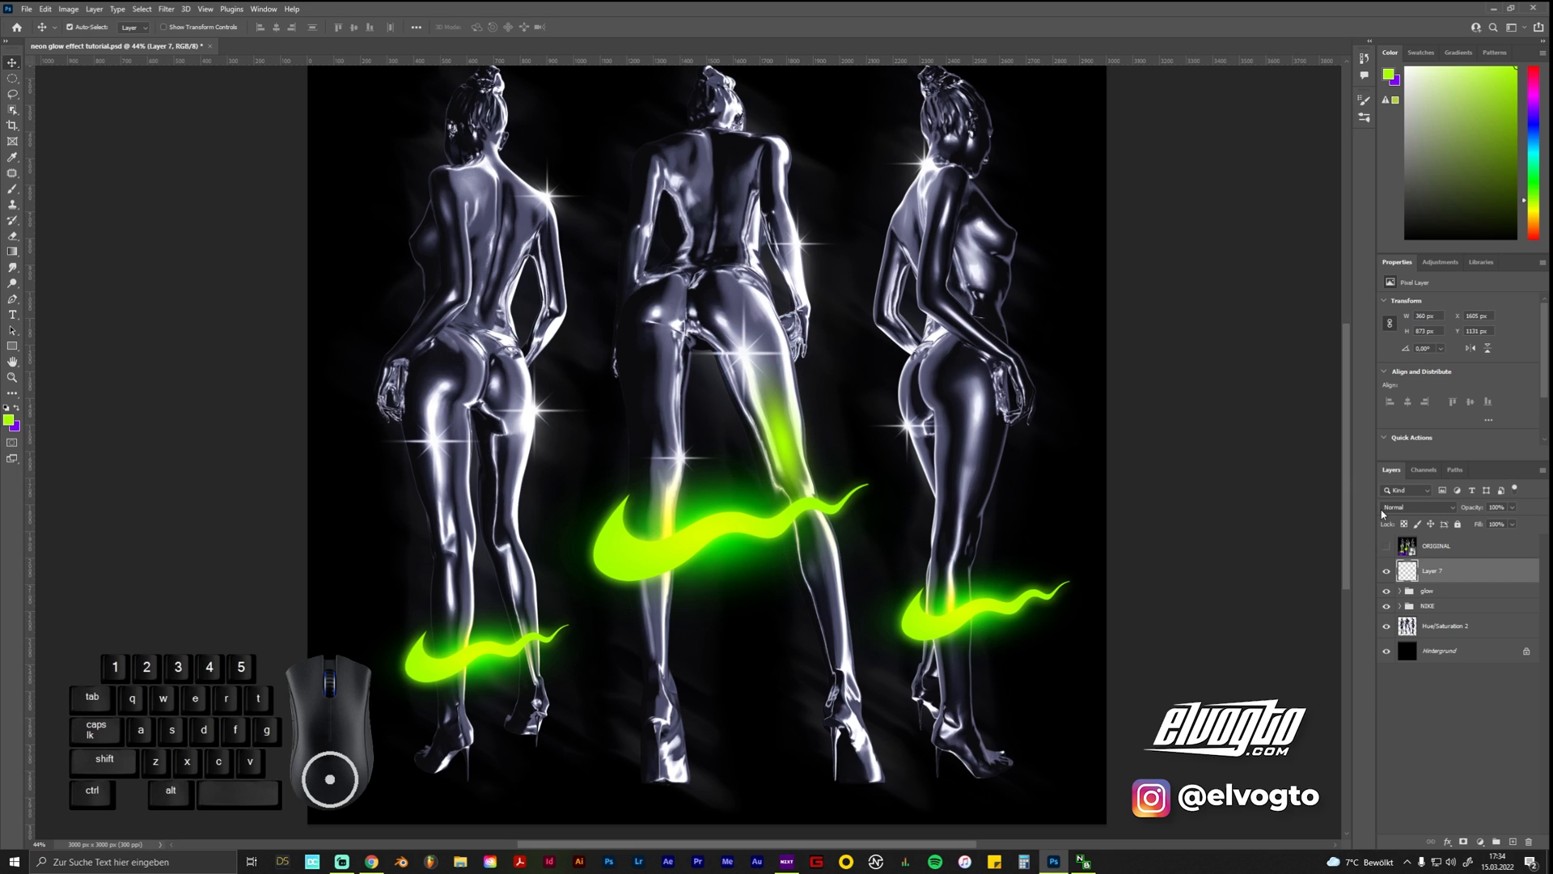
# Set Layer 7's blend mode to a brightening mode such as Color Dodge
pyautogui.click(1418, 507)
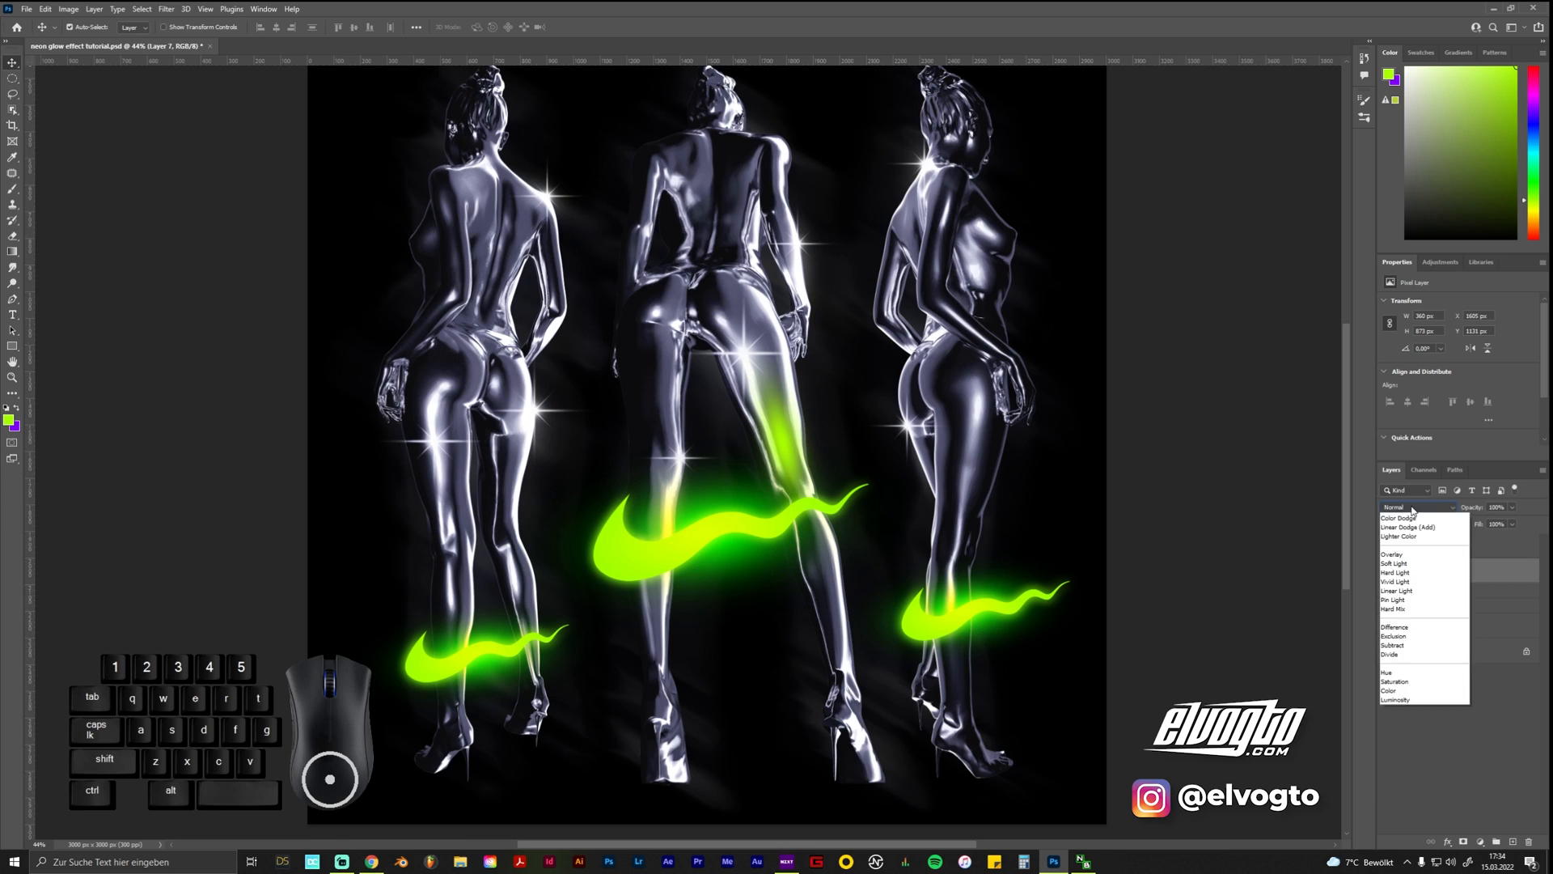
pyautogui.scroll(3)
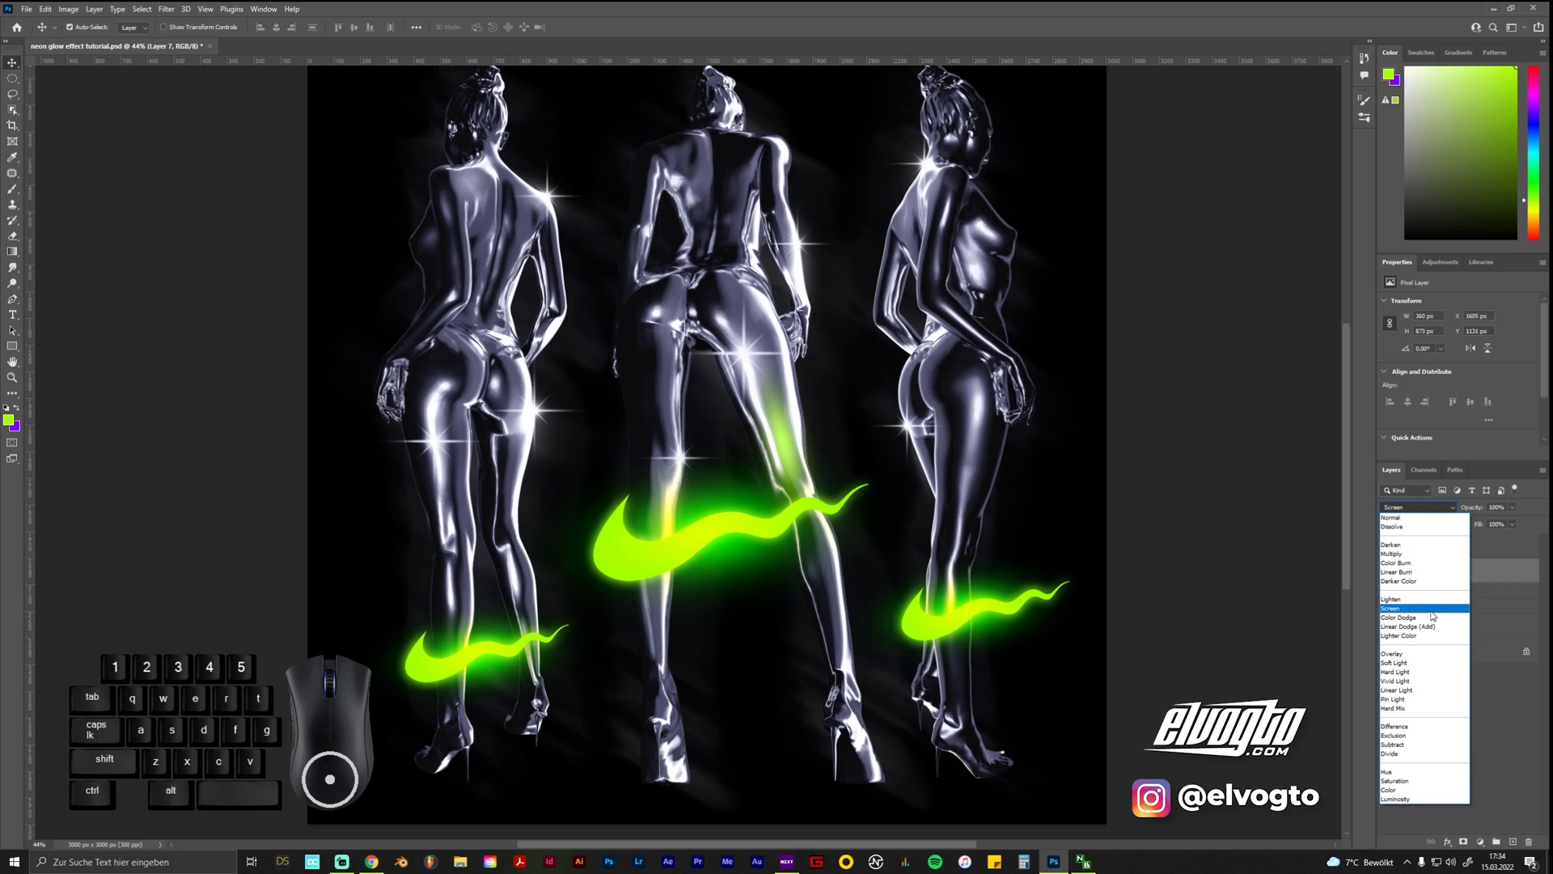
pyautogui.click(1399, 618)
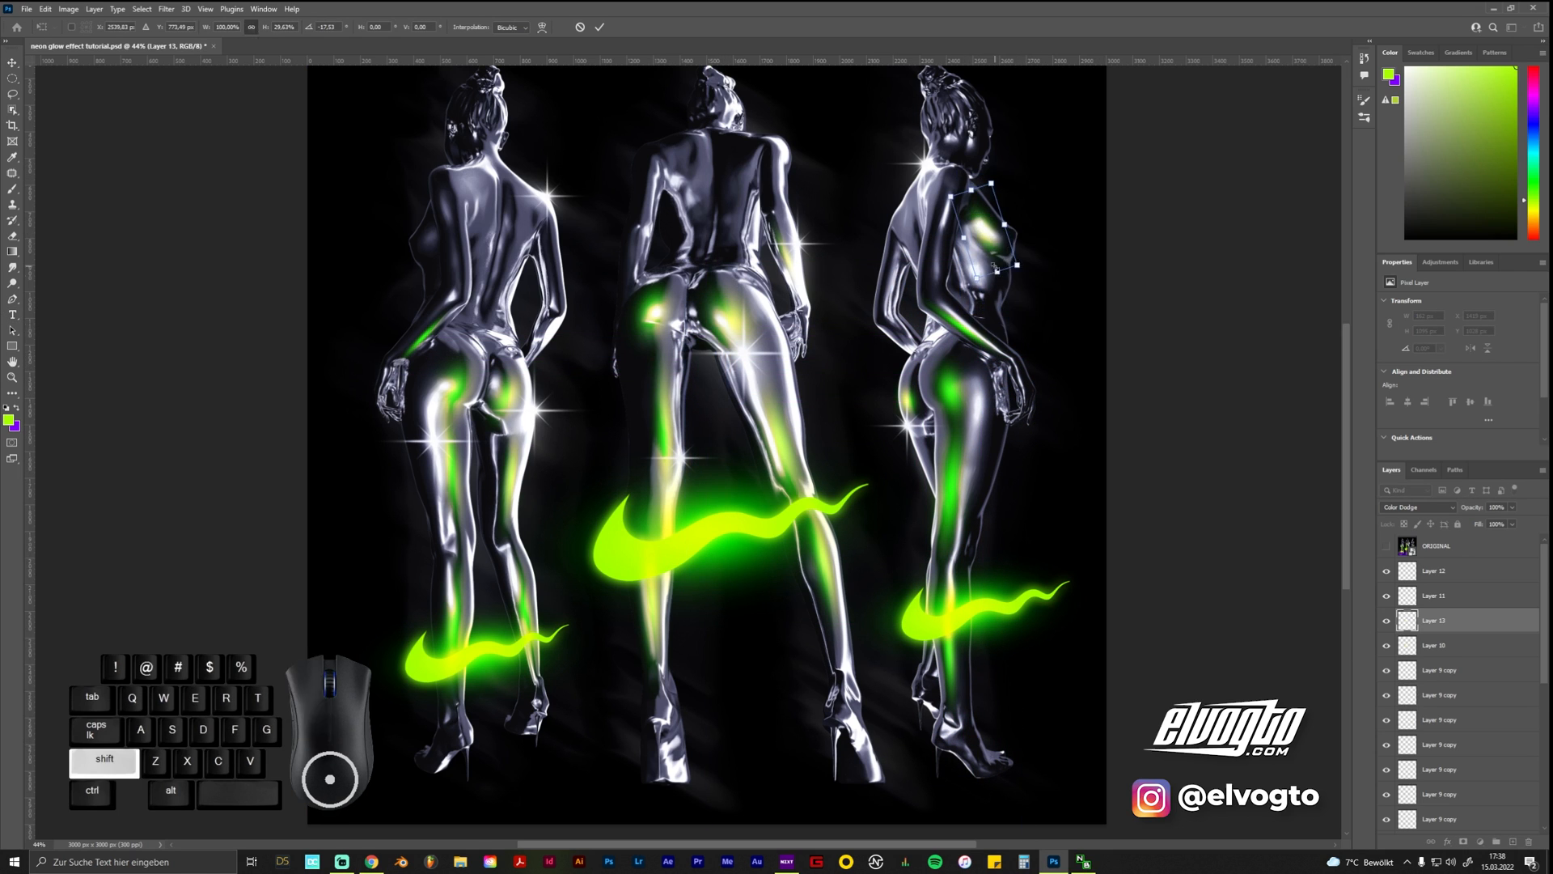
# Confirm the final green highlight's placement on the right figure's chest
pyautogui.click(13, 315)
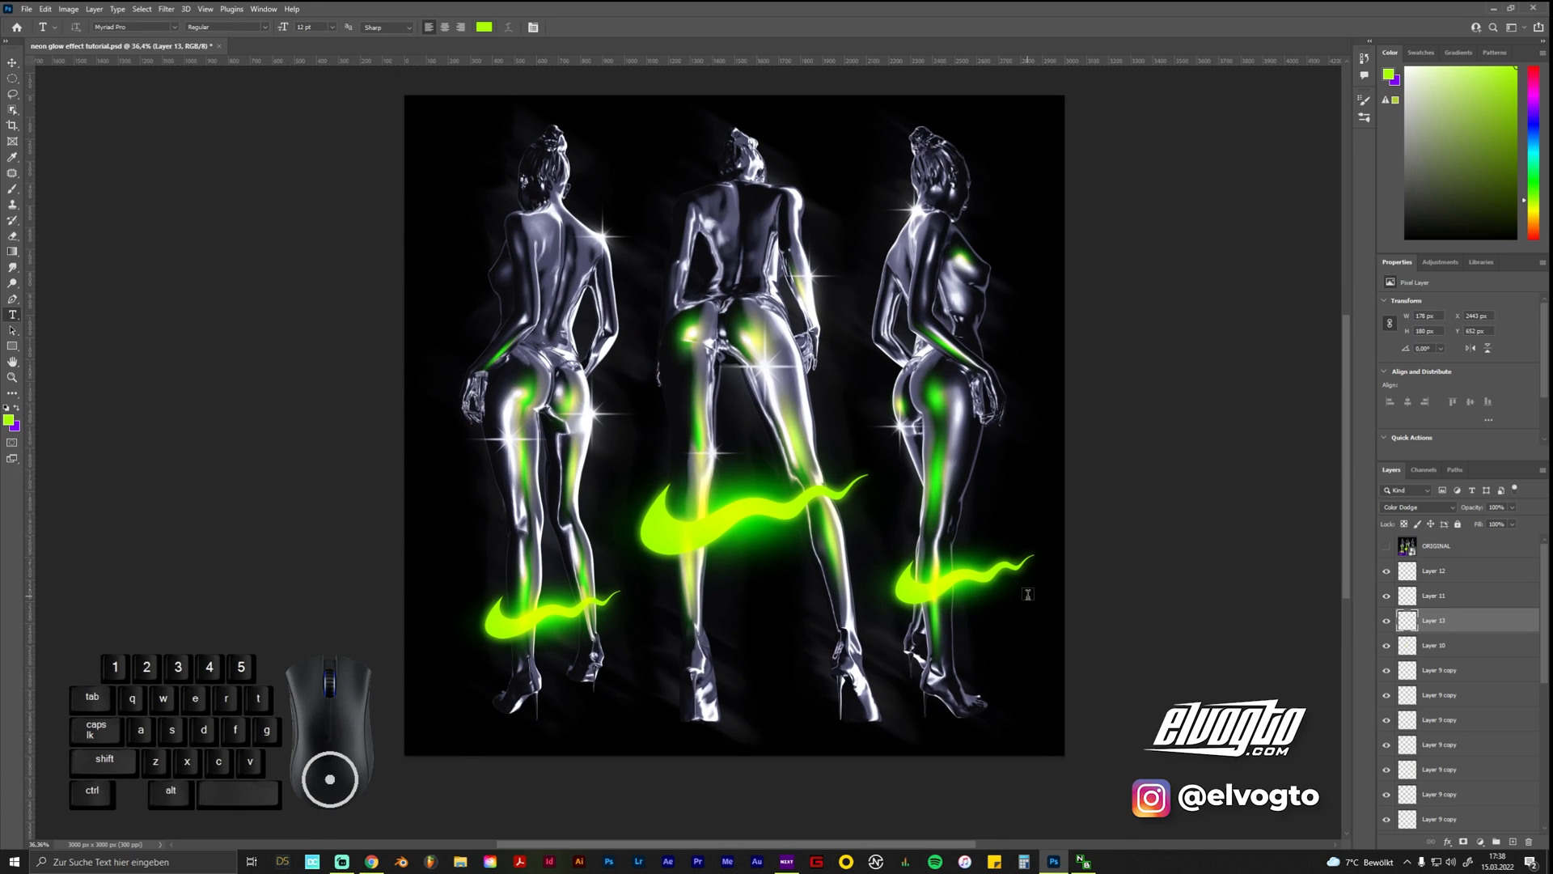
pyautogui.moveTo(1142, 573)
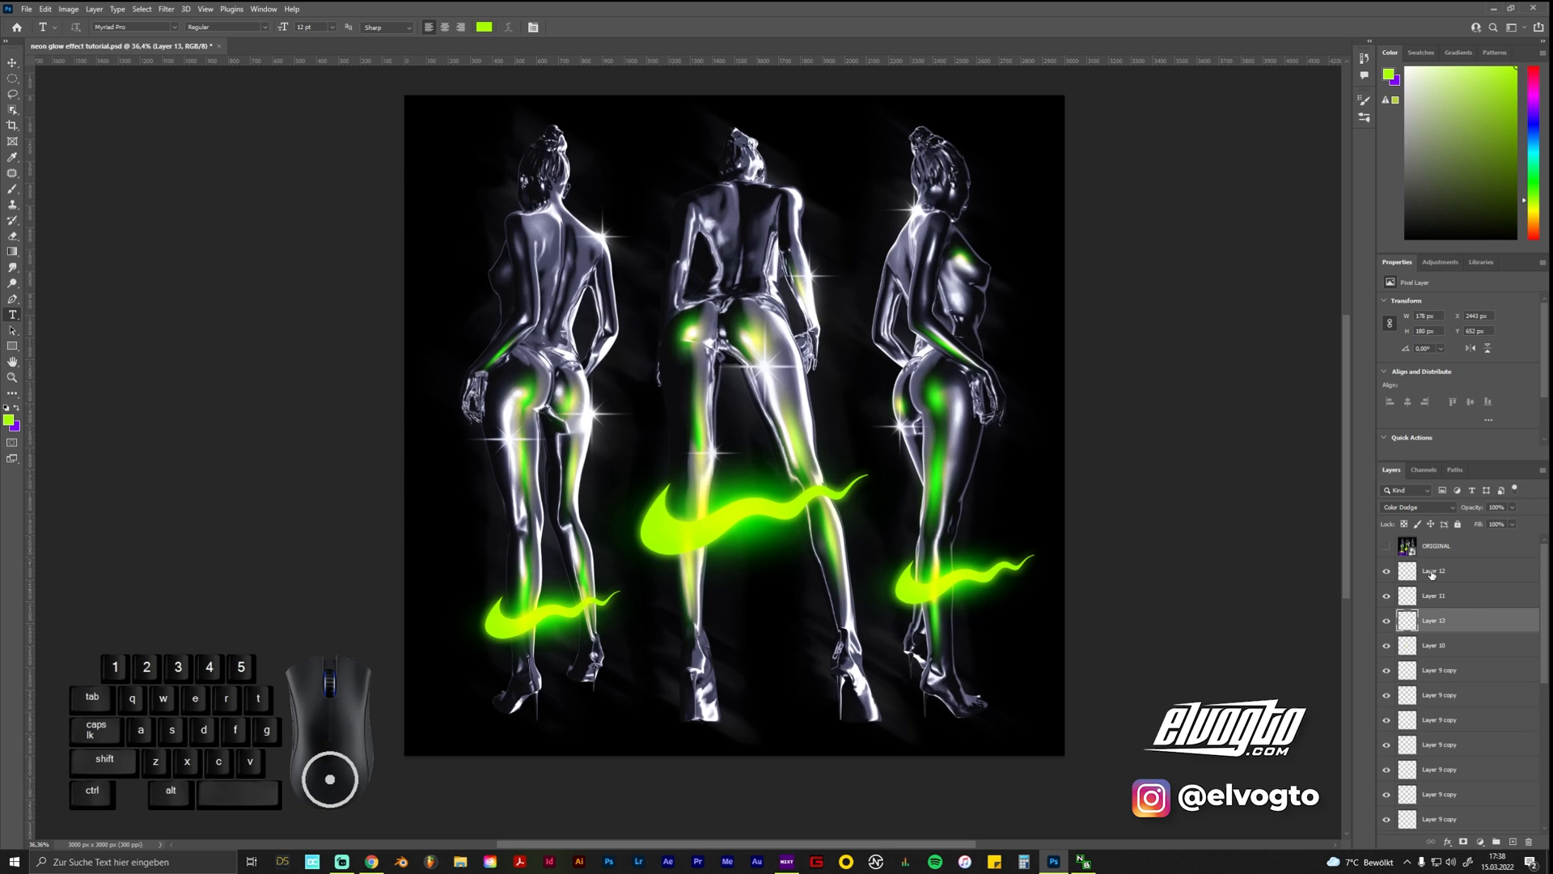
# Select highlight Layers 12 through 7 and group them as 'reflection'
pyautogui.click(1434, 569)
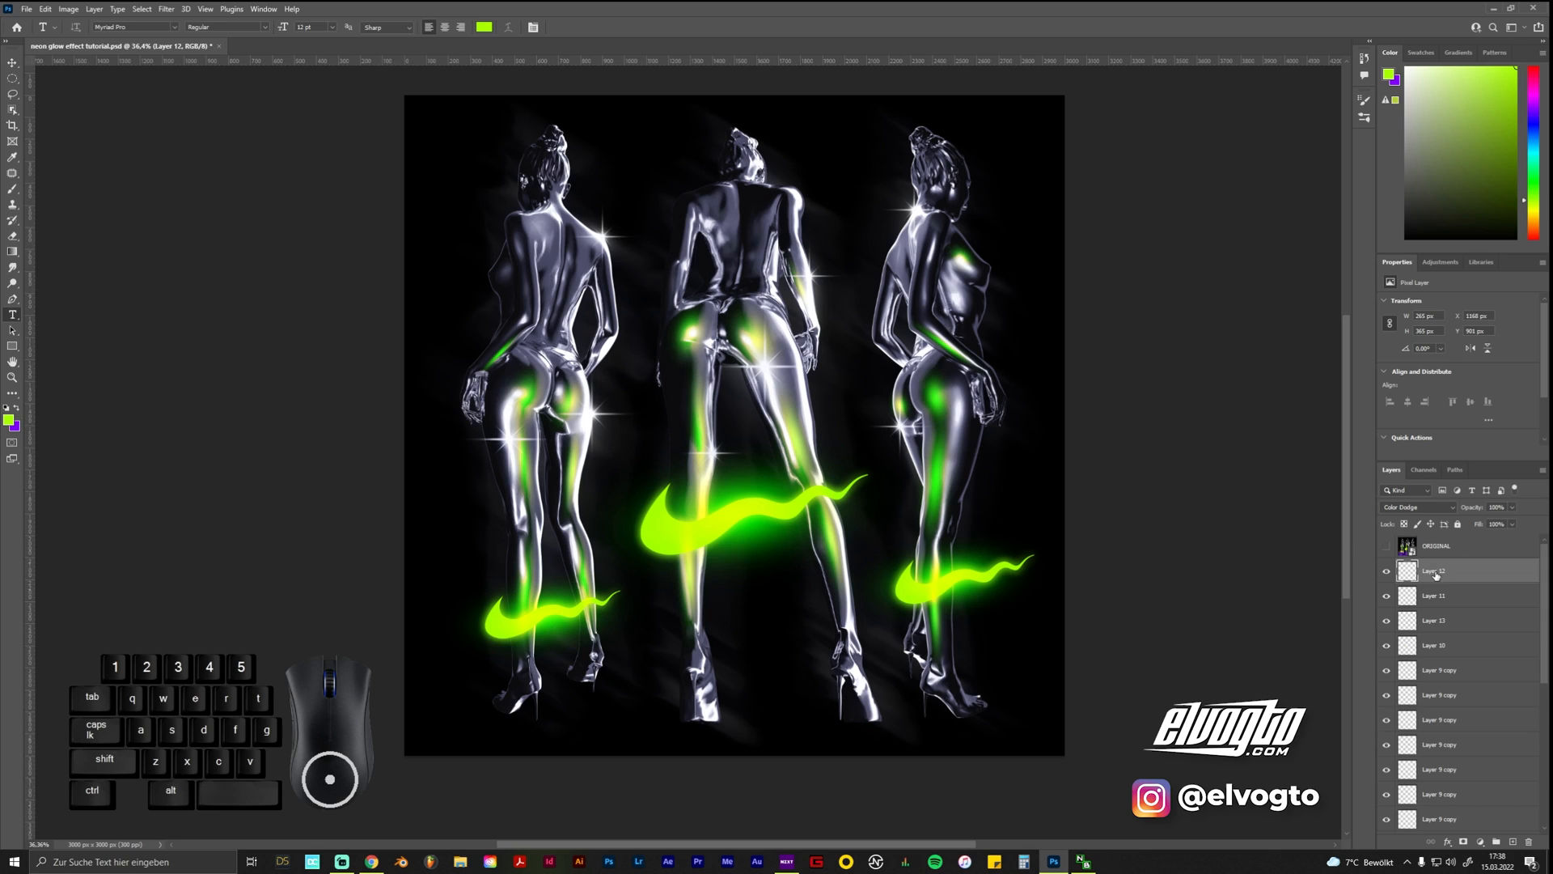
pyautogui.scroll(-3)
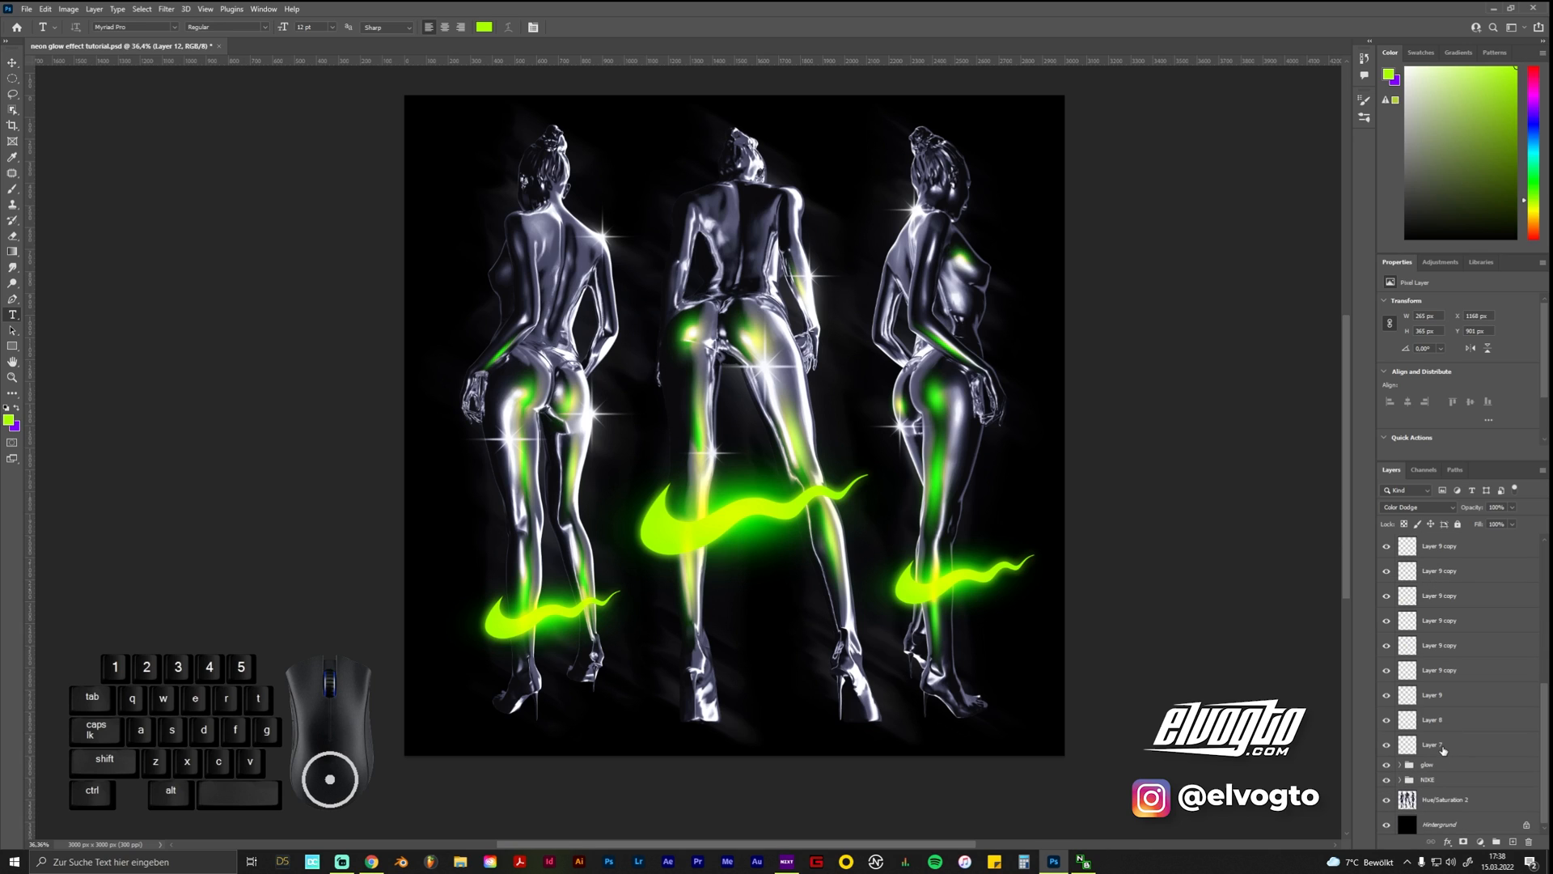
pyautogui.moveTo(1435, 744)
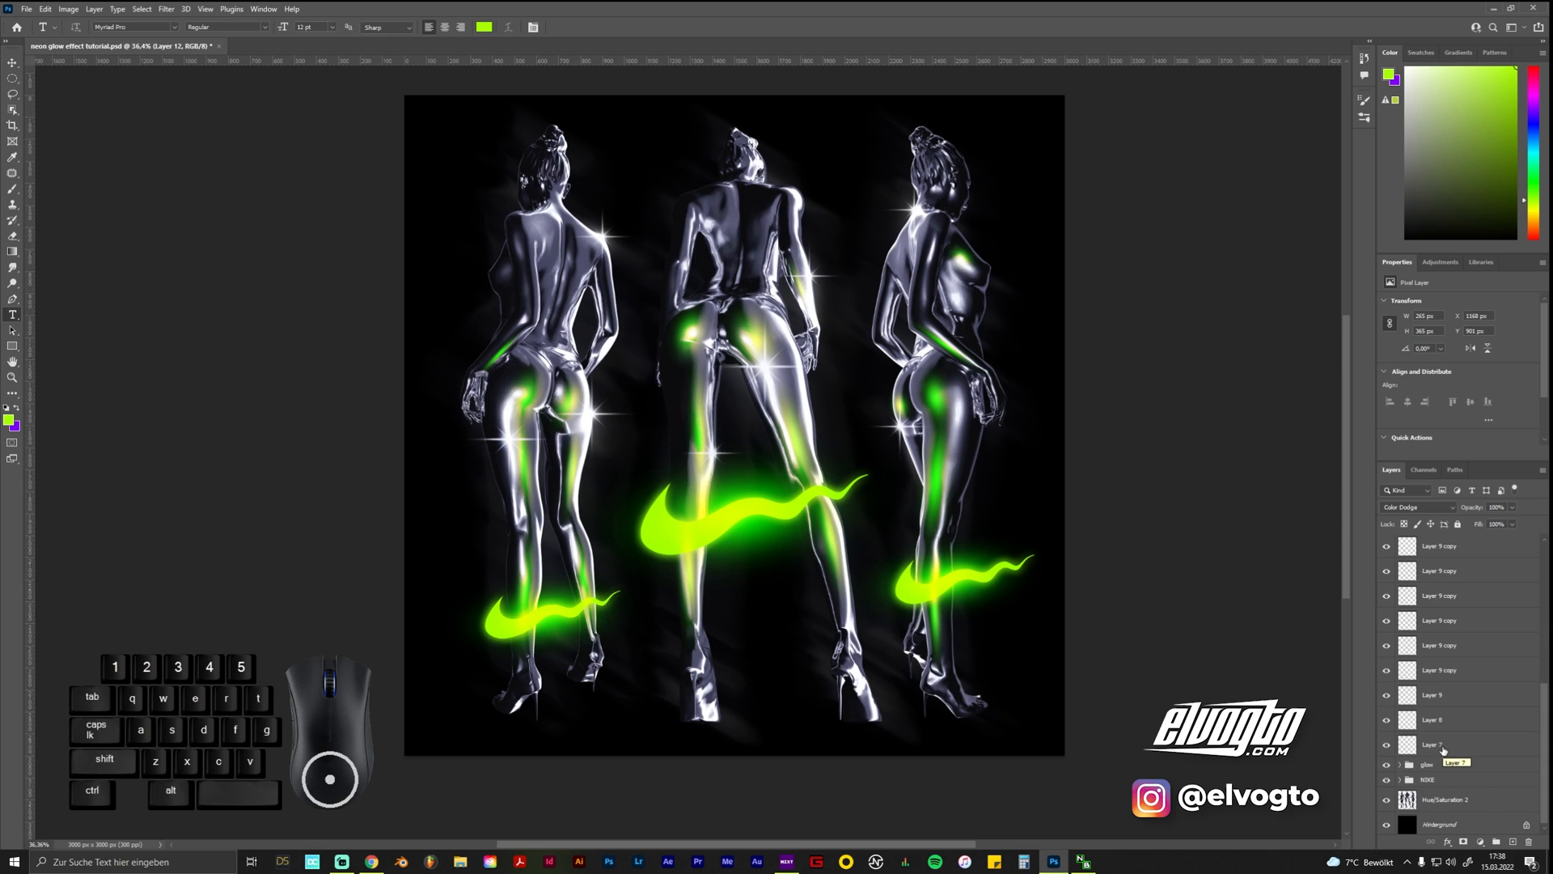
pyautogui.press('shift')
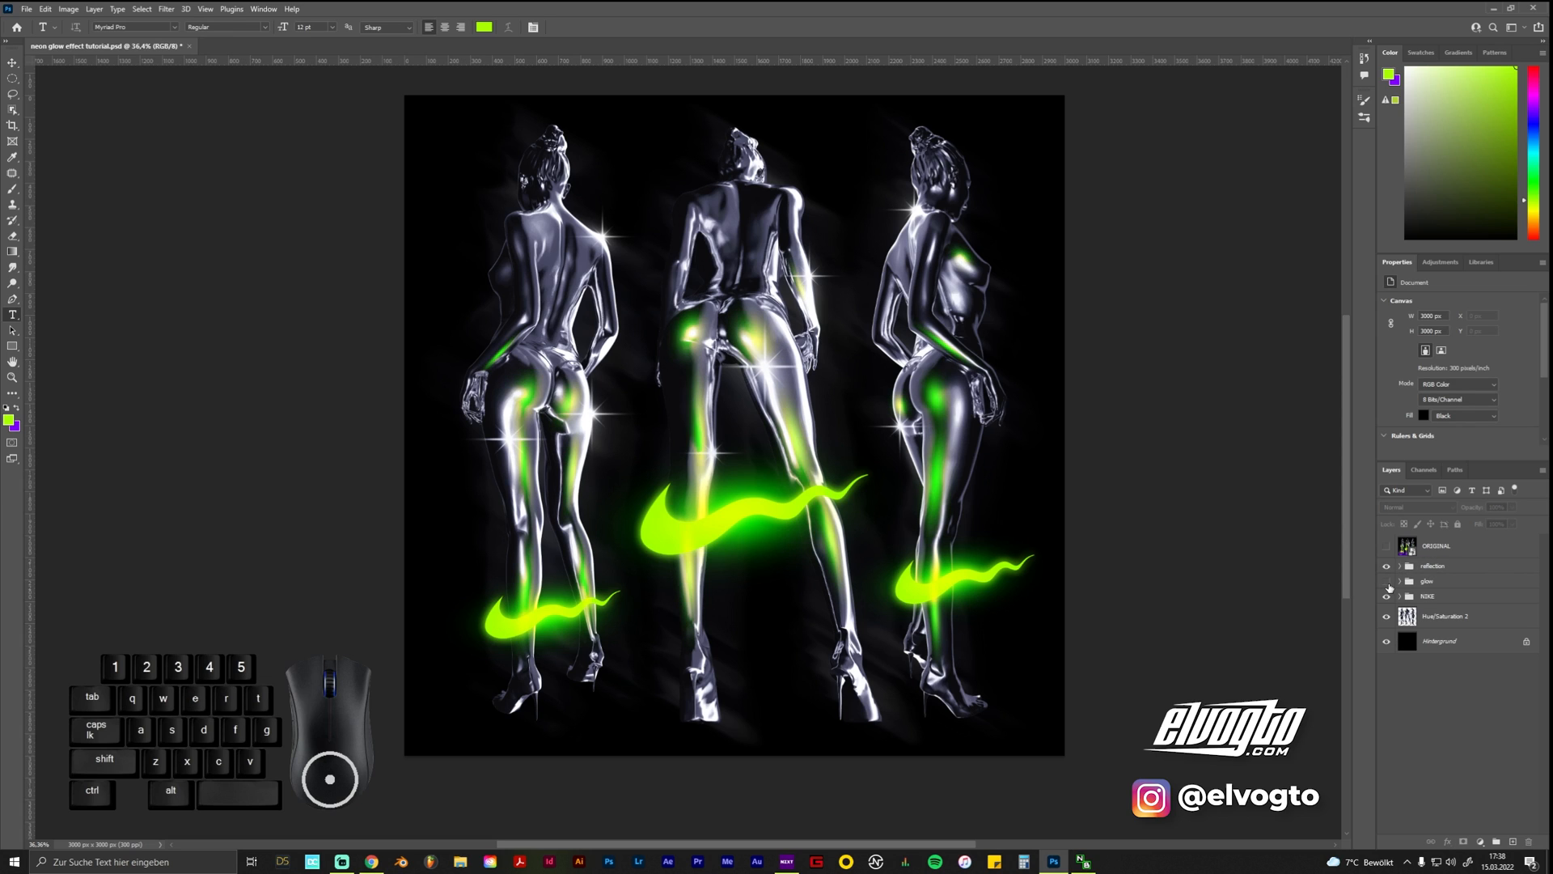
pyautogui.click(1431, 566)
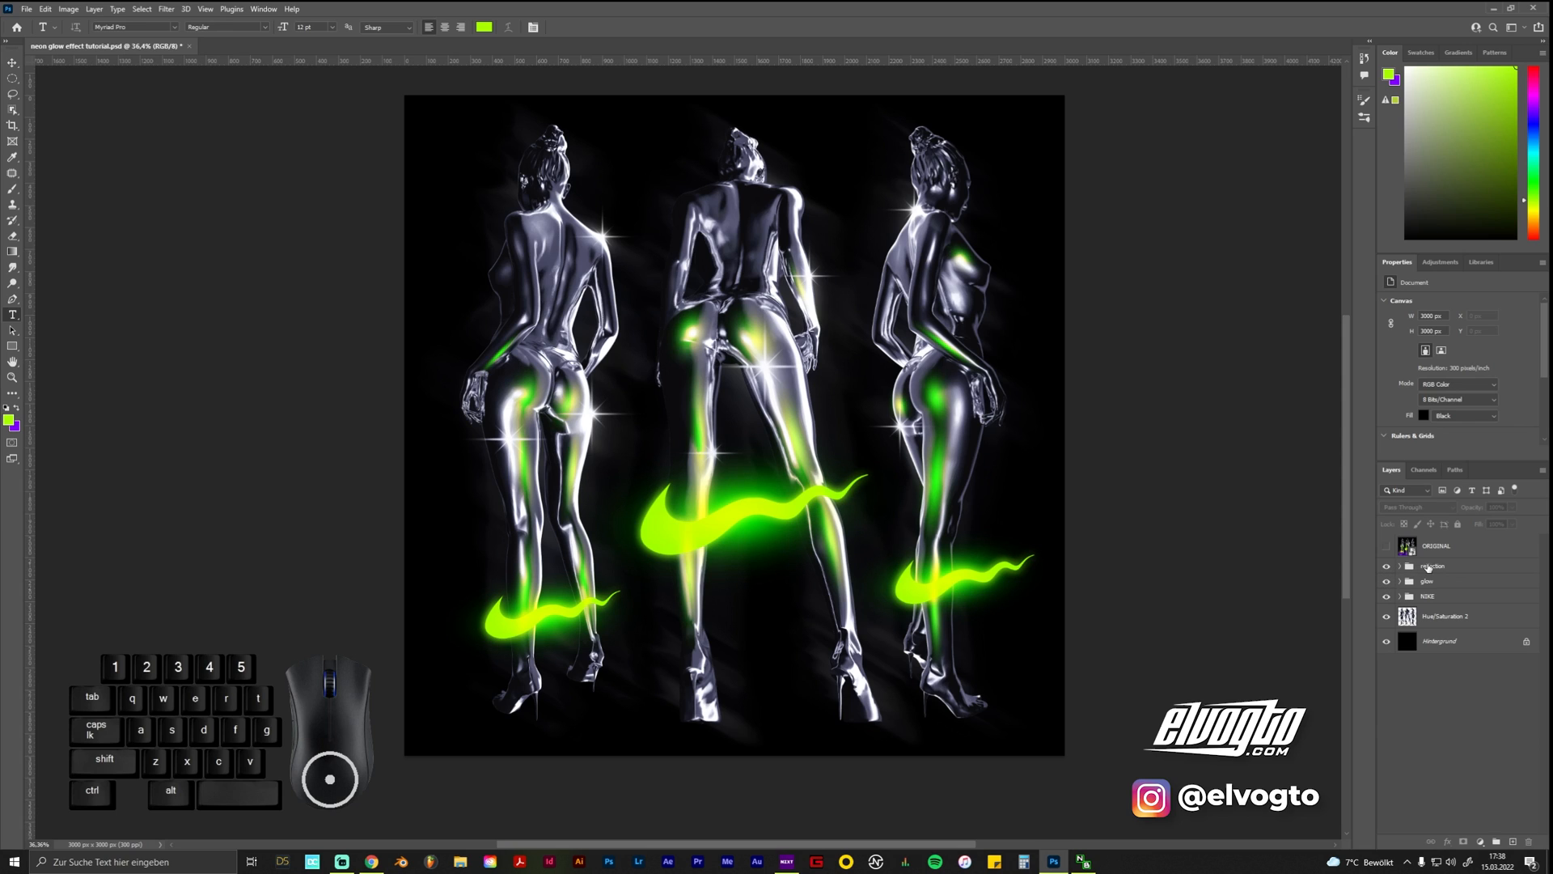
pyautogui.click(1434, 566)
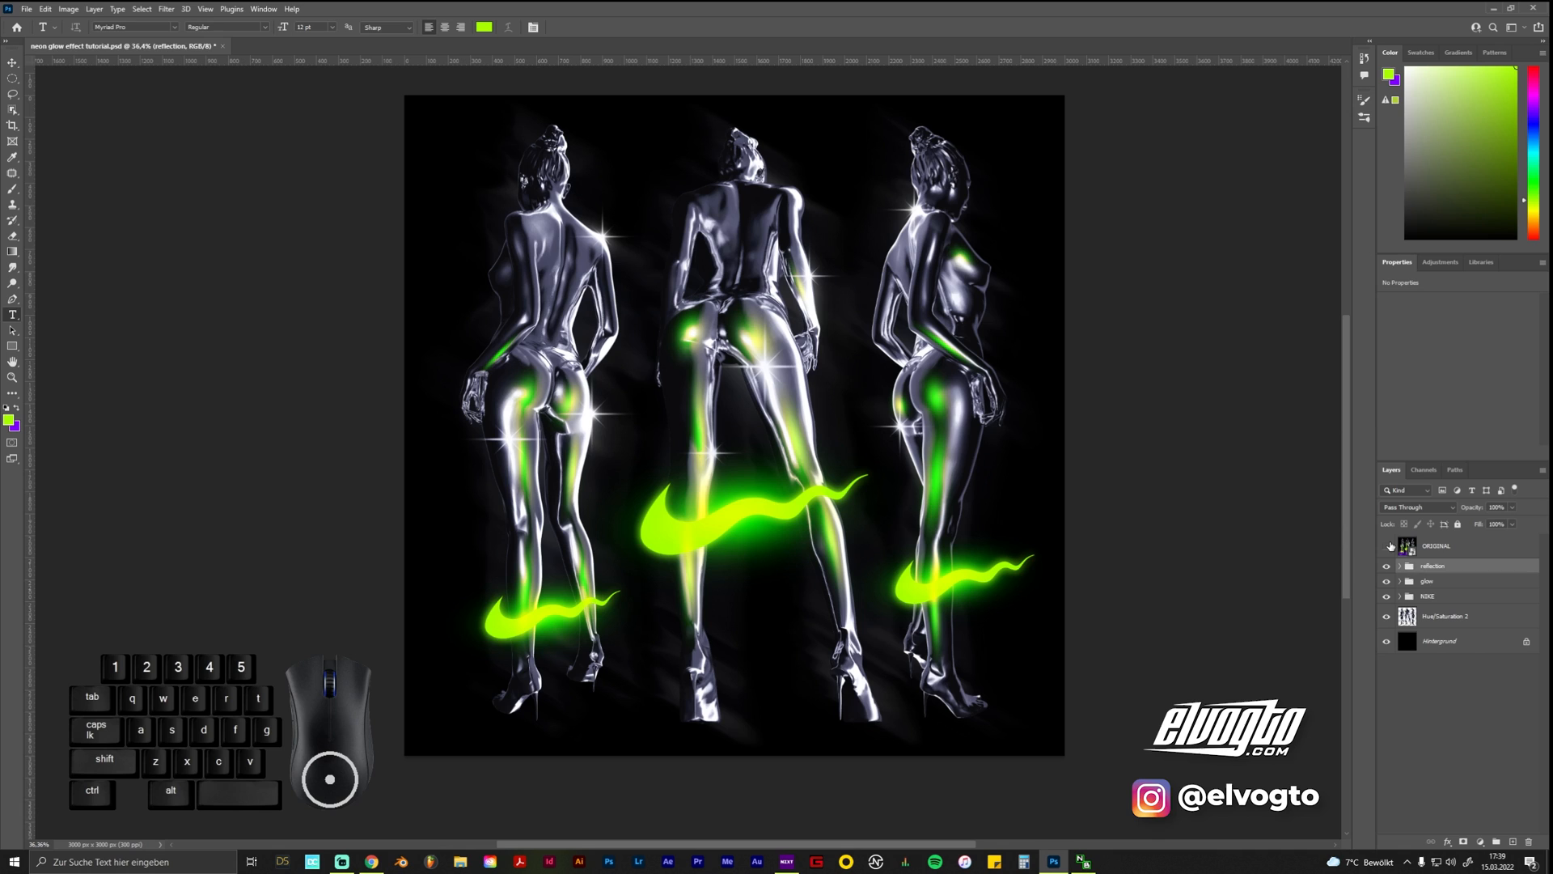
pyautogui.click(1386, 546)
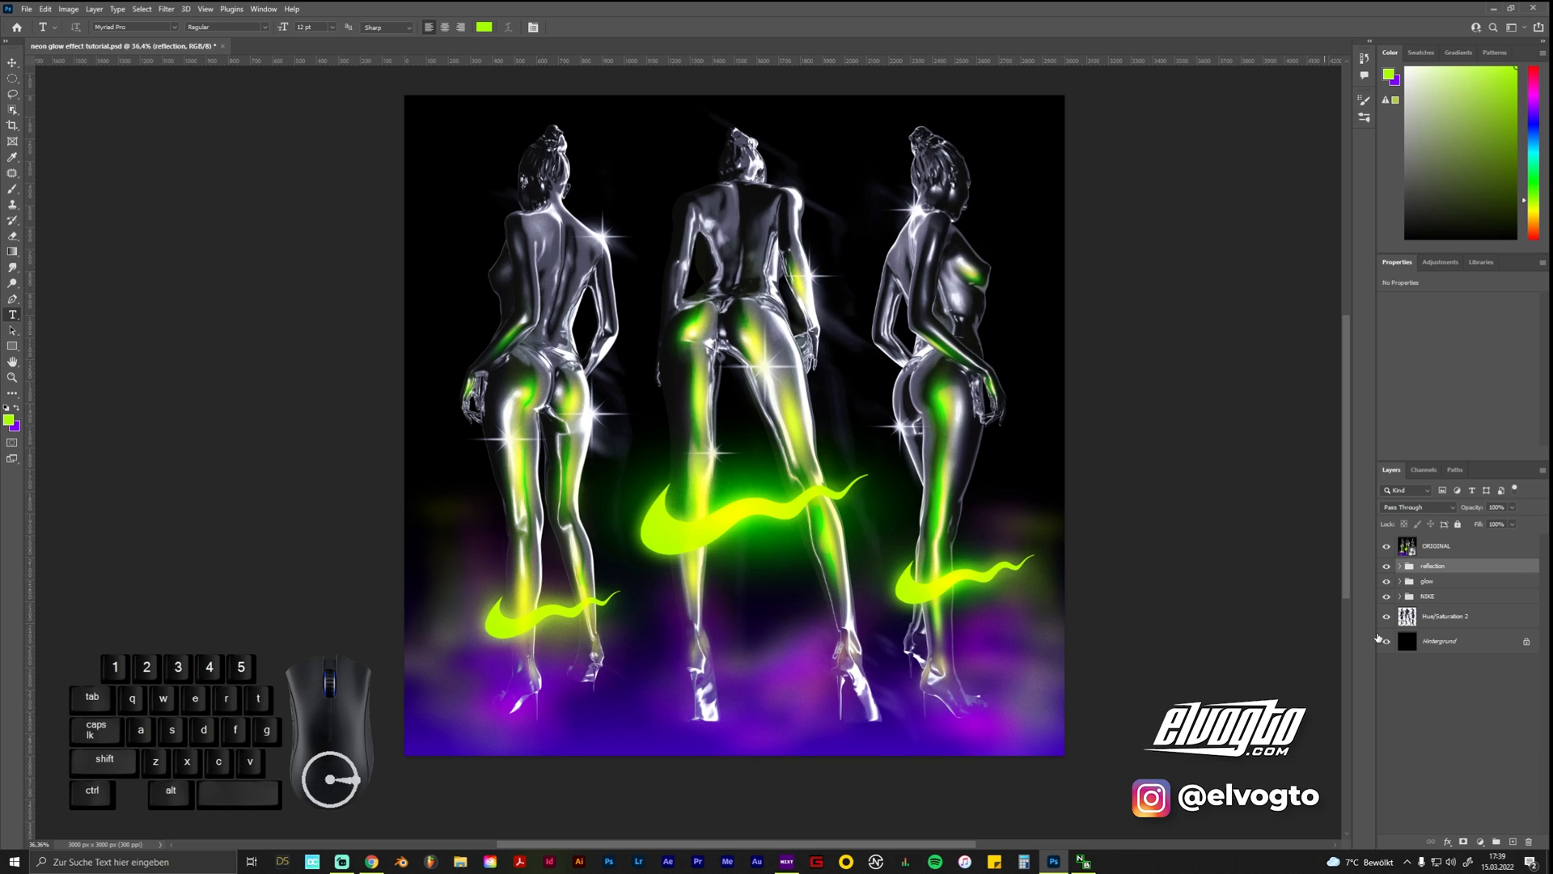
pyautogui.click(1386, 546)
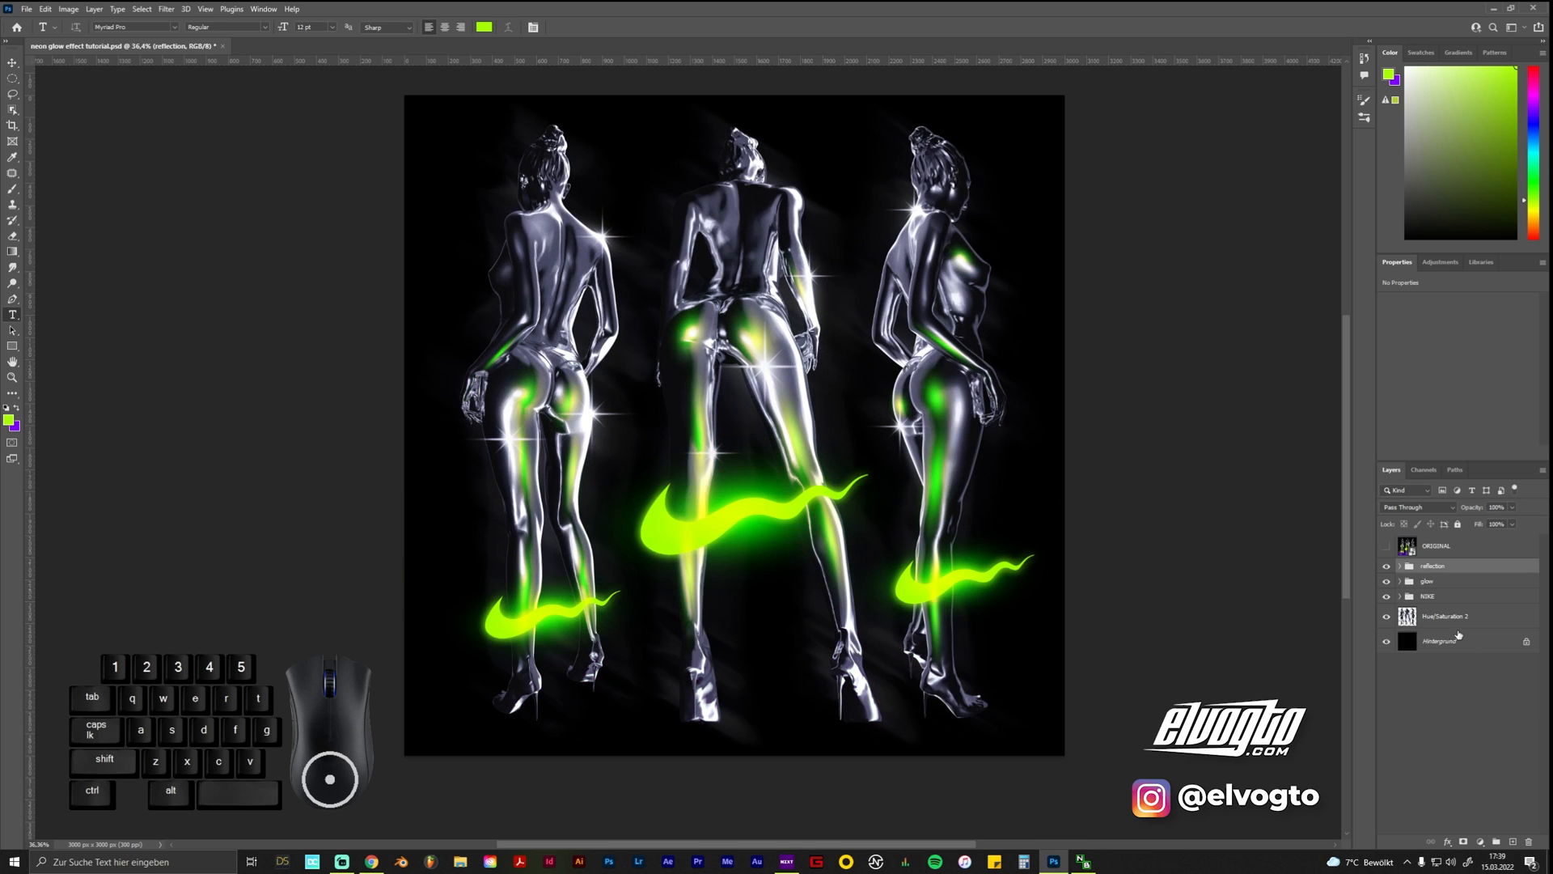
pyautogui.click(1447, 615)
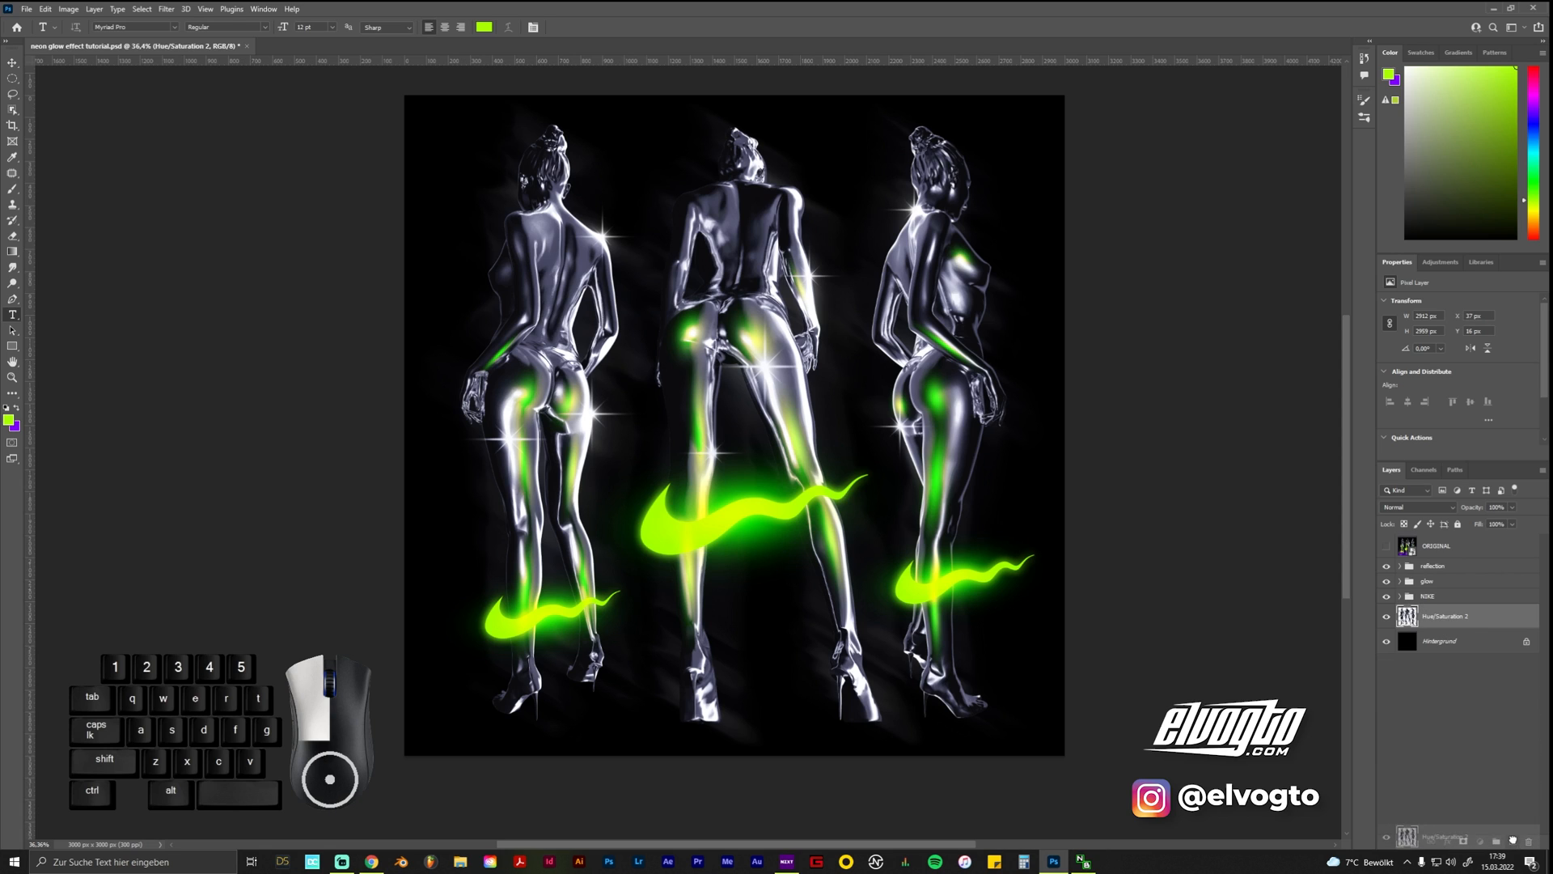
# Duplicate the chrome figures layer and transform the copy into a vertically flipped reflection
pyautogui.press('ctrl+j')
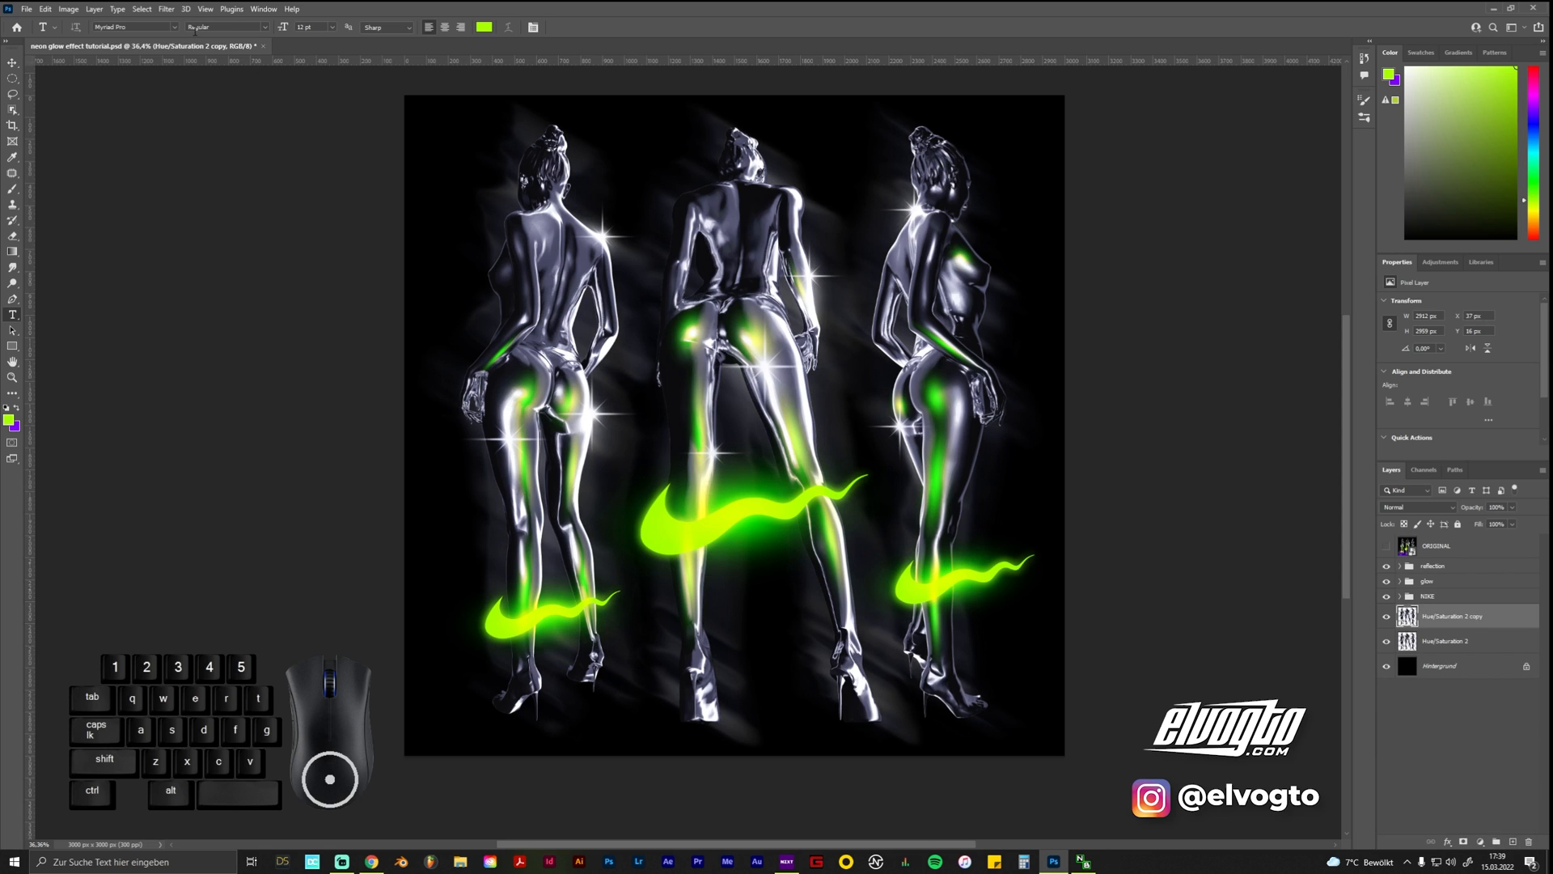
pyautogui.press('ctrl+t')
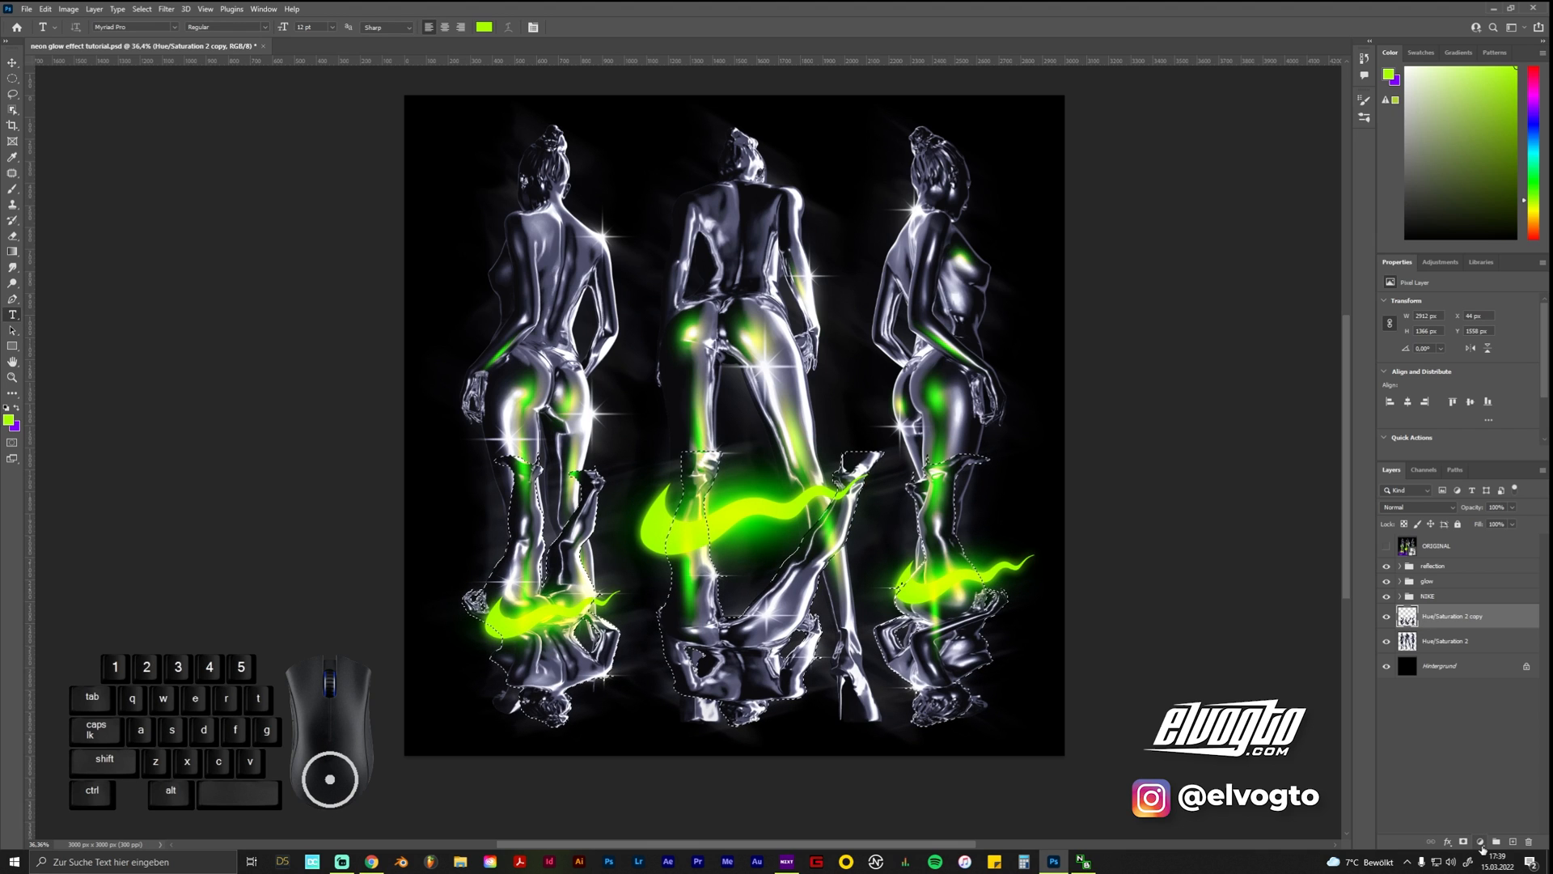
# Add a Color Balance adjustment shifting midtones toward red and magenta on the reflection
pyautogui.click(1484, 843)
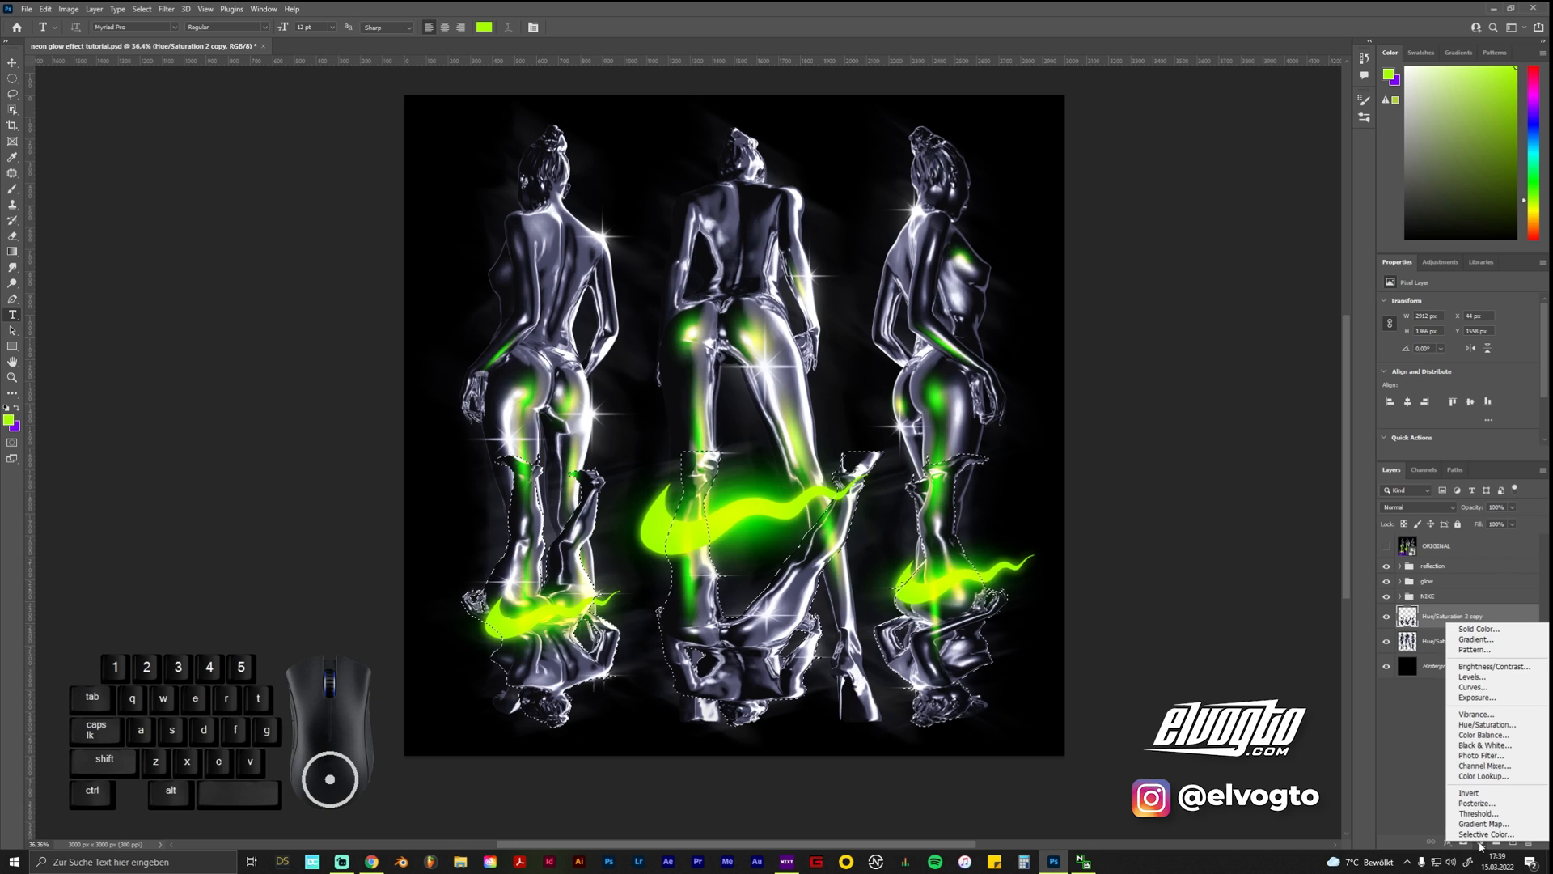
pyautogui.moveTo(1486, 745)
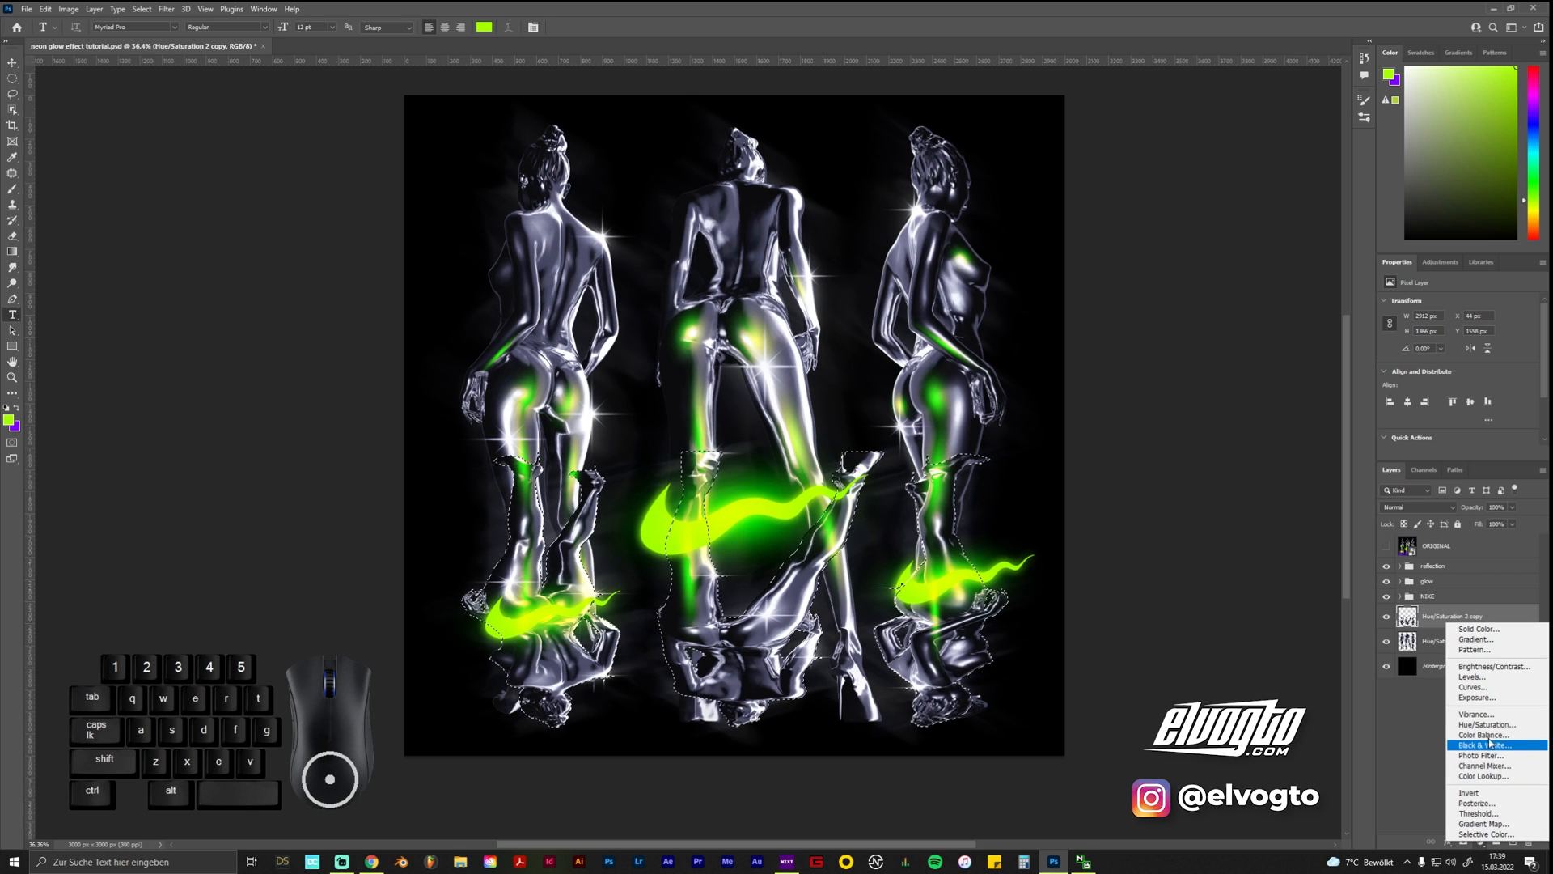
pyautogui.click(1479, 734)
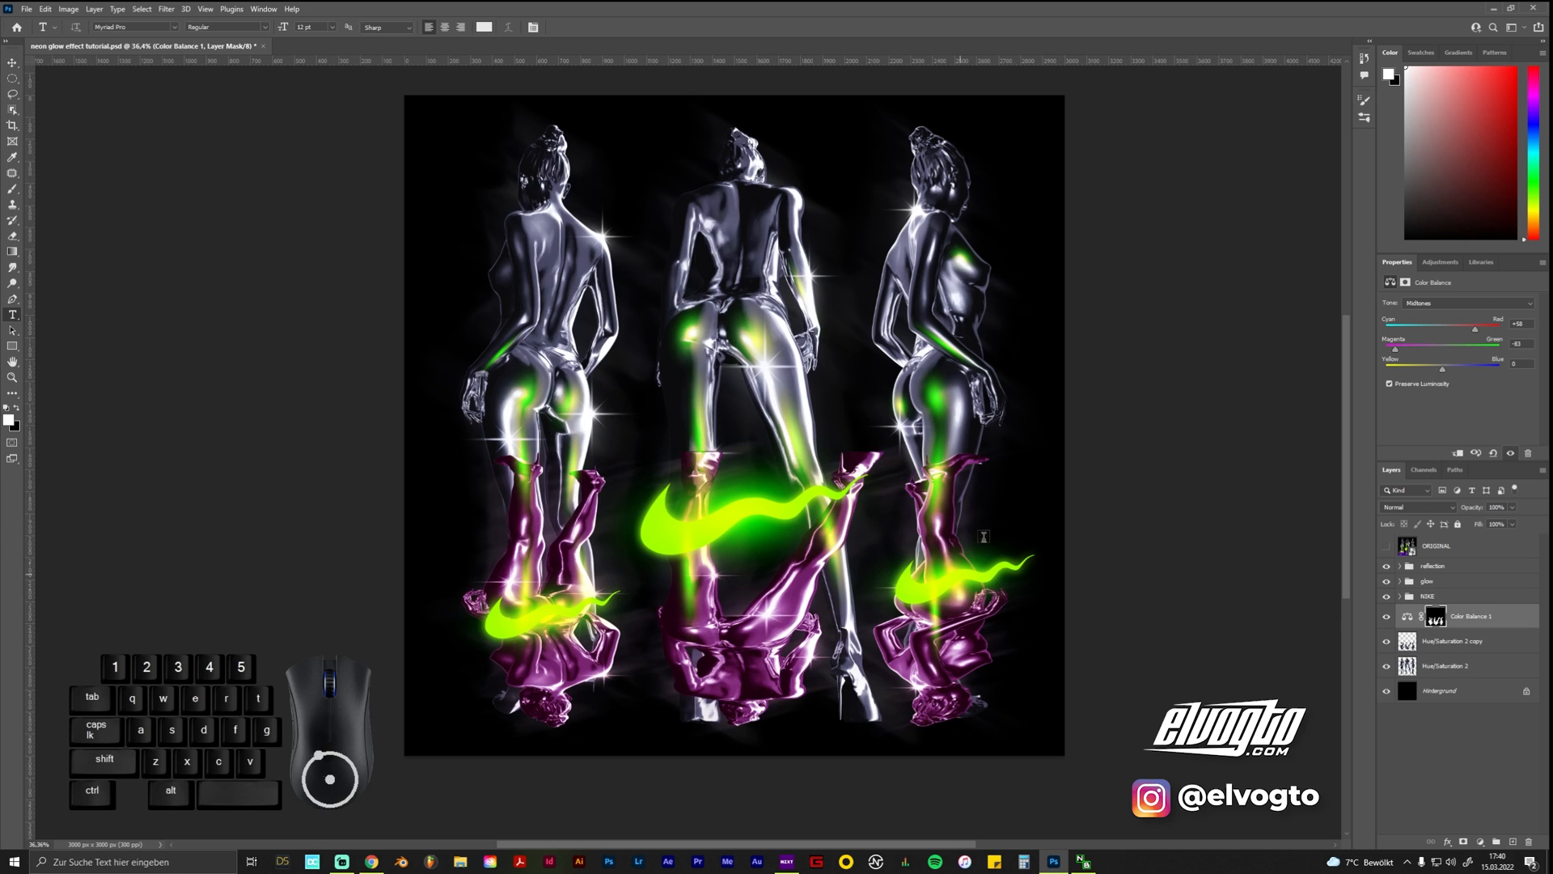
pyautogui.moveTo(767, 368)
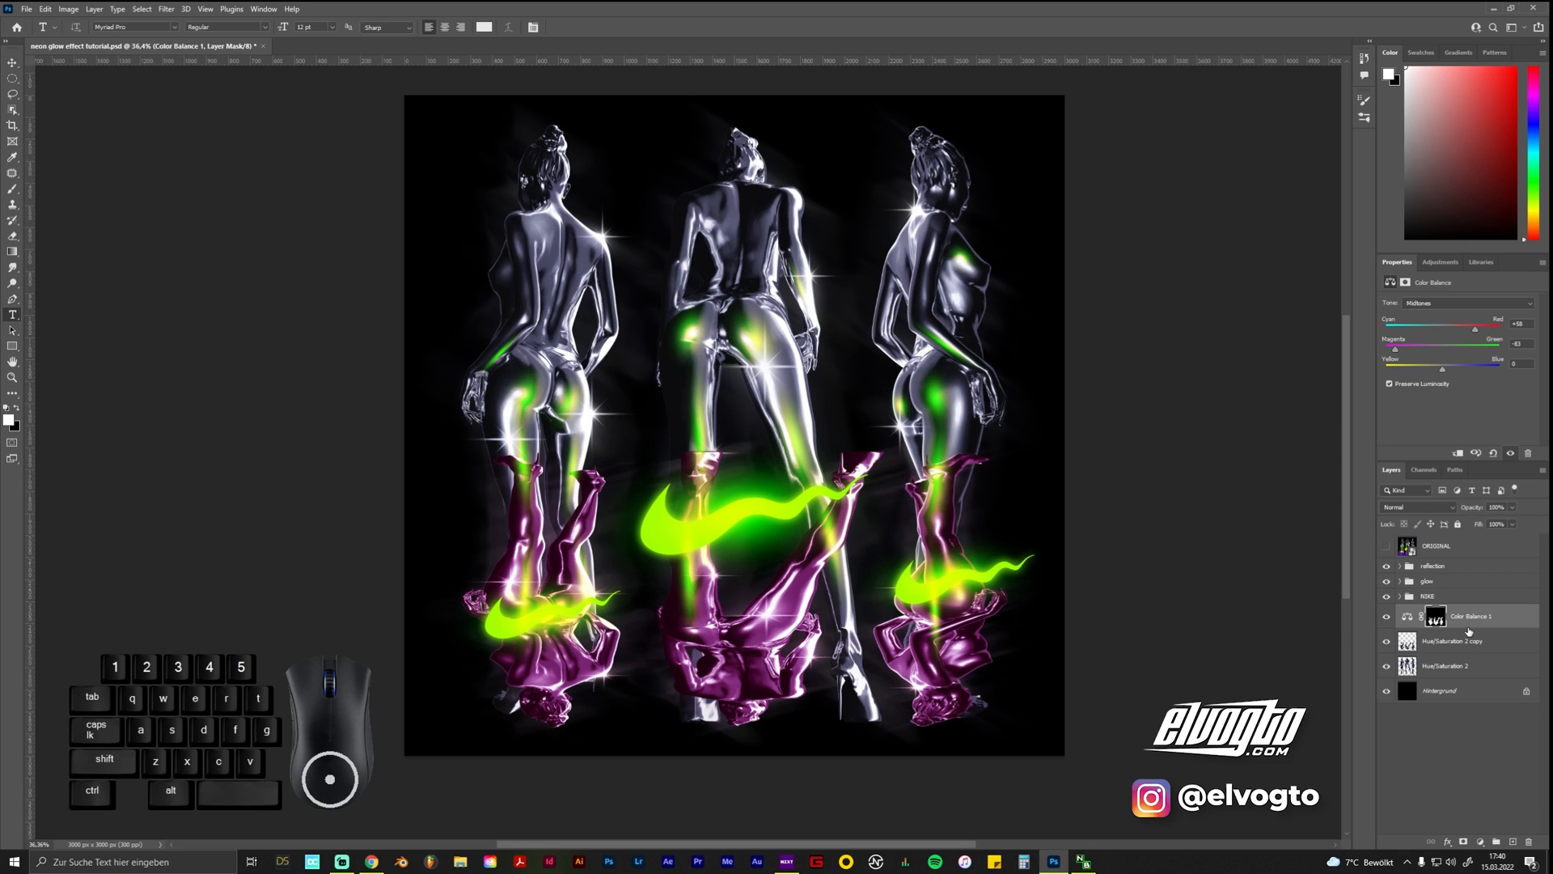
pyautogui.click(1451, 641)
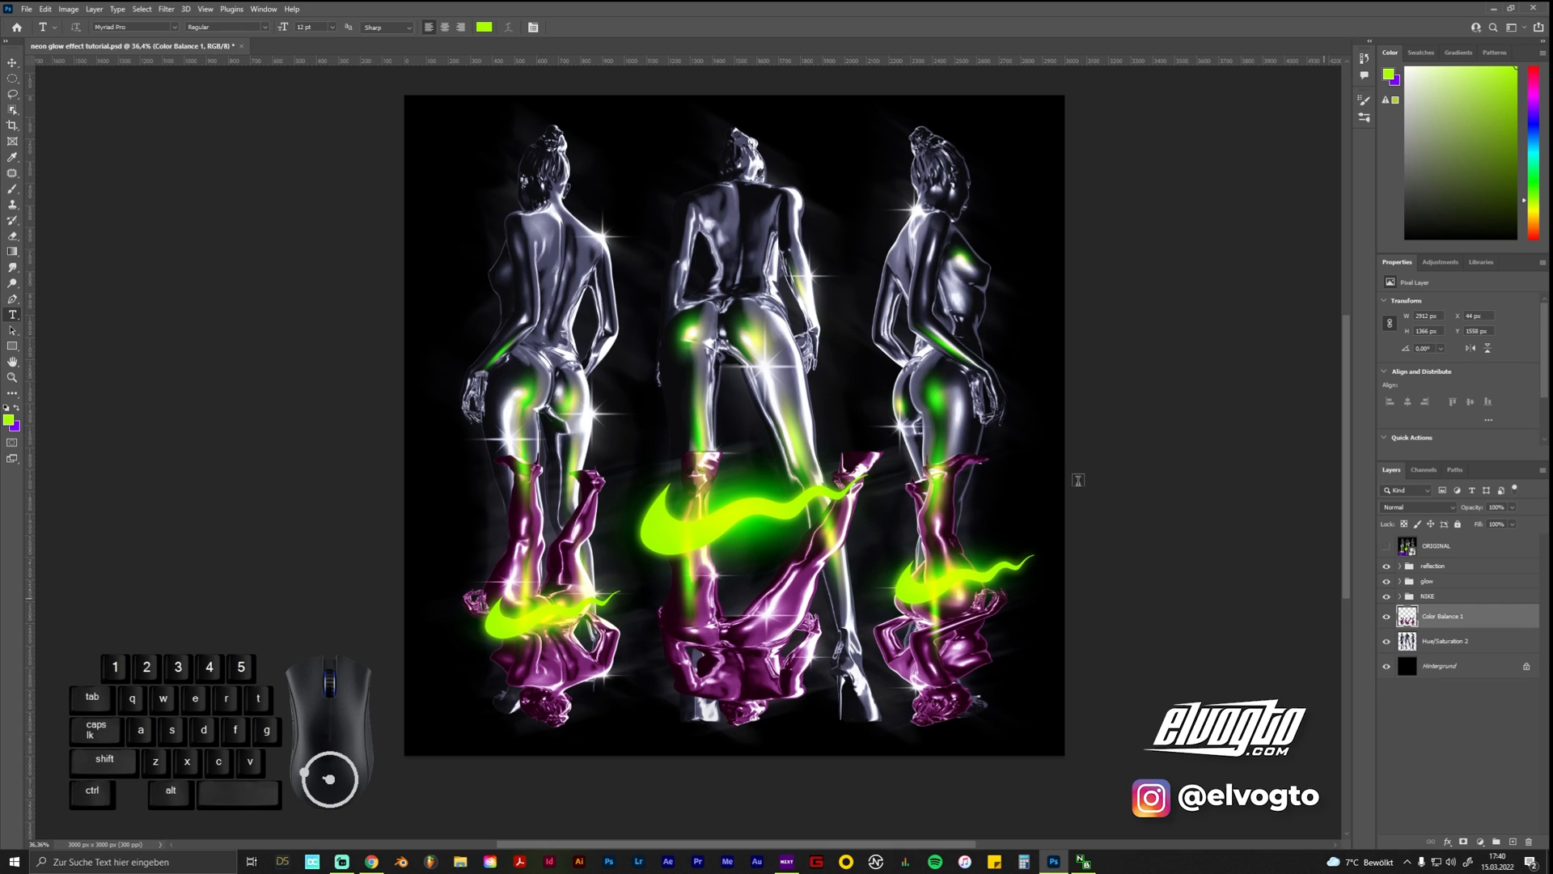
pyautogui.moveTo(165, 9)
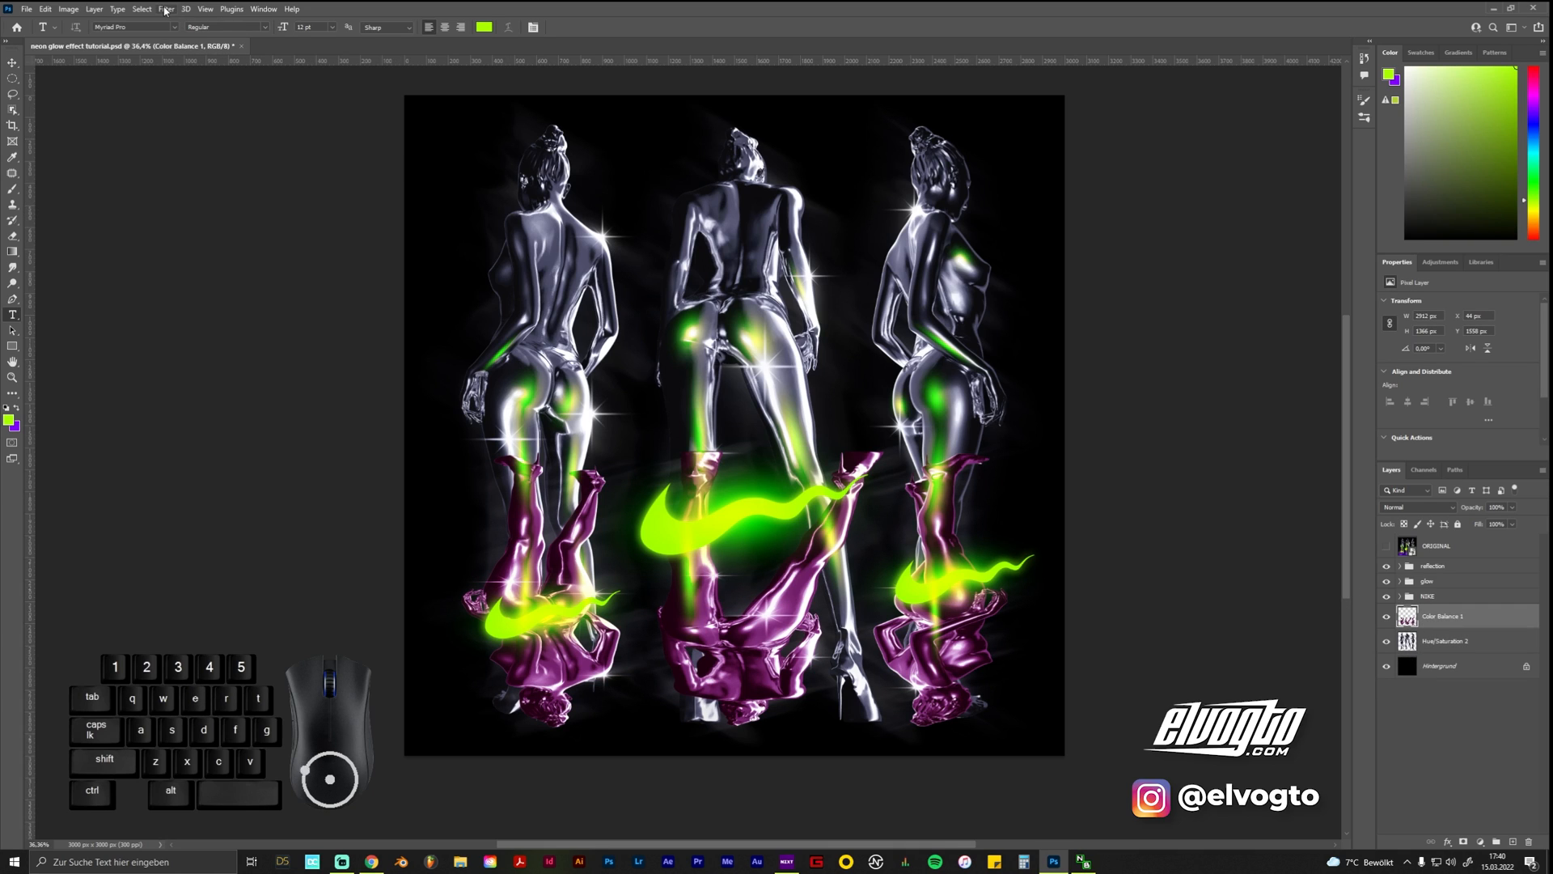
# Apply a Gaussian Blur of about 36 pixels to the purple reflection
pyautogui.click(165, 8)
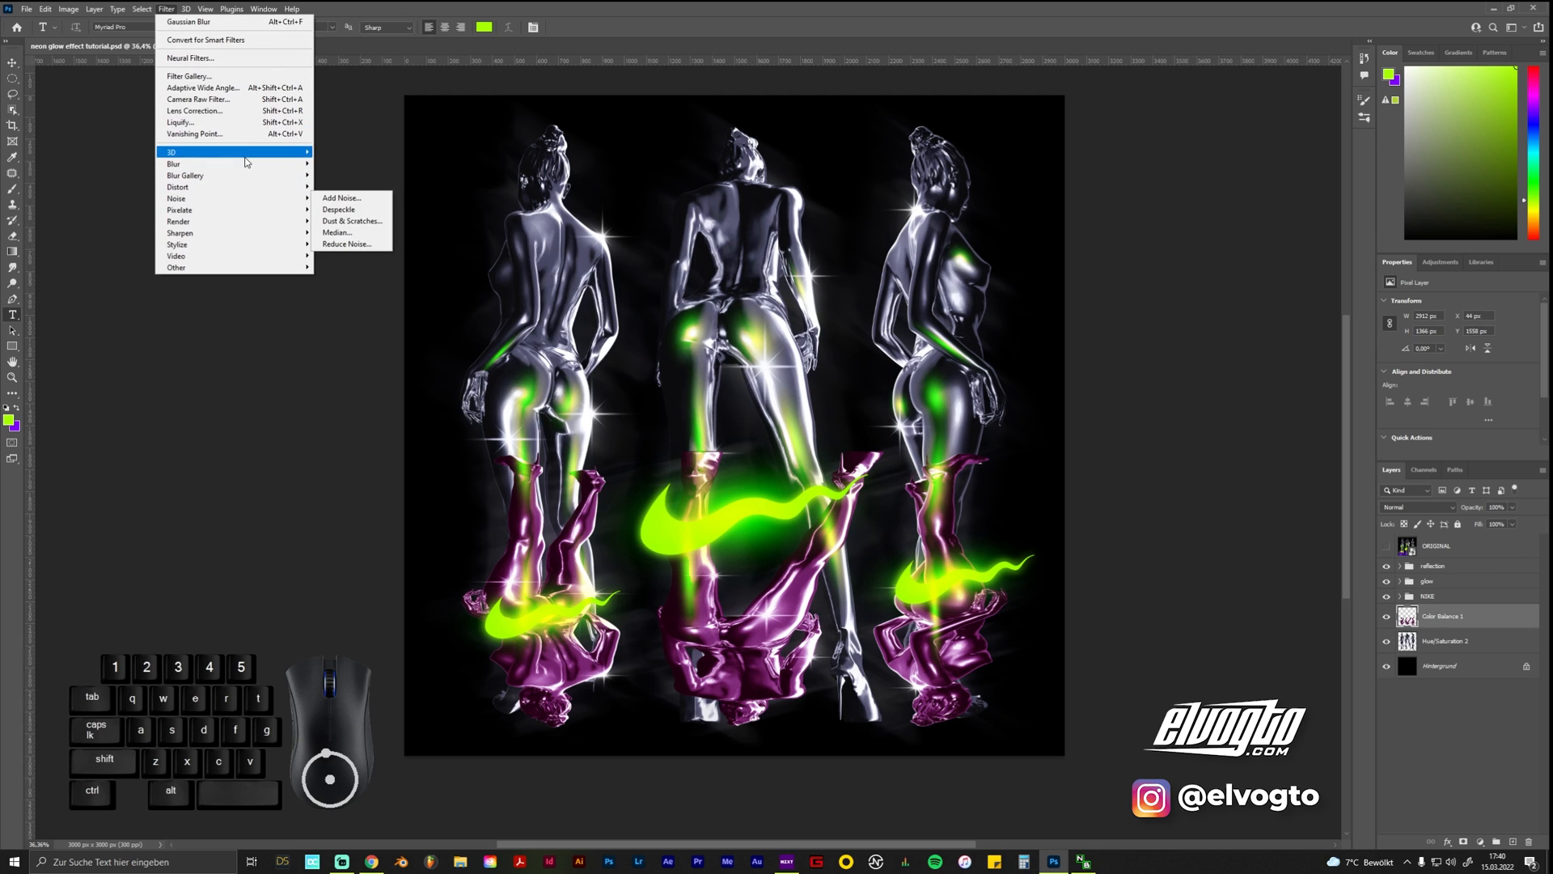
pyautogui.click(188, 22)
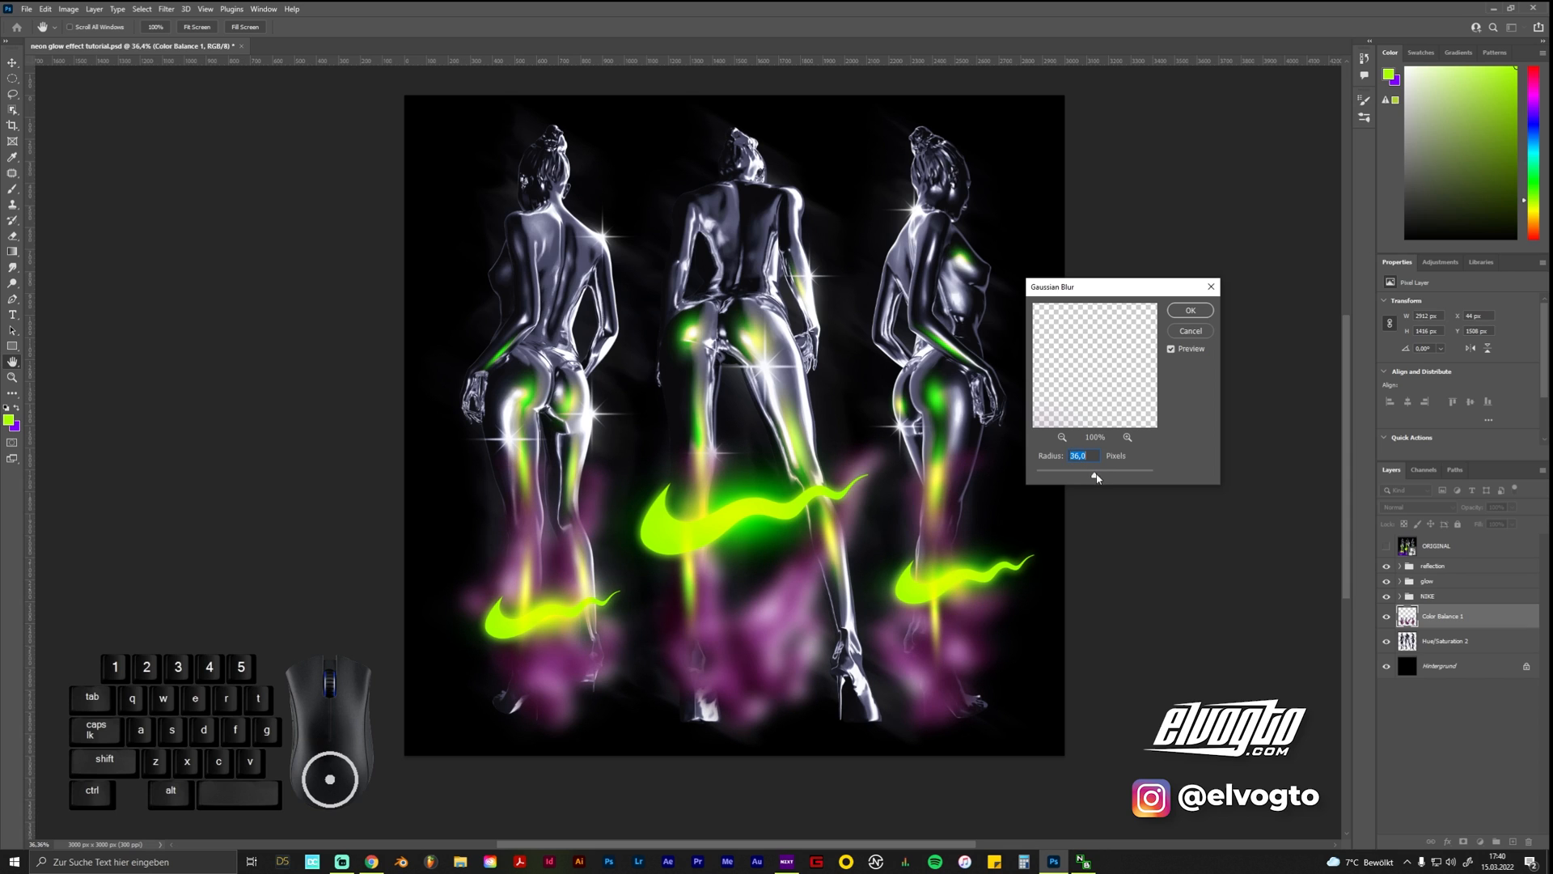
pyautogui.click(1190, 310)
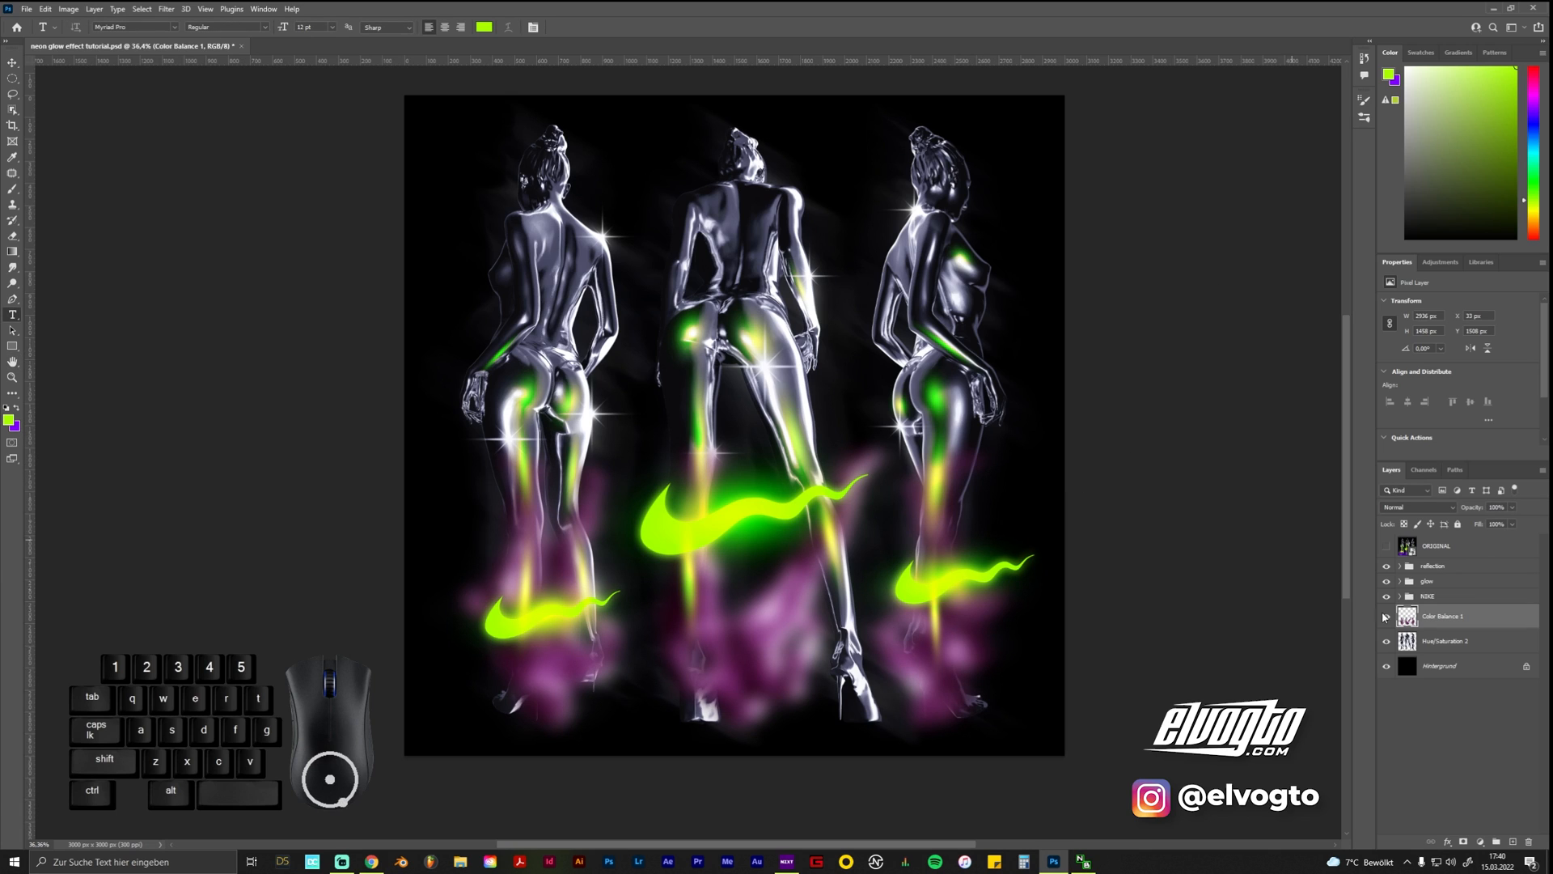
pyautogui.click(1446, 640)
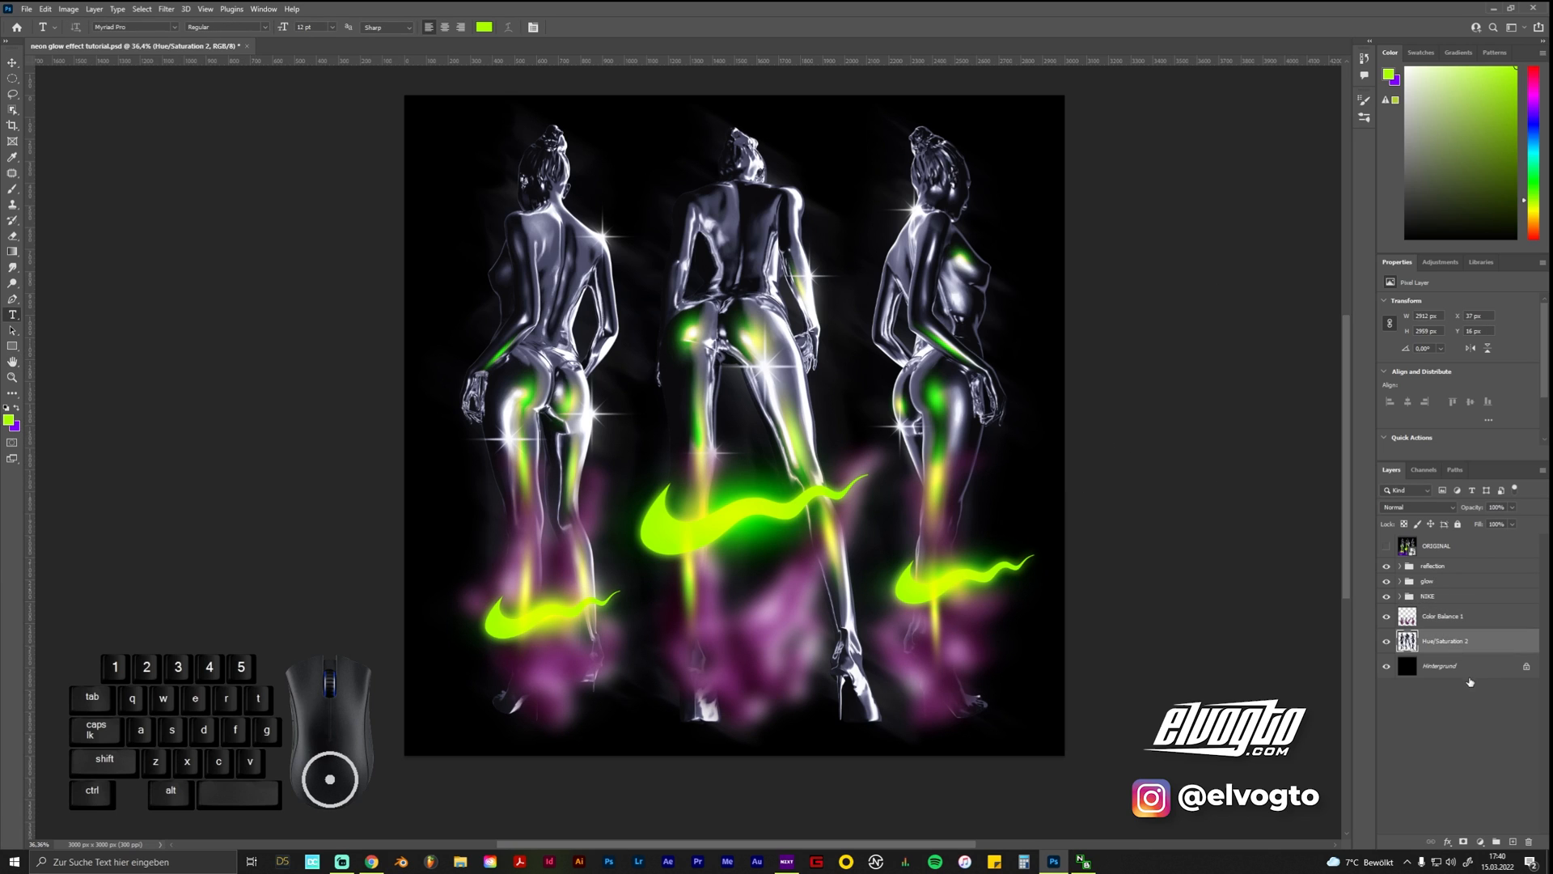
# Add a new layer with a purple gradient from the bottom, blended as Screen
pyautogui.click(1444, 615)
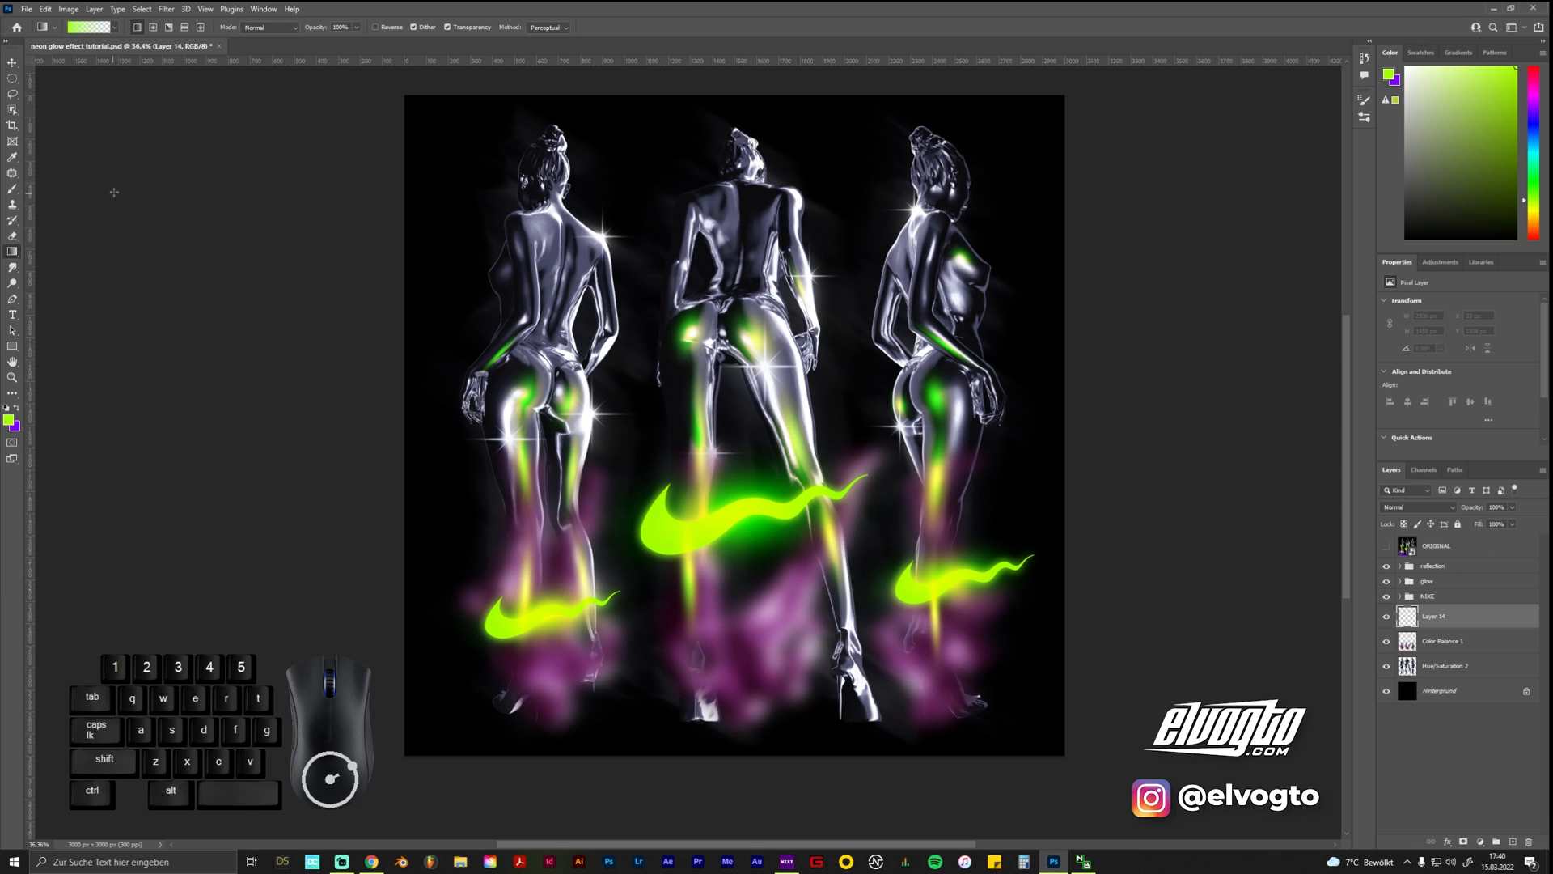
pyautogui.click(14, 418)
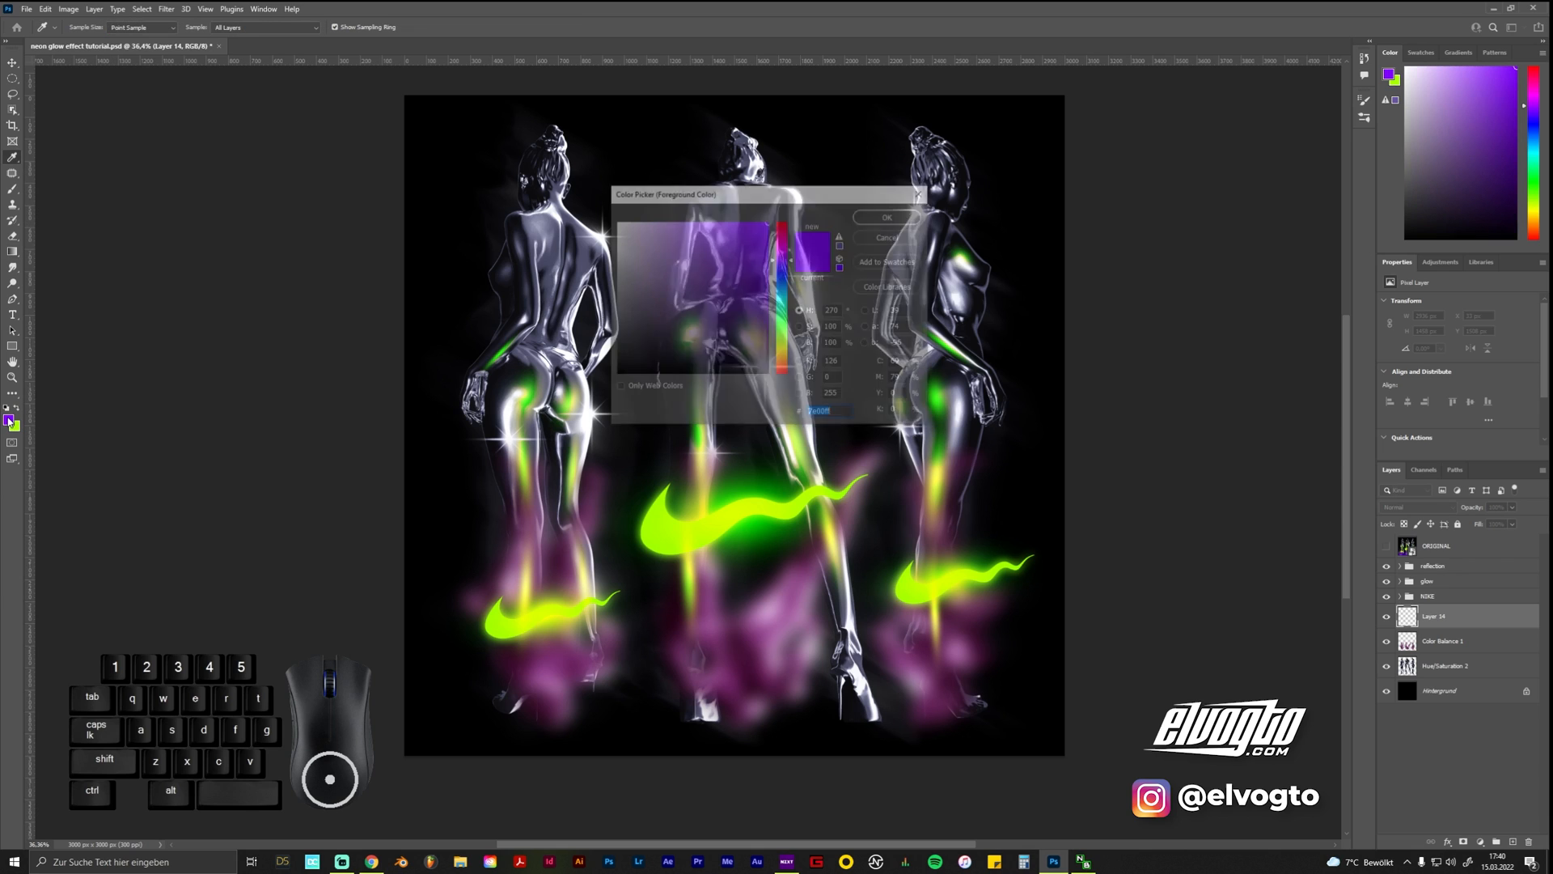
pyautogui.click(884, 216)
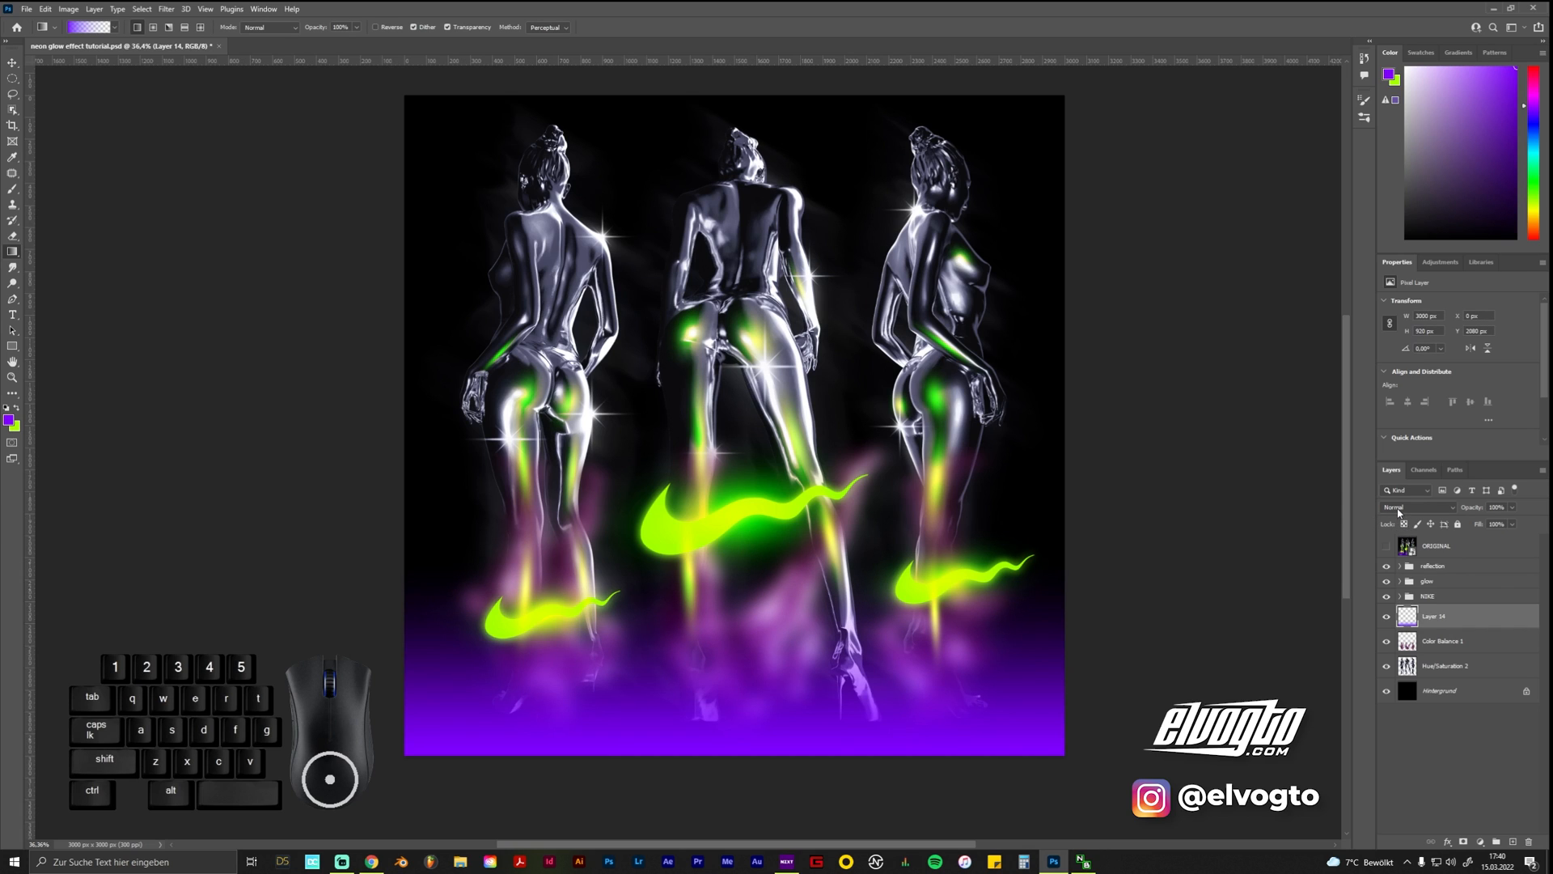
pyautogui.click(1416, 507)
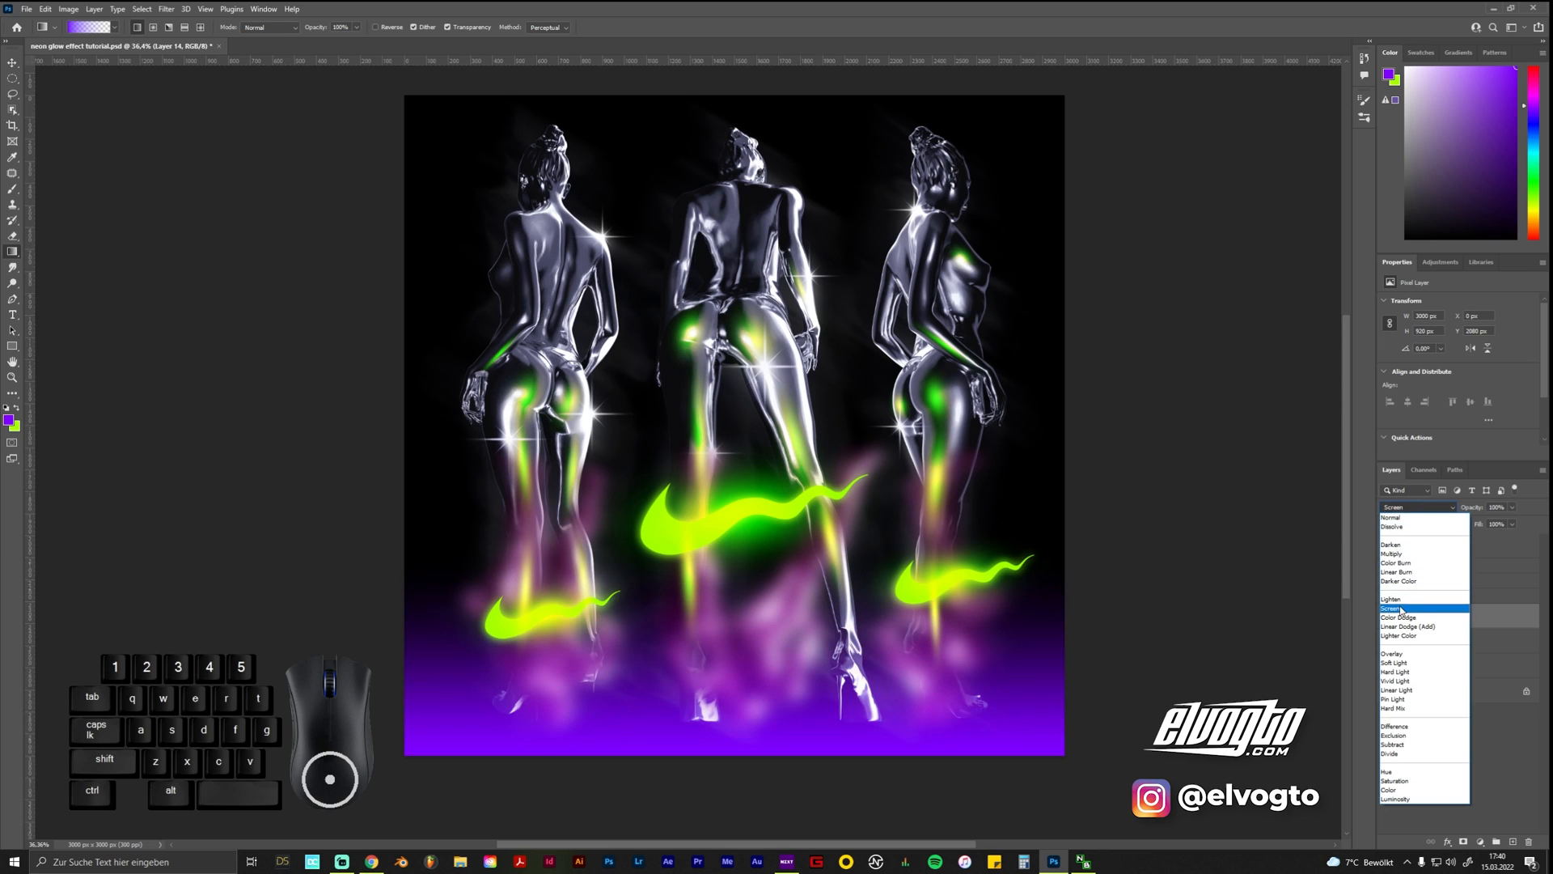
pyautogui.click(1400, 606)
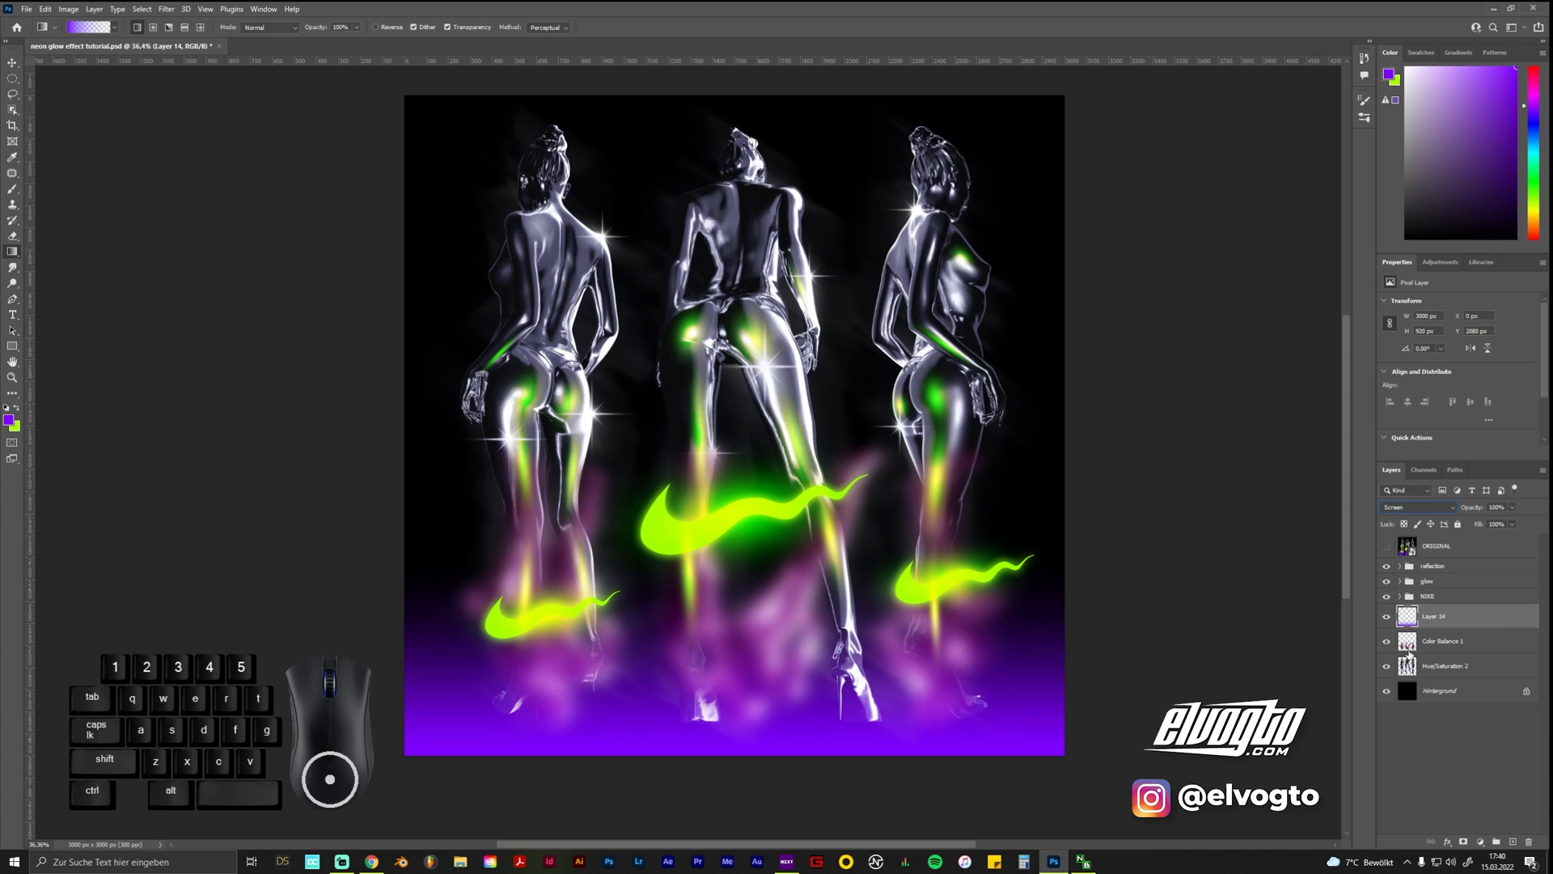
# Set the fog layer's blend mode to Lighter Color after trying Screen and Overlay
pyautogui.click(1442, 641)
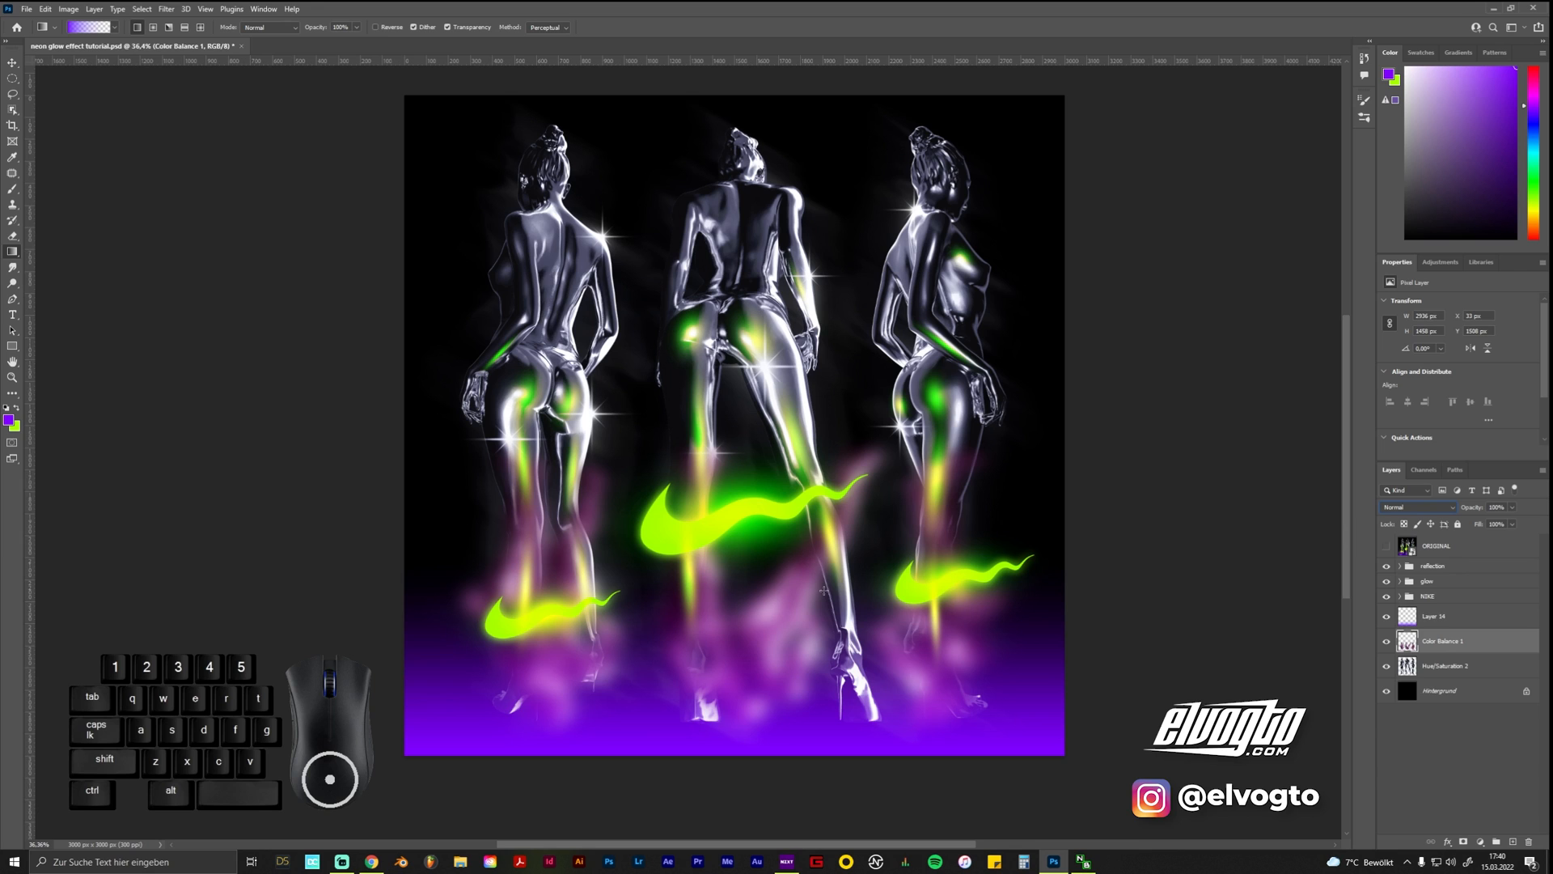
pyautogui.click(1415, 508)
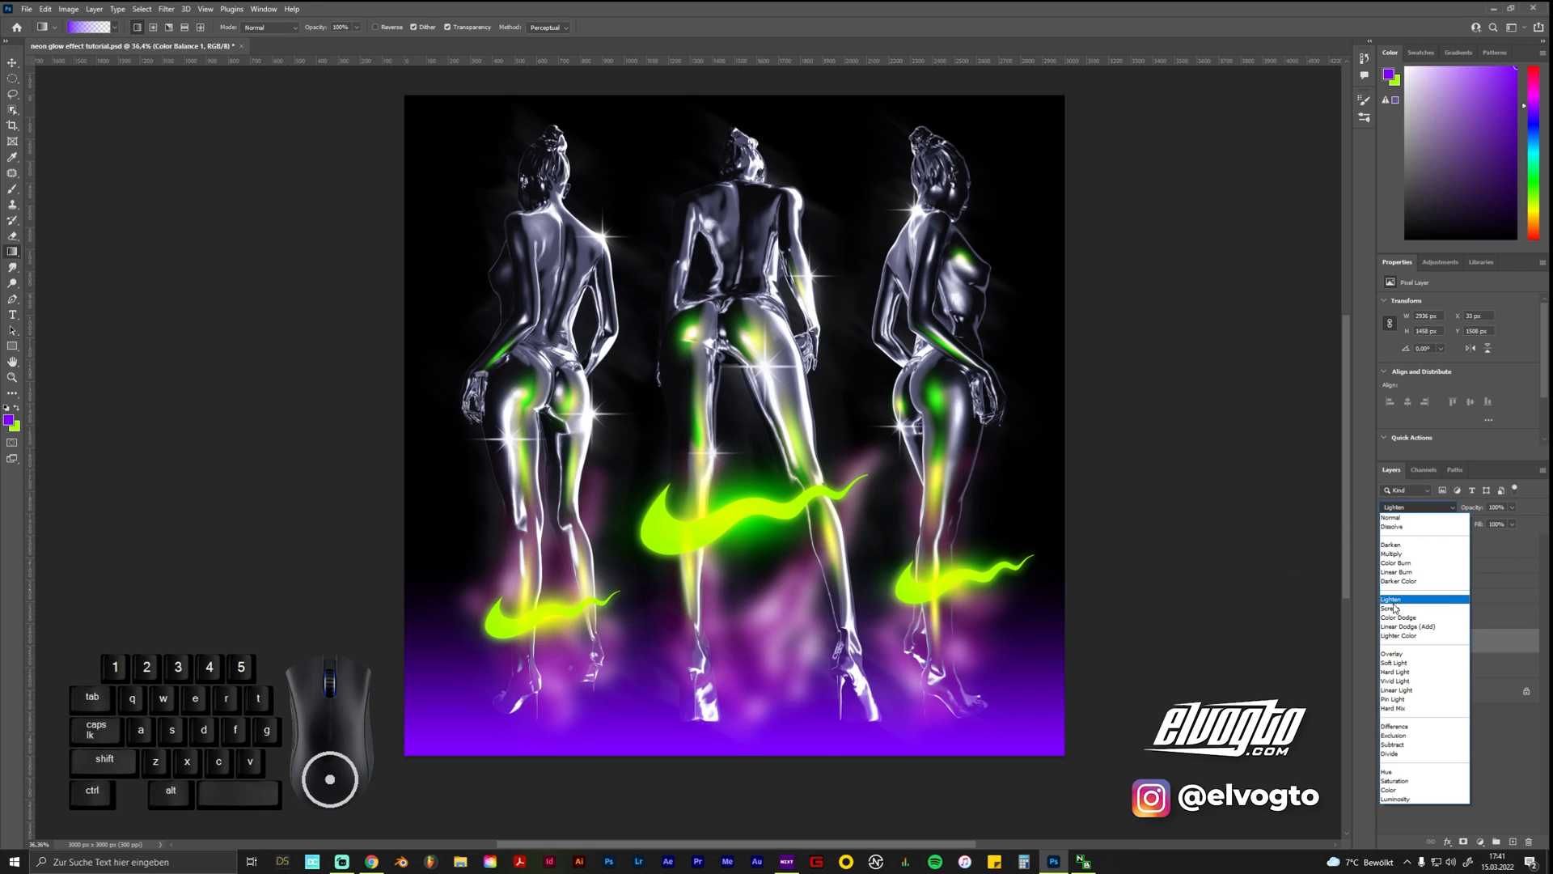
pyautogui.click(1394, 609)
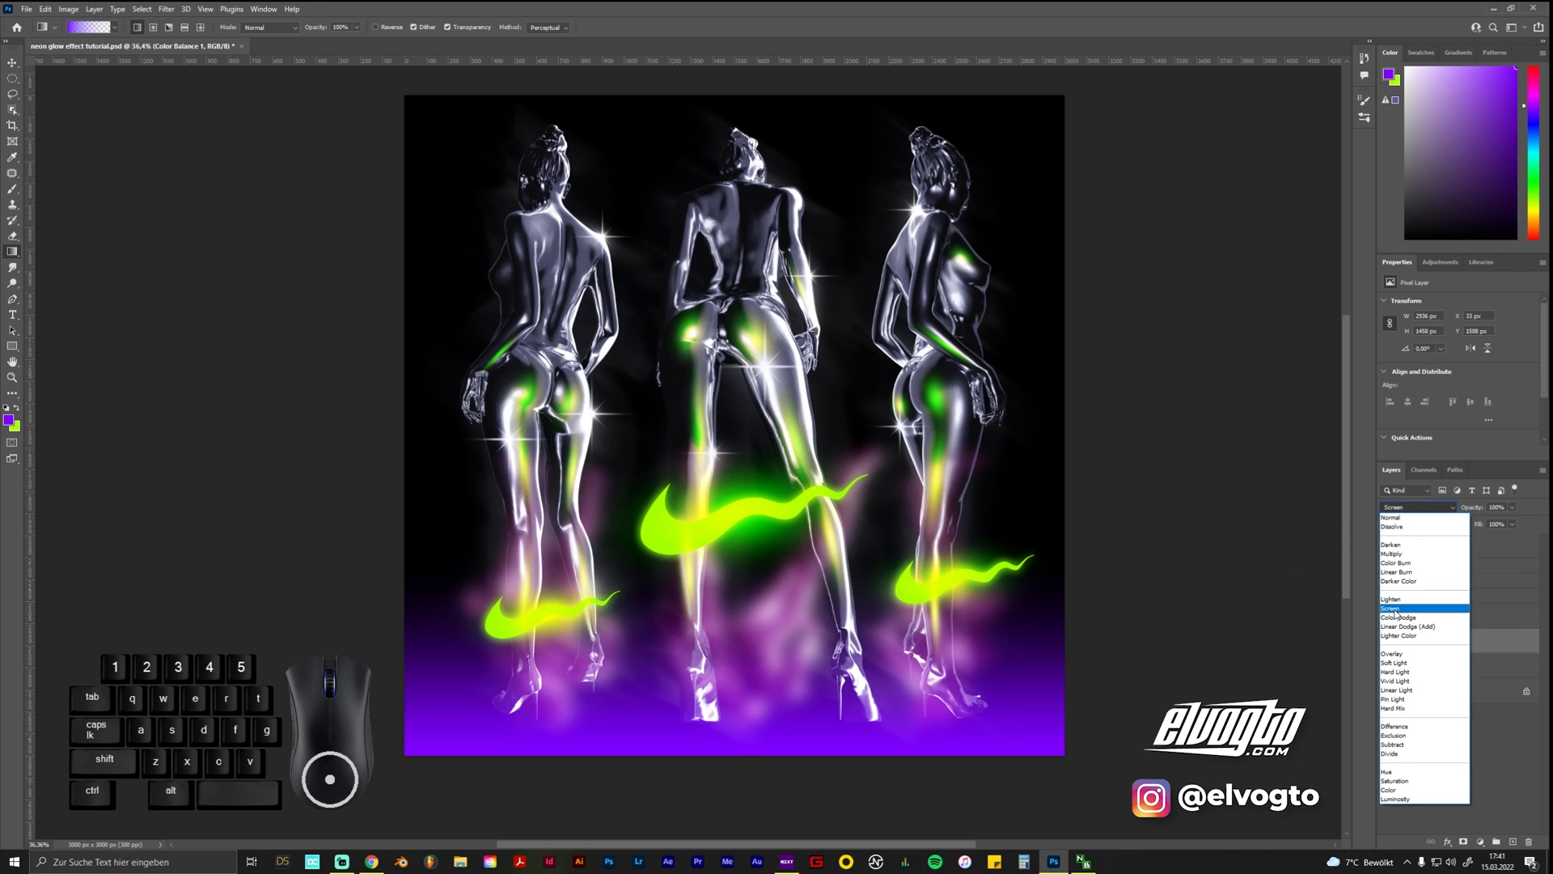
pyautogui.click(1394, 652)
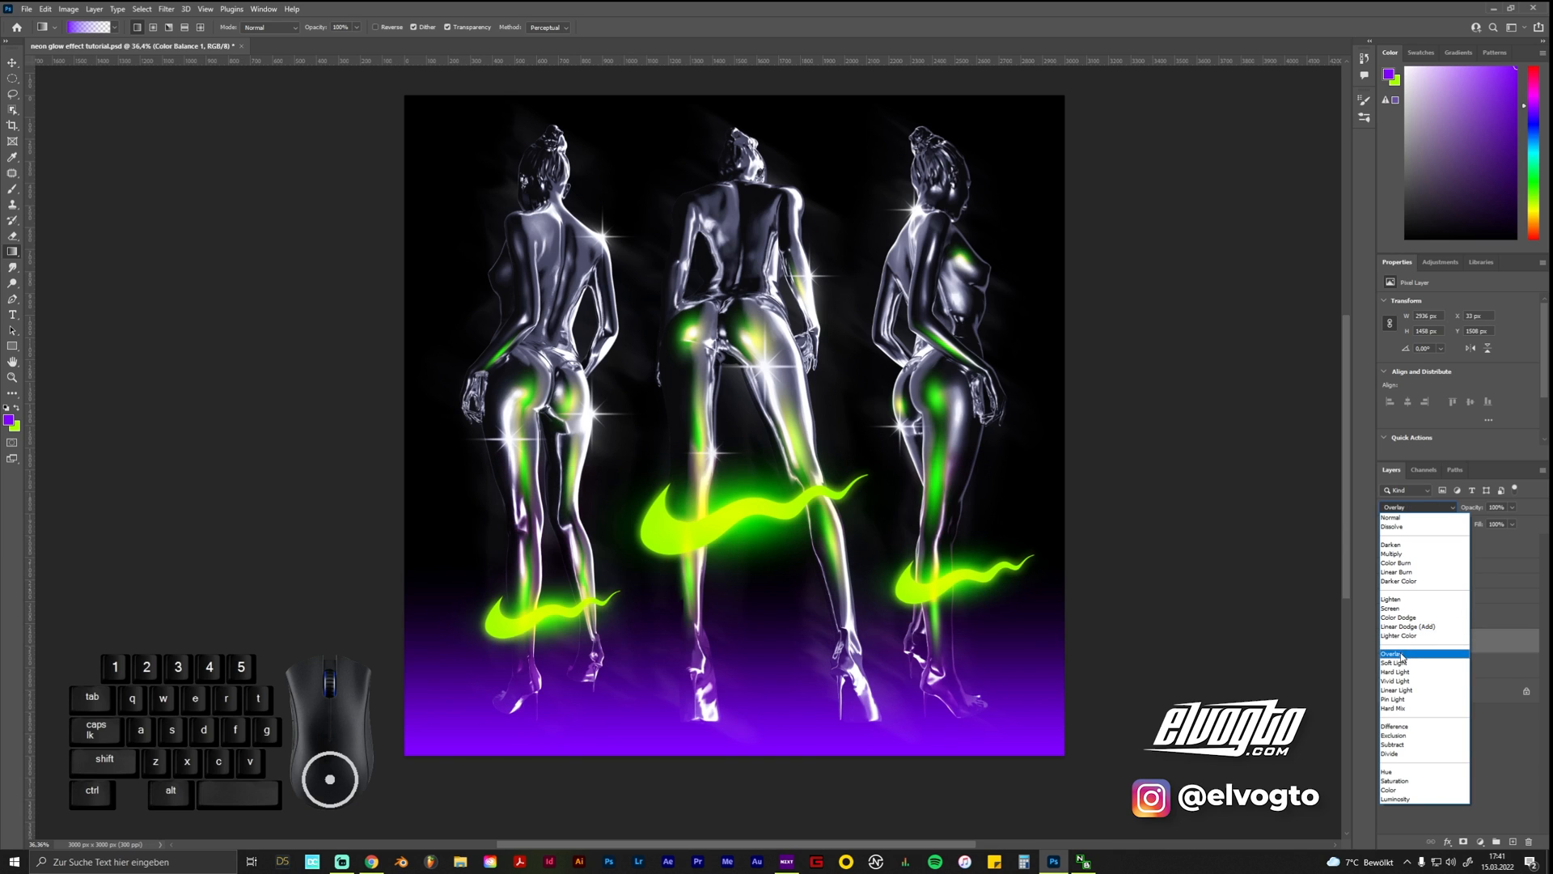
pyautogui.click(1398, 635)
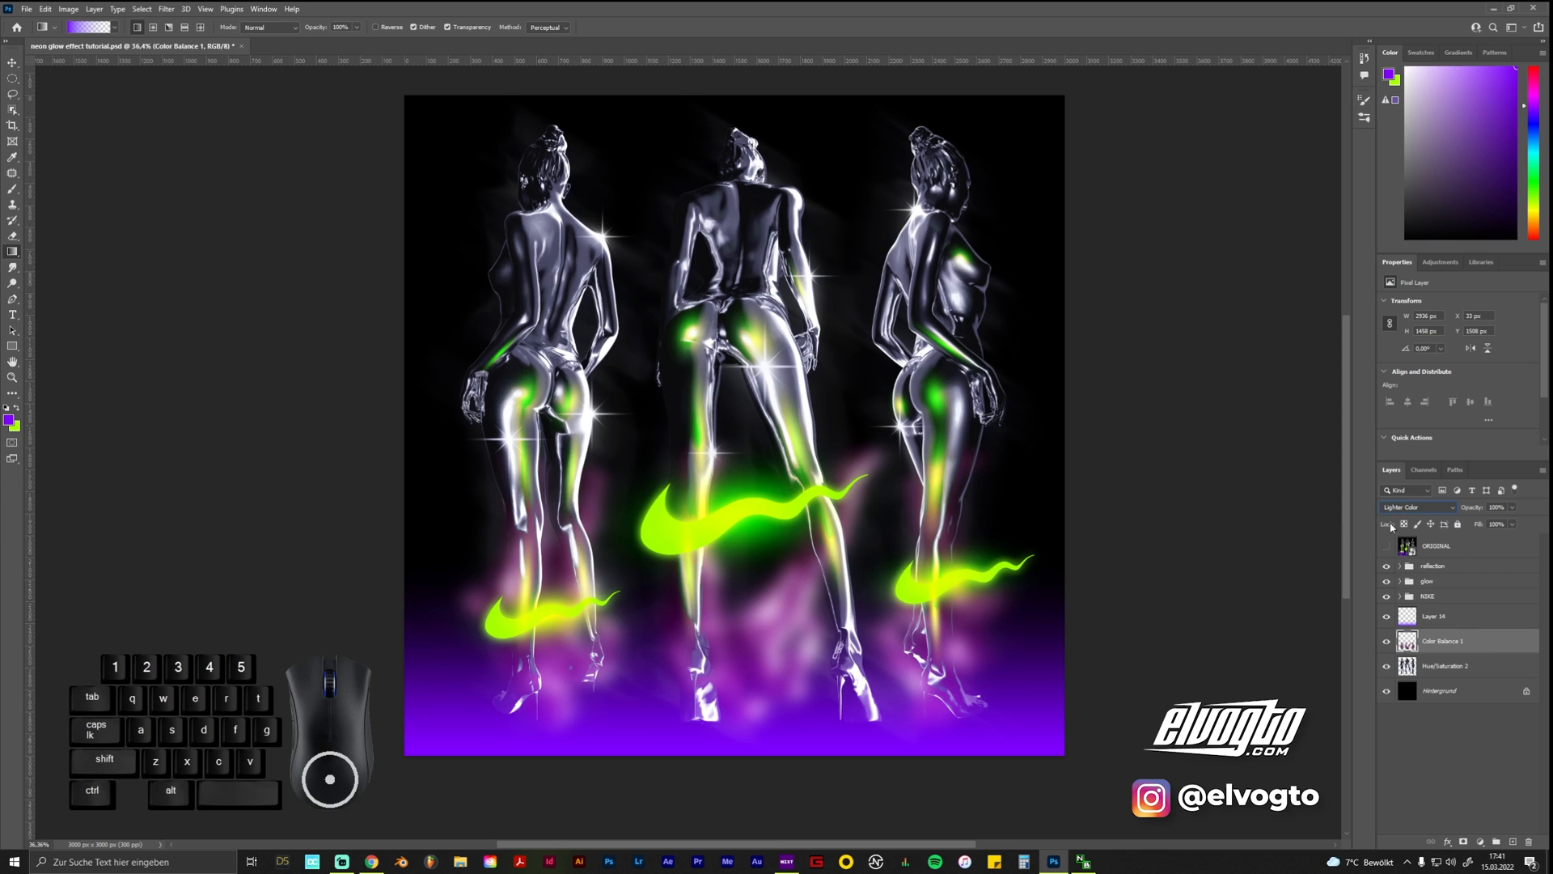
pyautogui.click(1386, 546)
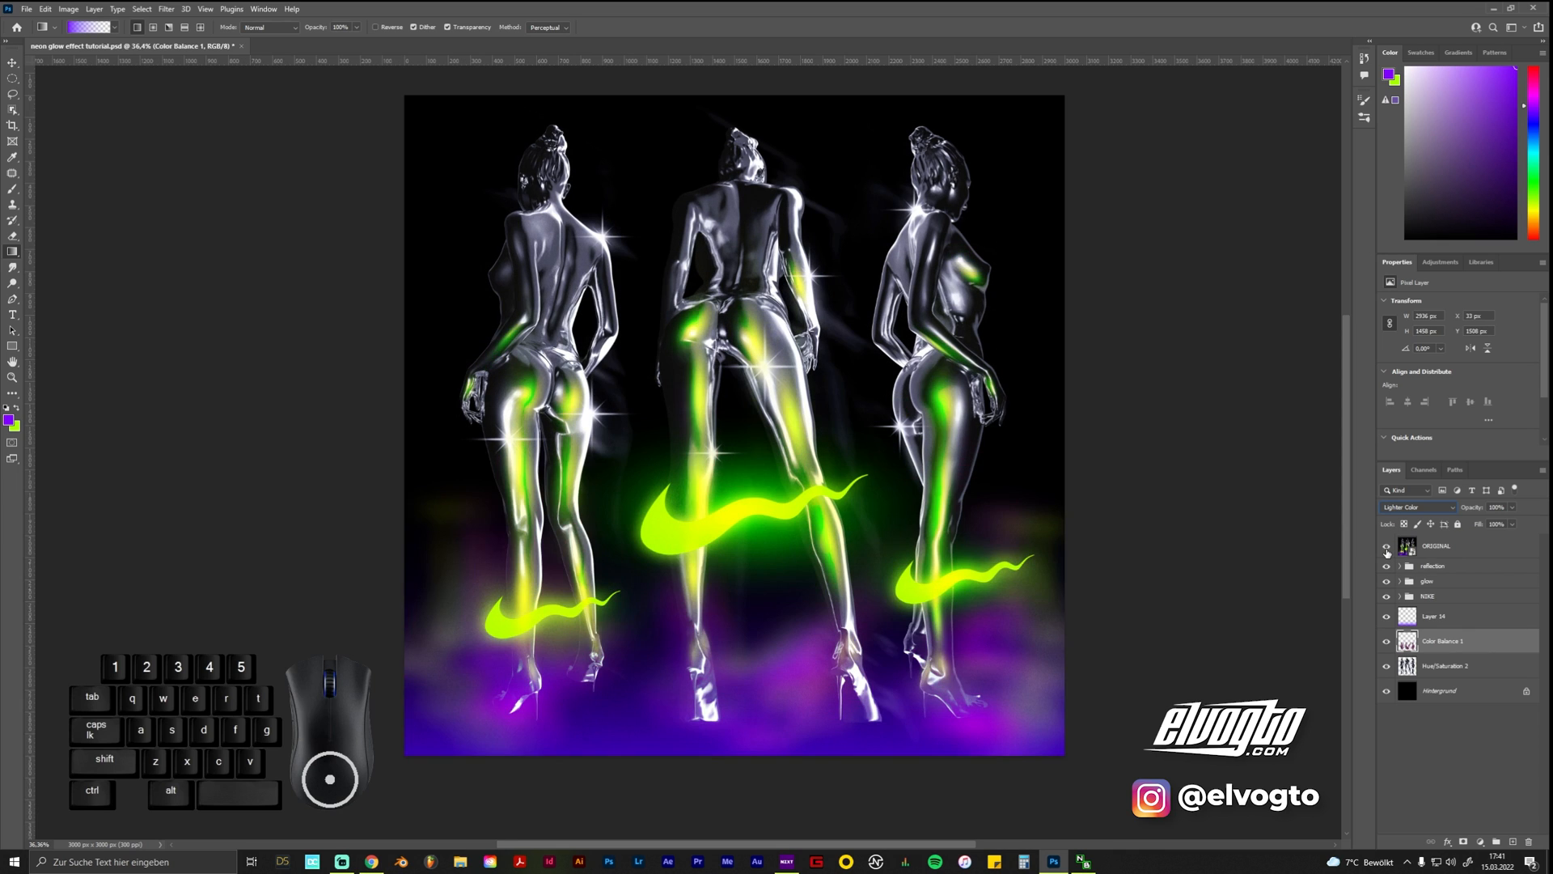
pyautogui.click(1386, 546)
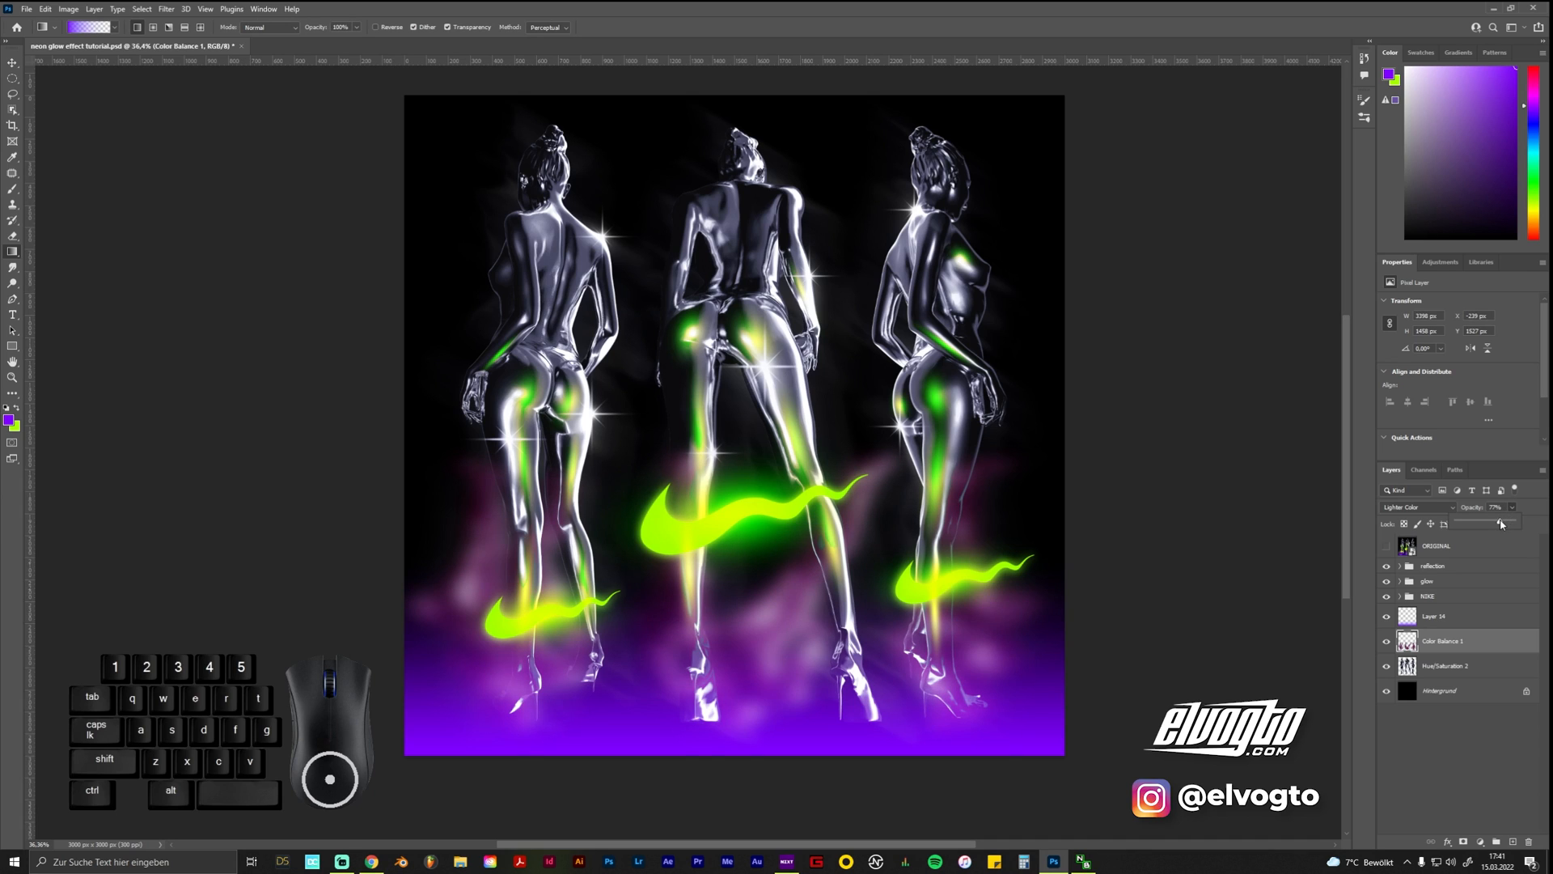
pyautogui.moveTo(1452, 684)
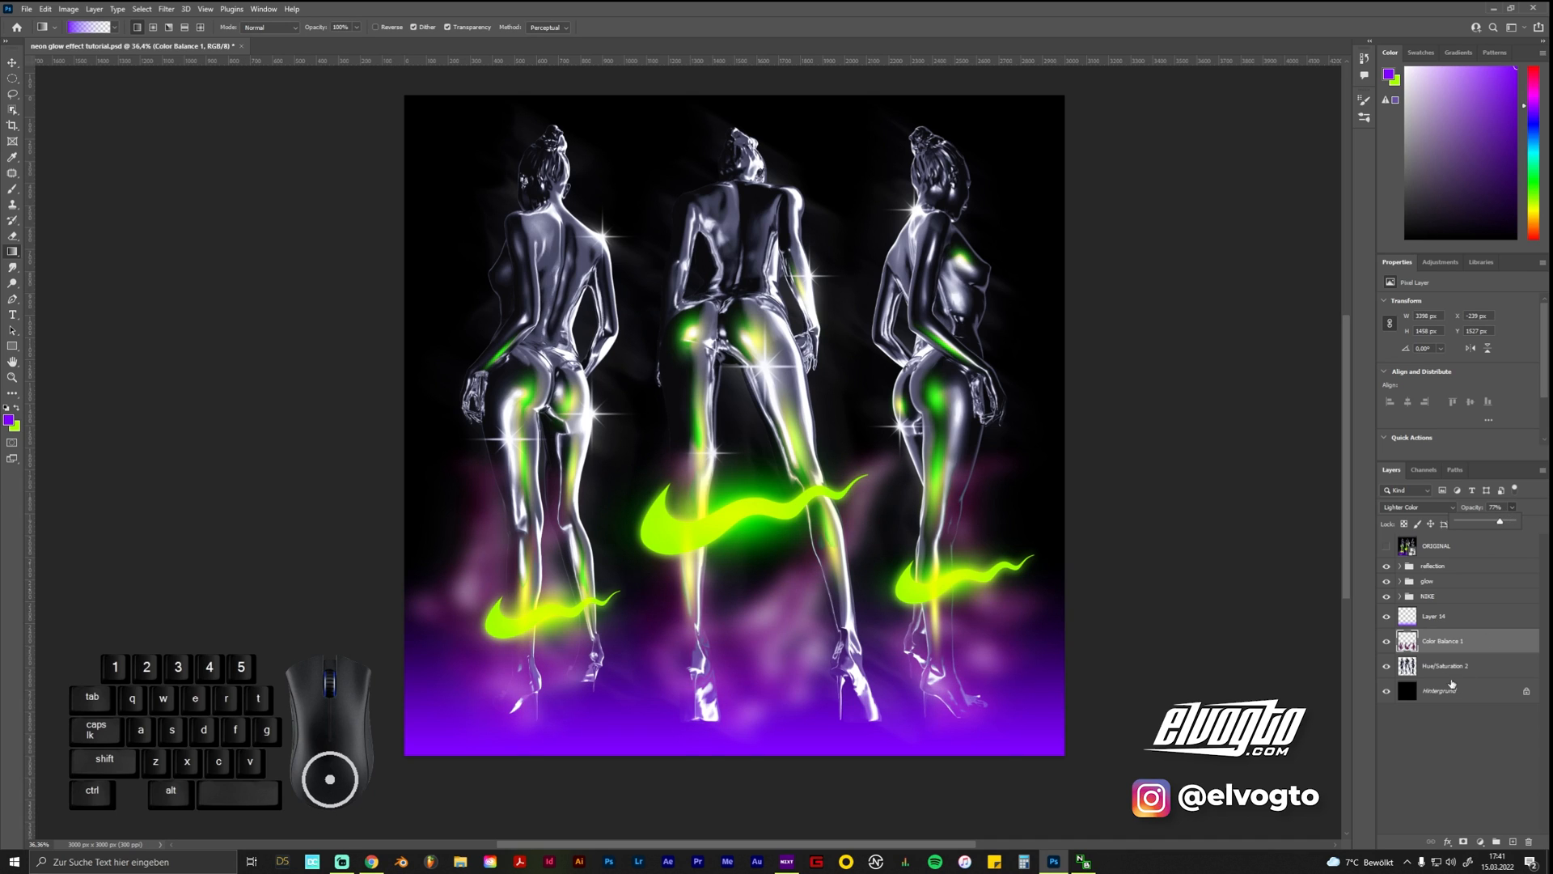
# Lower the violet gradient layer to 70% opacity and compare against the reference
pyautogui.click(1433, 615)
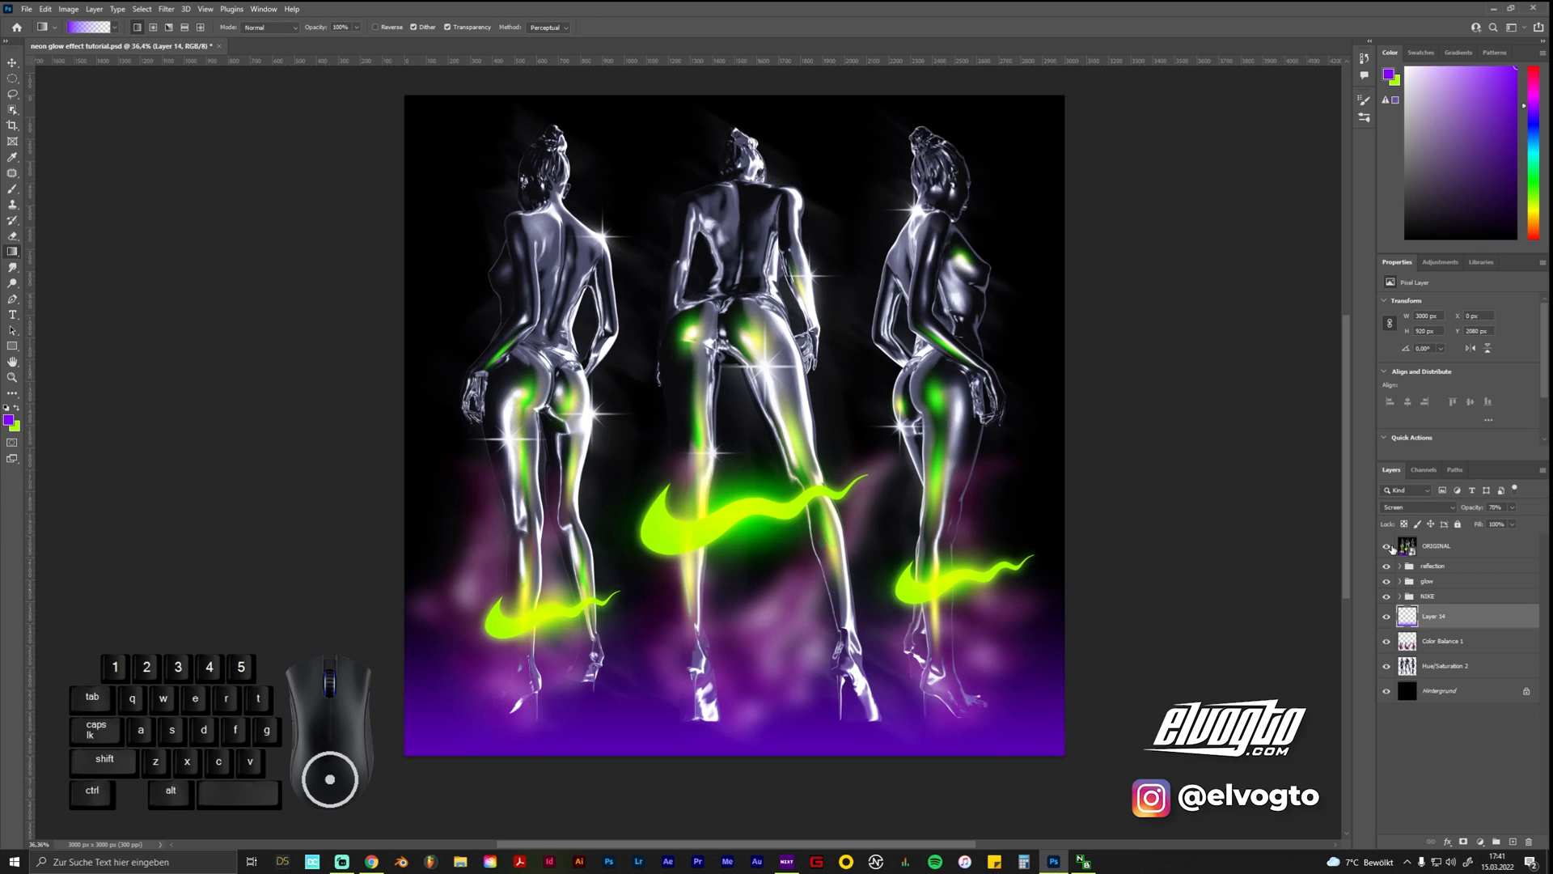
pyautogui.click(1386, 546)
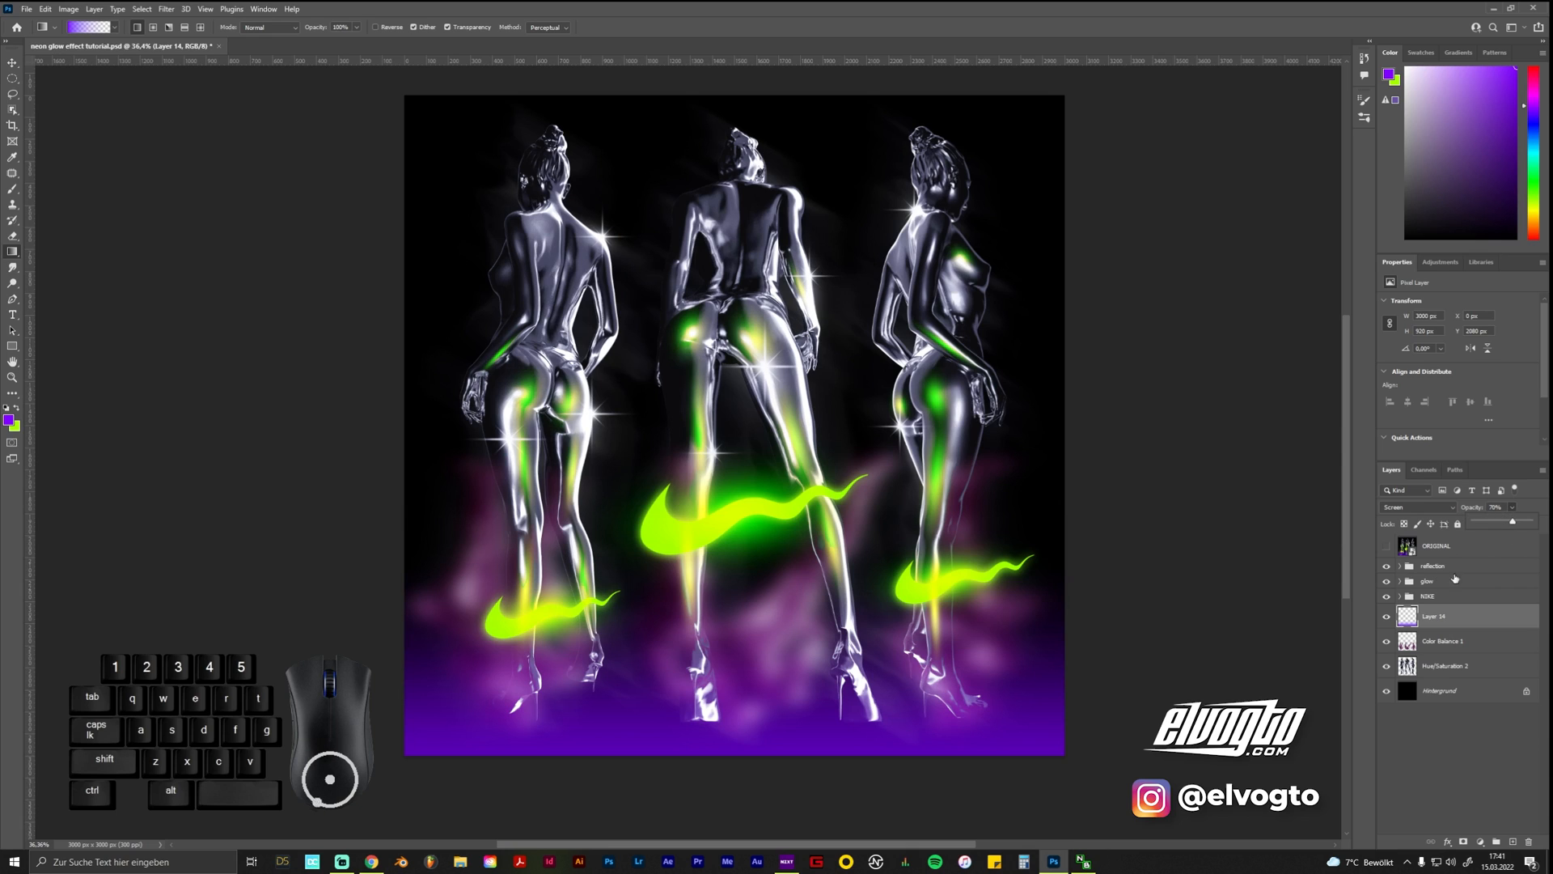
pyautogui.click(1433, 566)
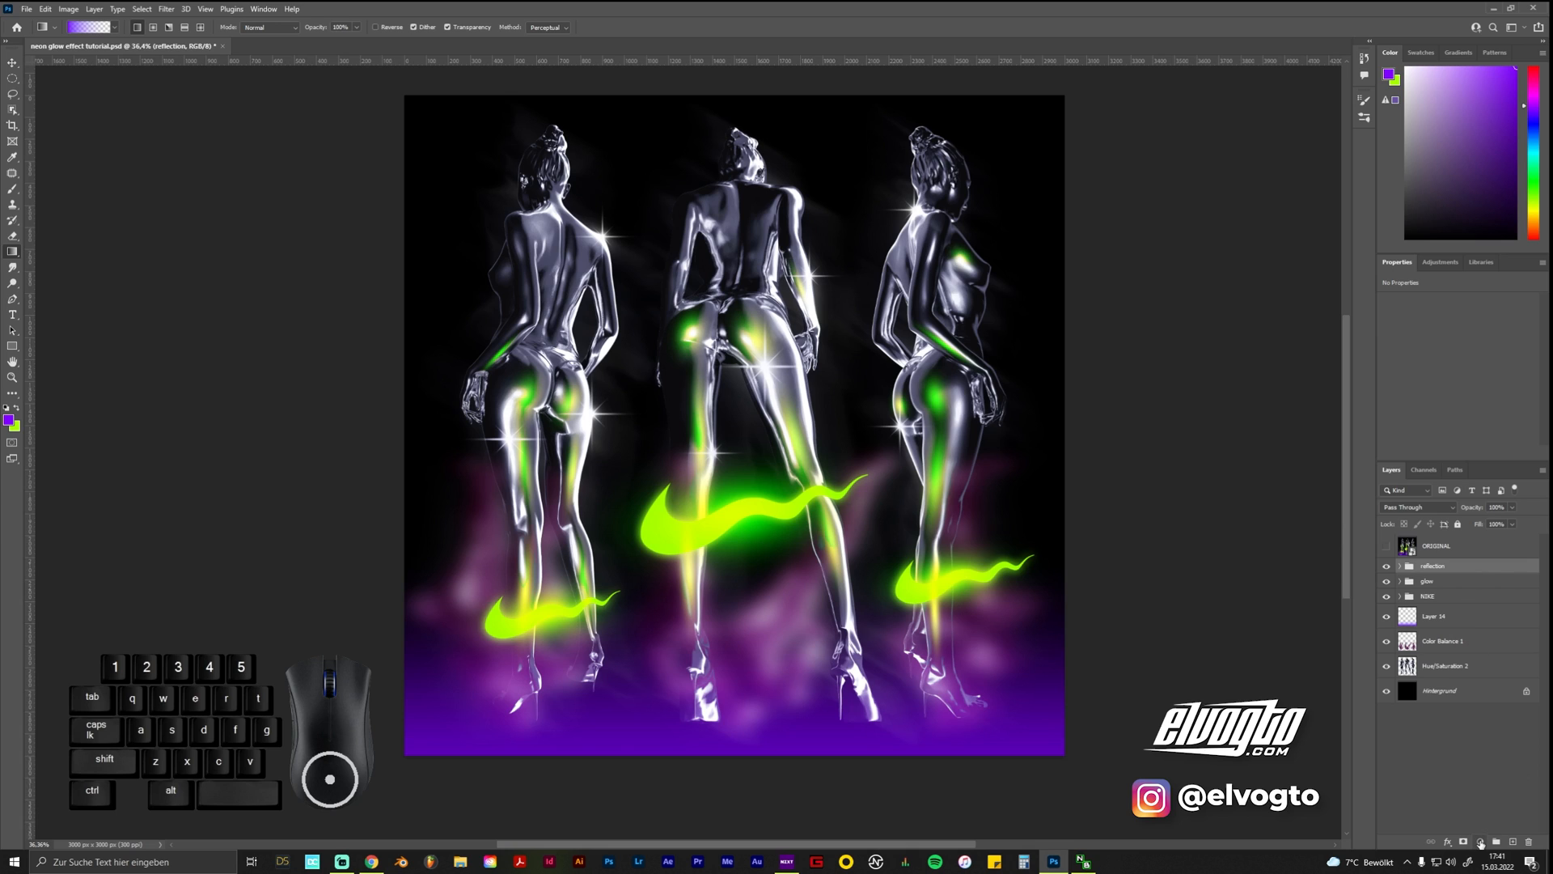
# Add a Hue/Saturation adjustment raising saturation, then add a new top layer
pyautogui.click(1475, 842)
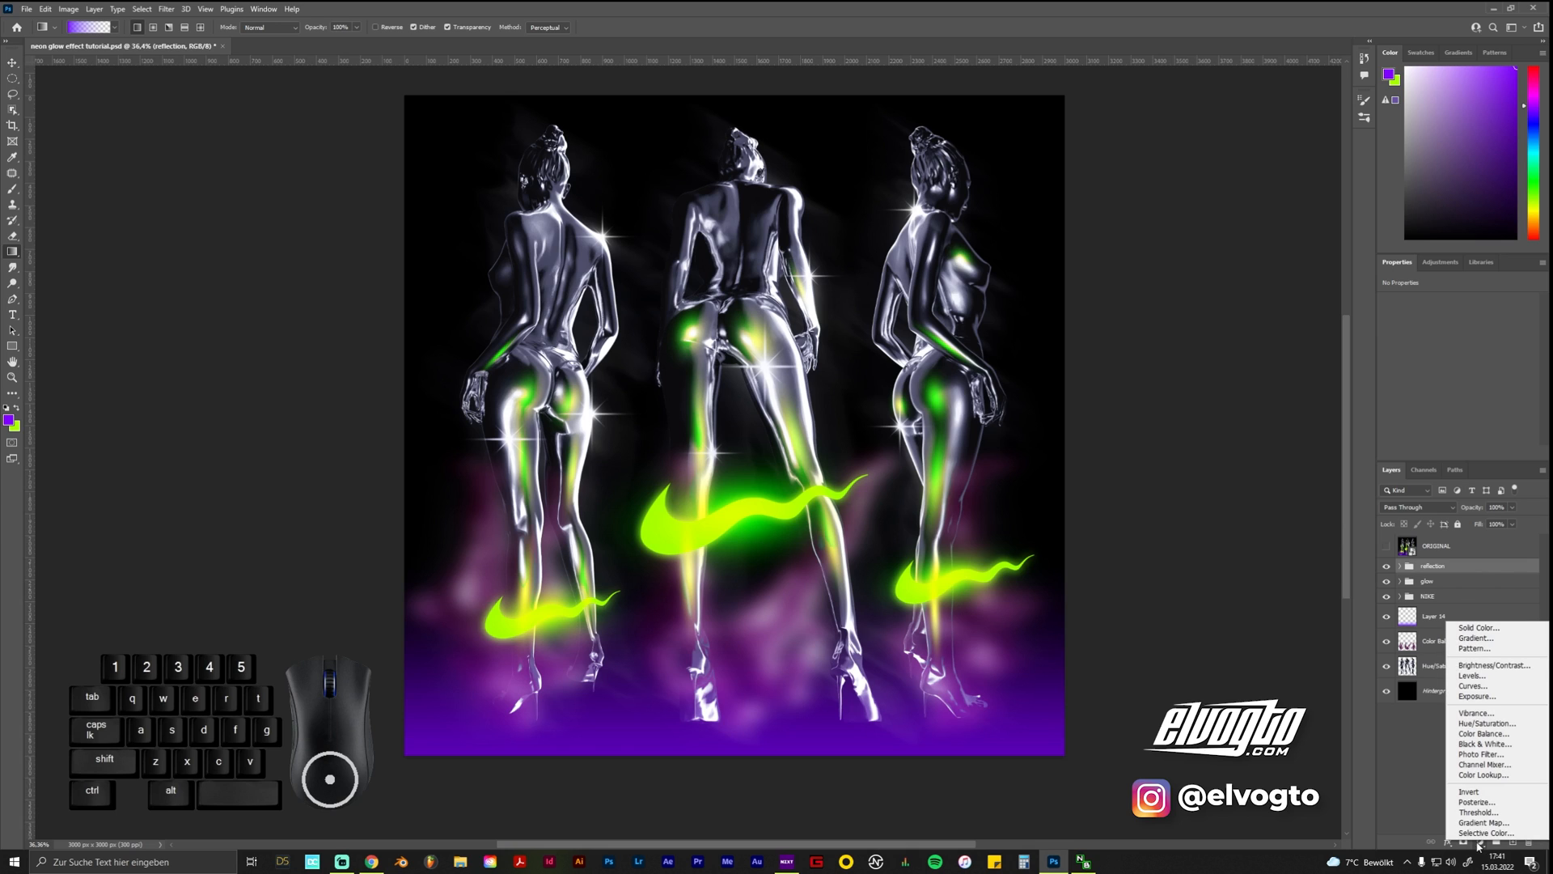
pyautogui.click(1486, 722)
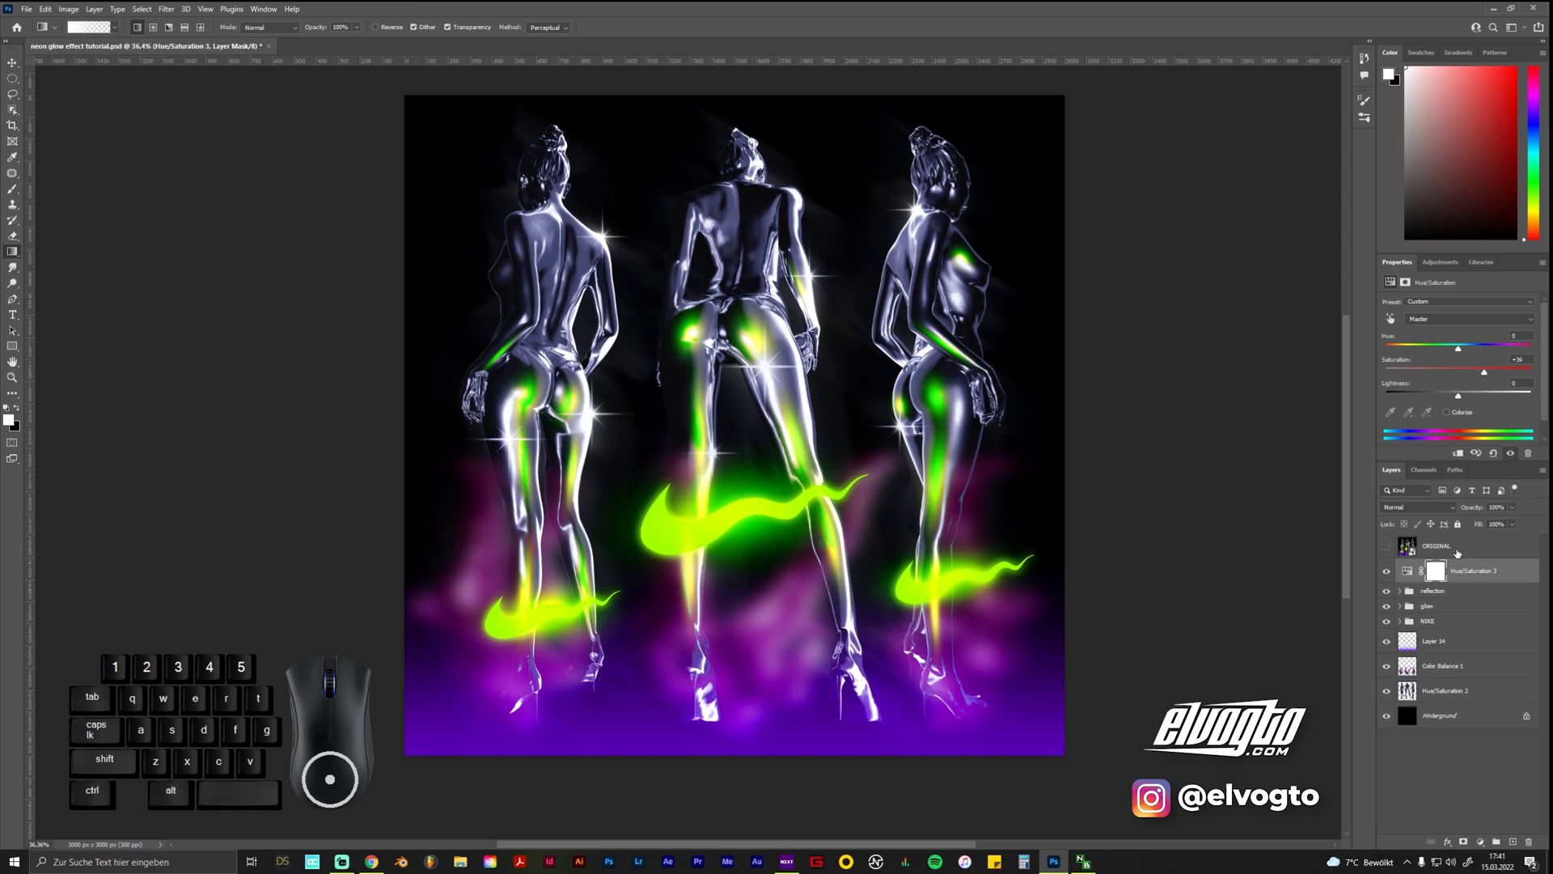
pyautogui.click(1437, 544)
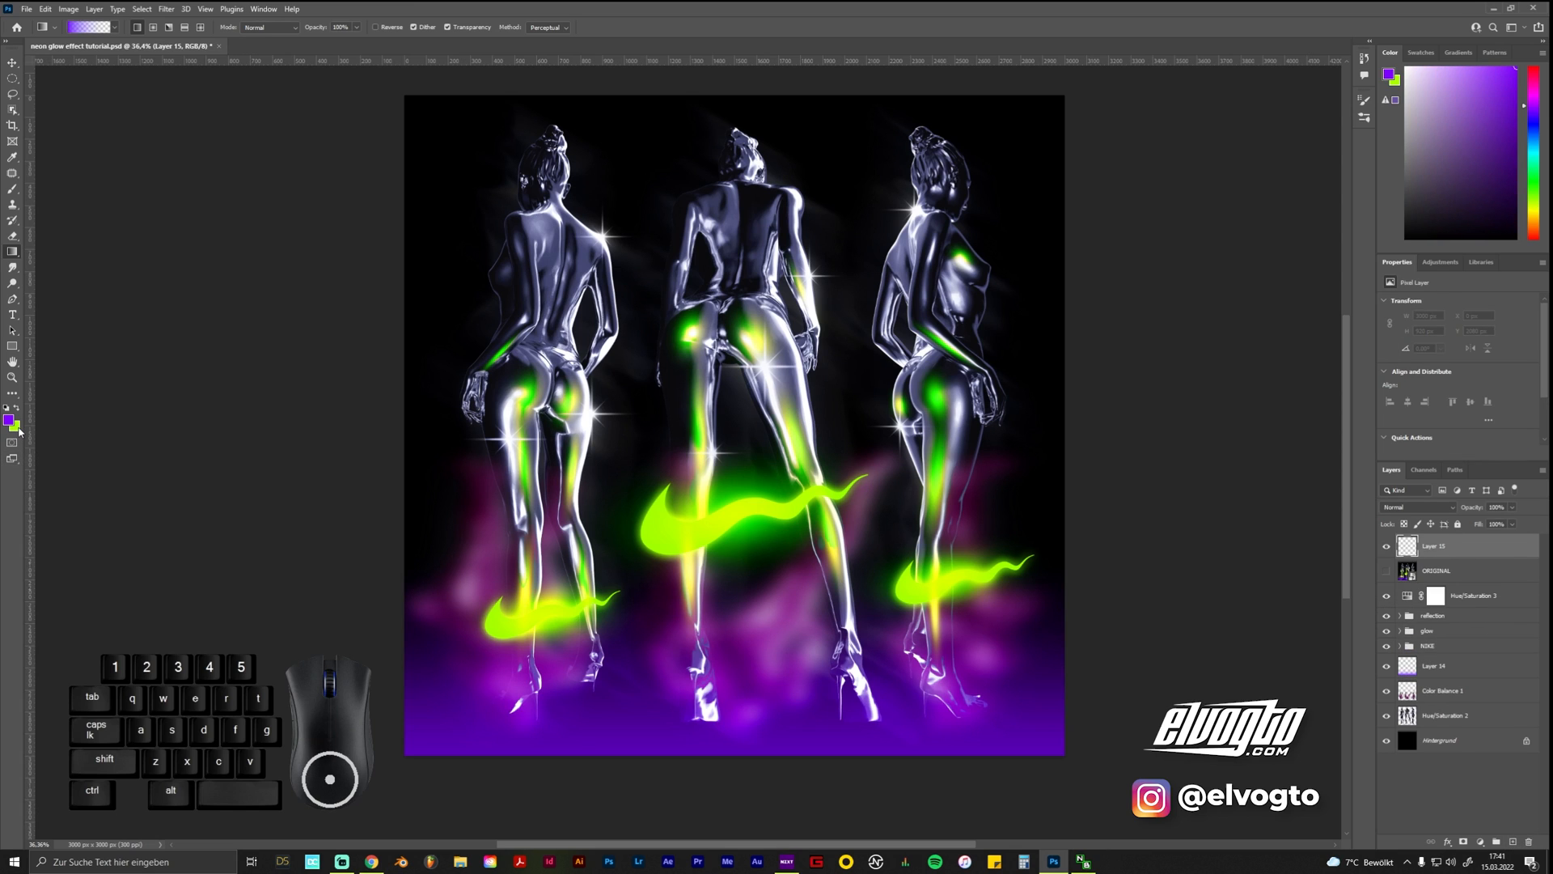
# Fill Layer 15 with mid-gray #808080 and set its blend mode to Overlay
pyautogui.click(17, 432)
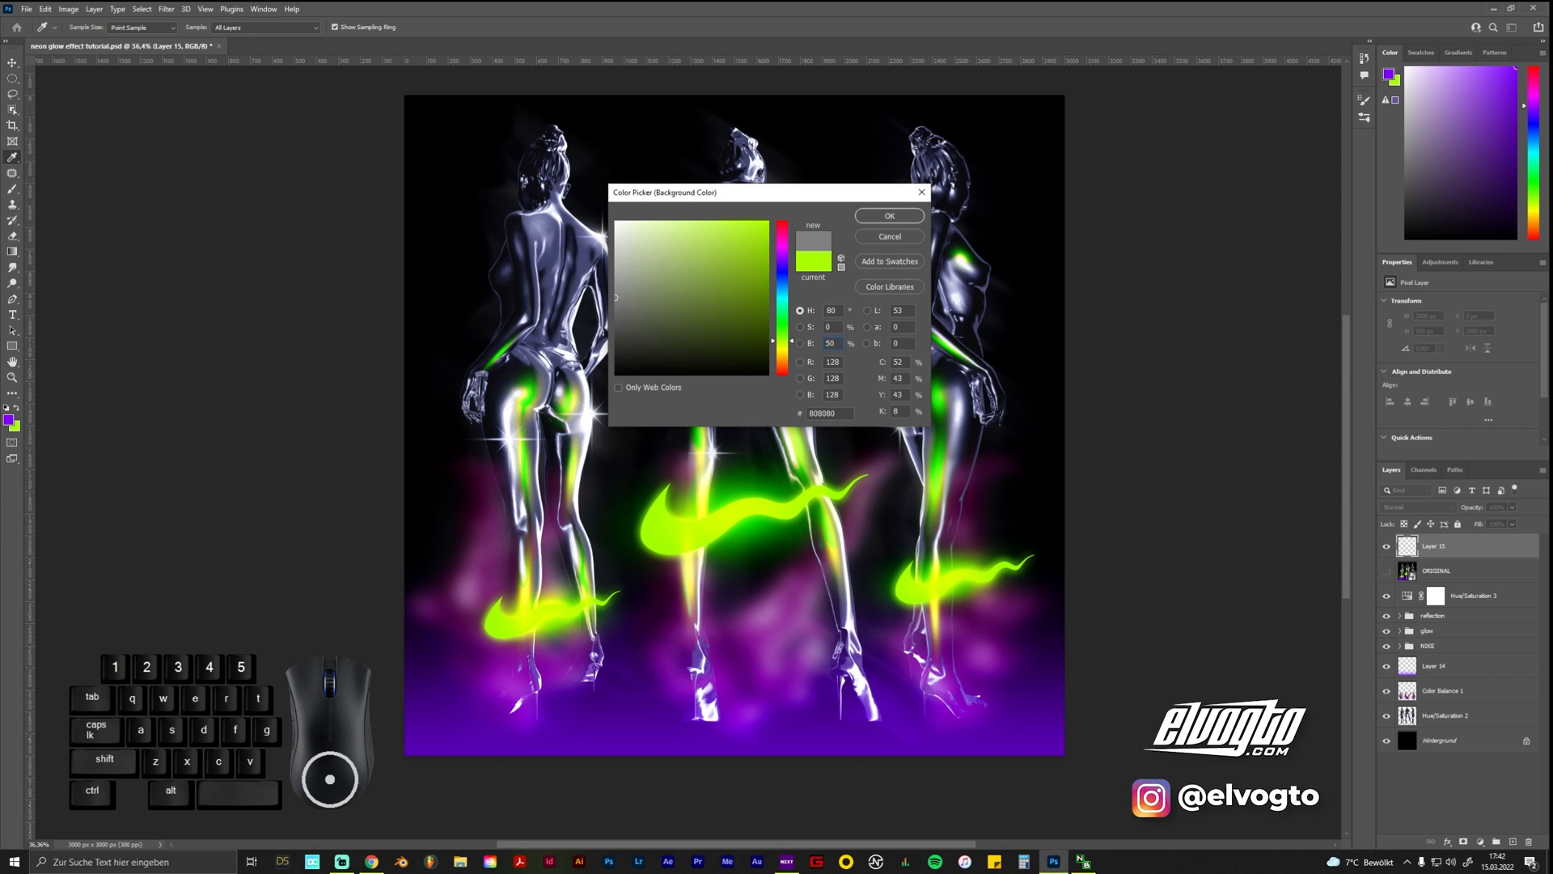
pyautogui.click(887, 216)
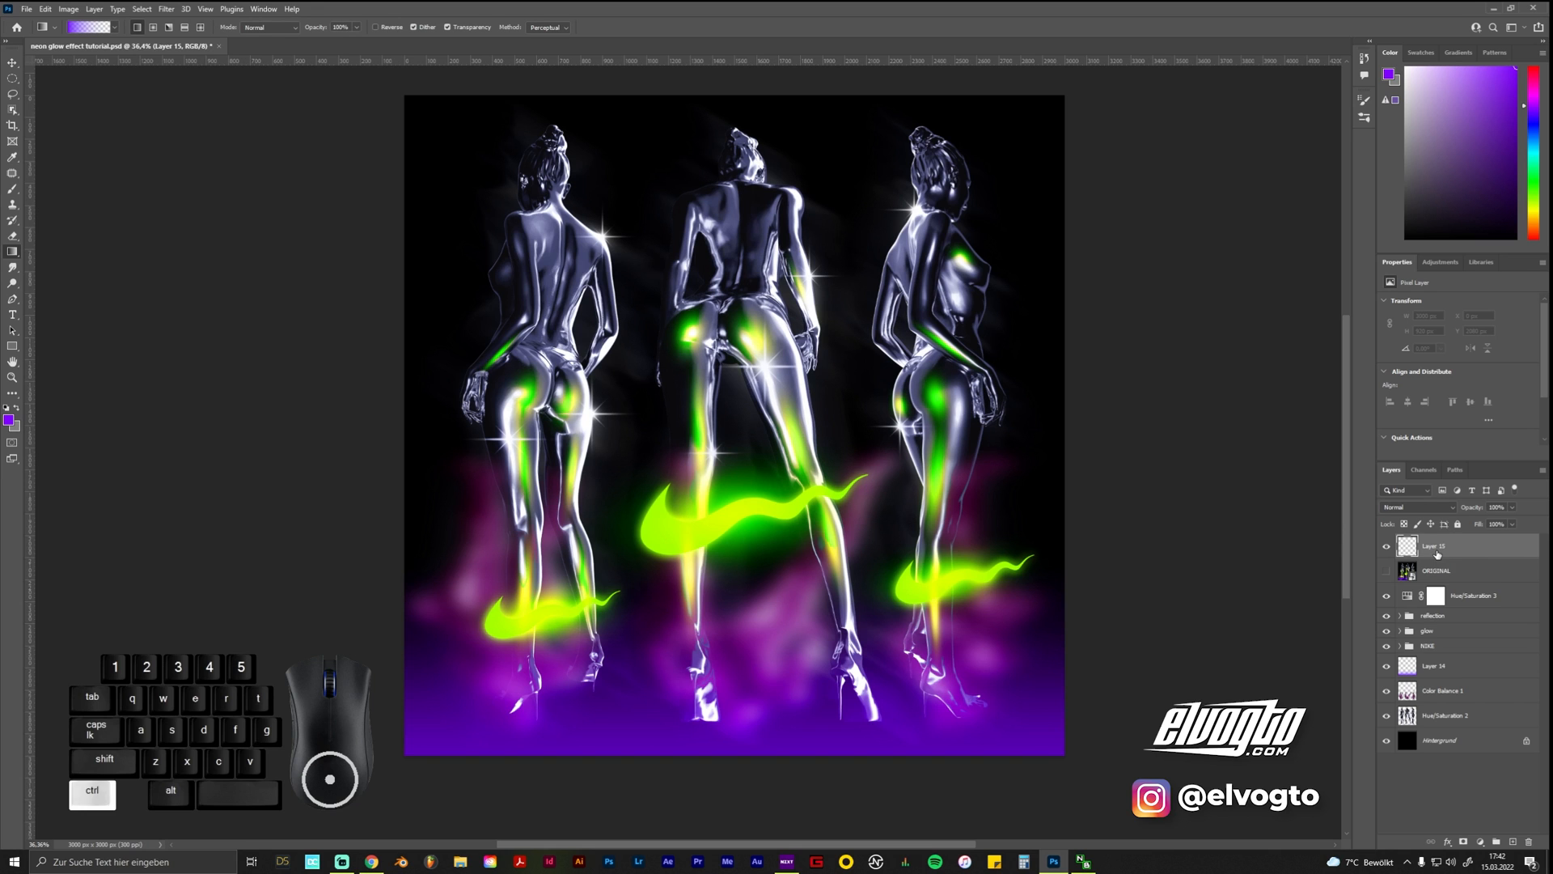
pyautogui.click(1411, 508)
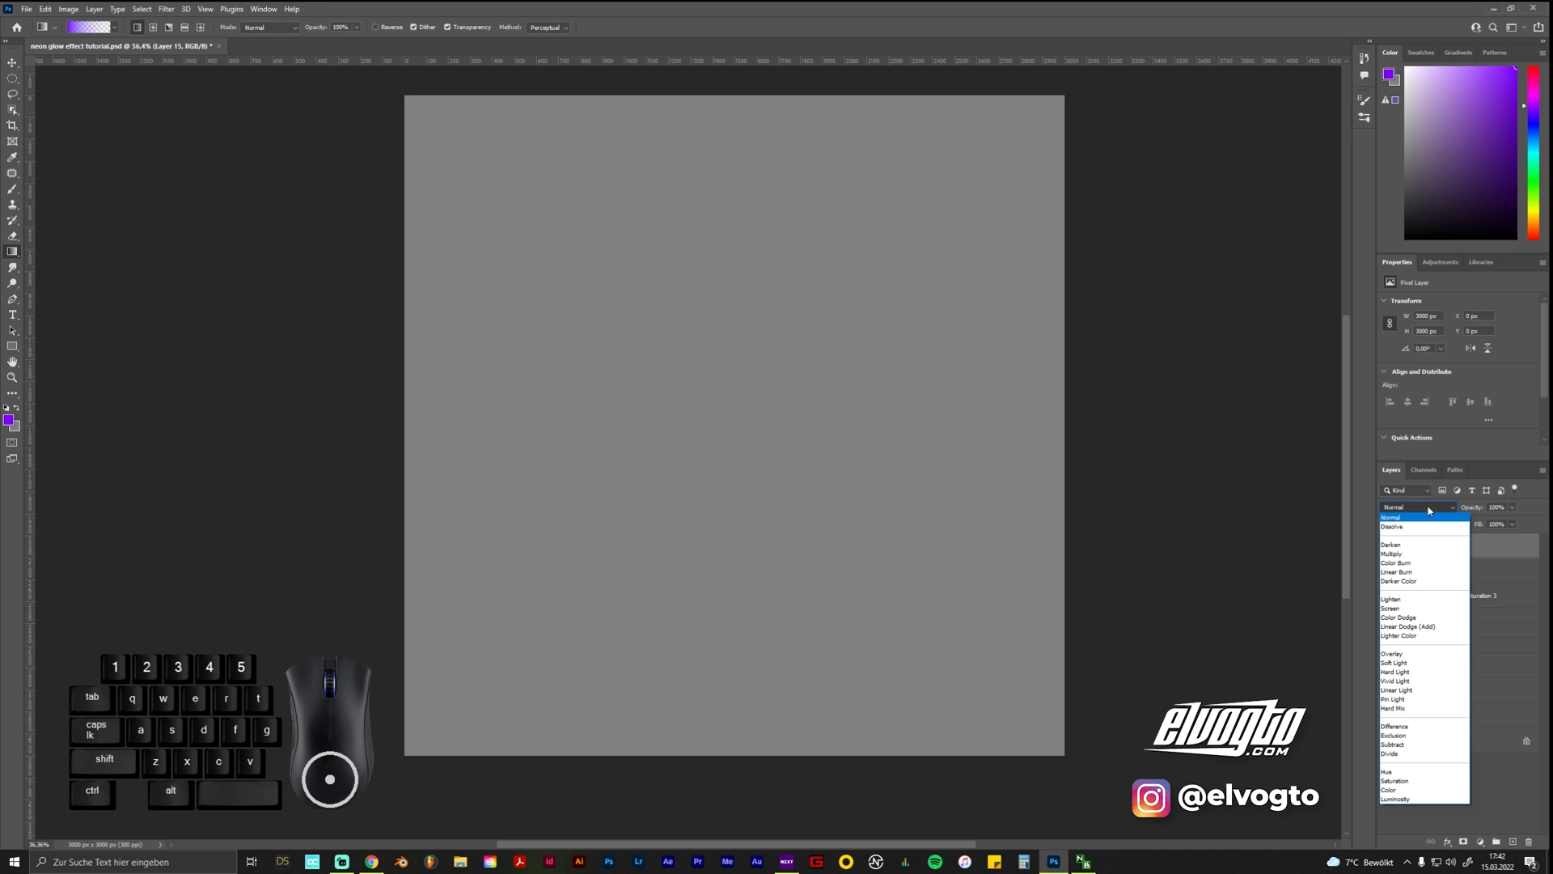
pyautogui.click(1394, 653)
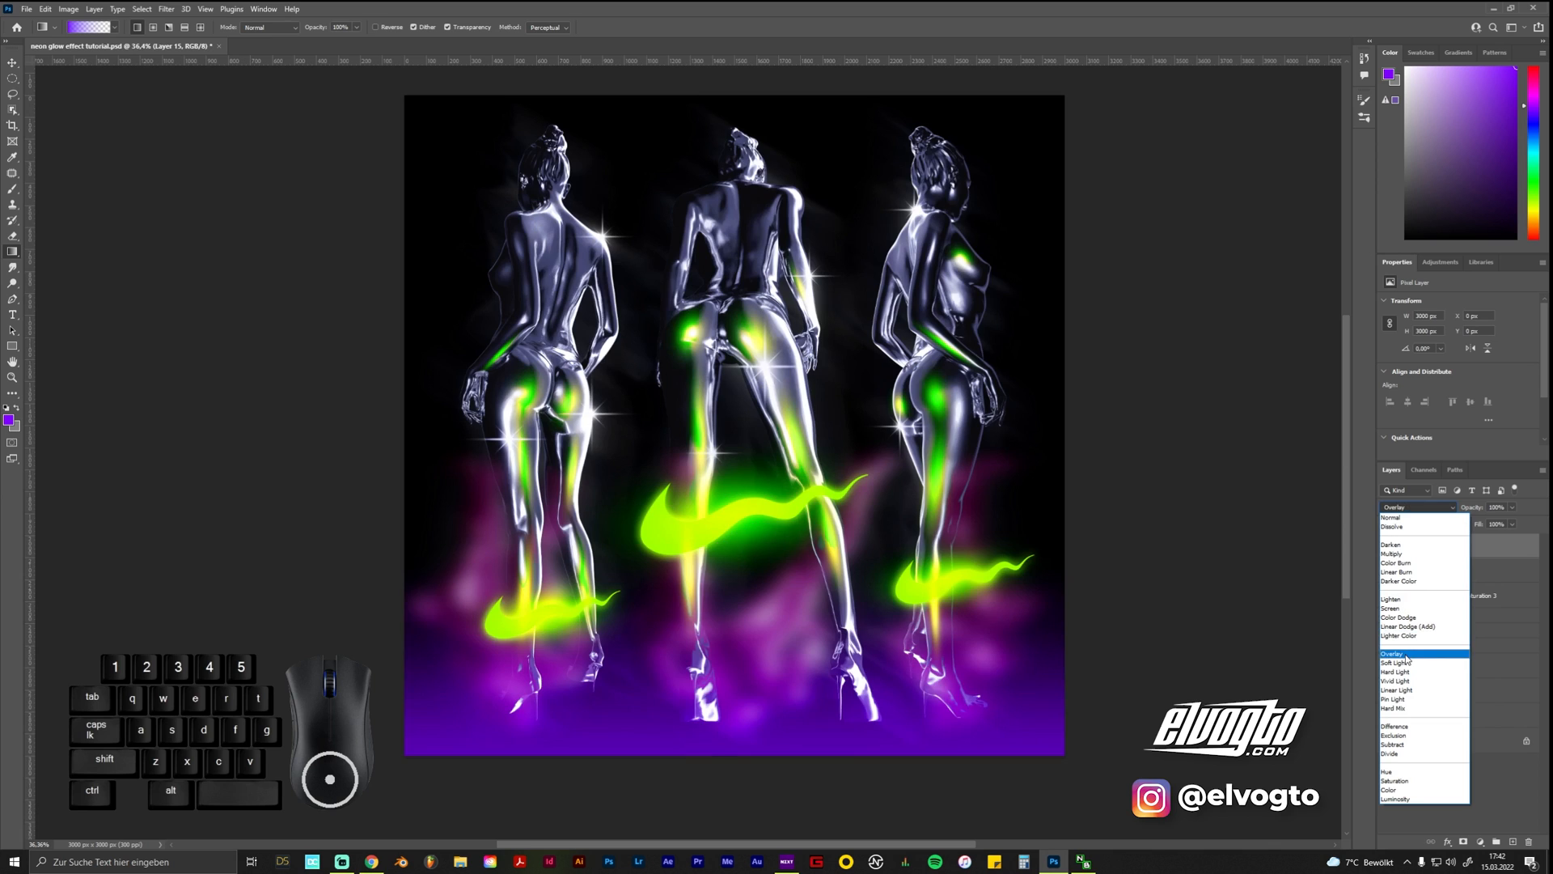
pyautogui.click(1397, 654)
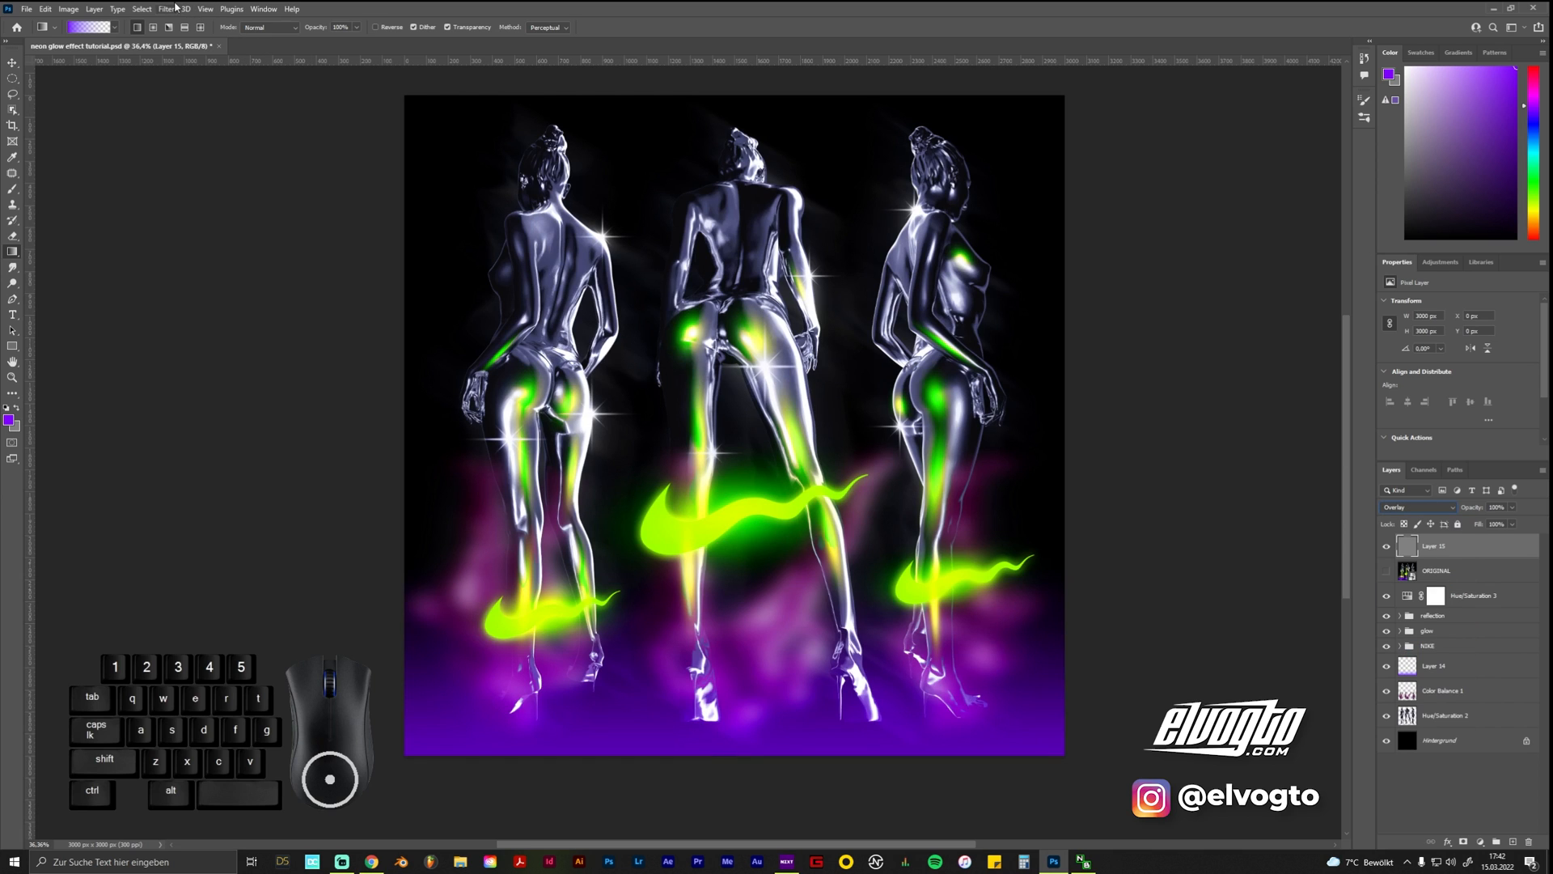
# Add 10% monochromatic noise to the gray layer and toggle it to compare
pyautogui.click(165, 9)
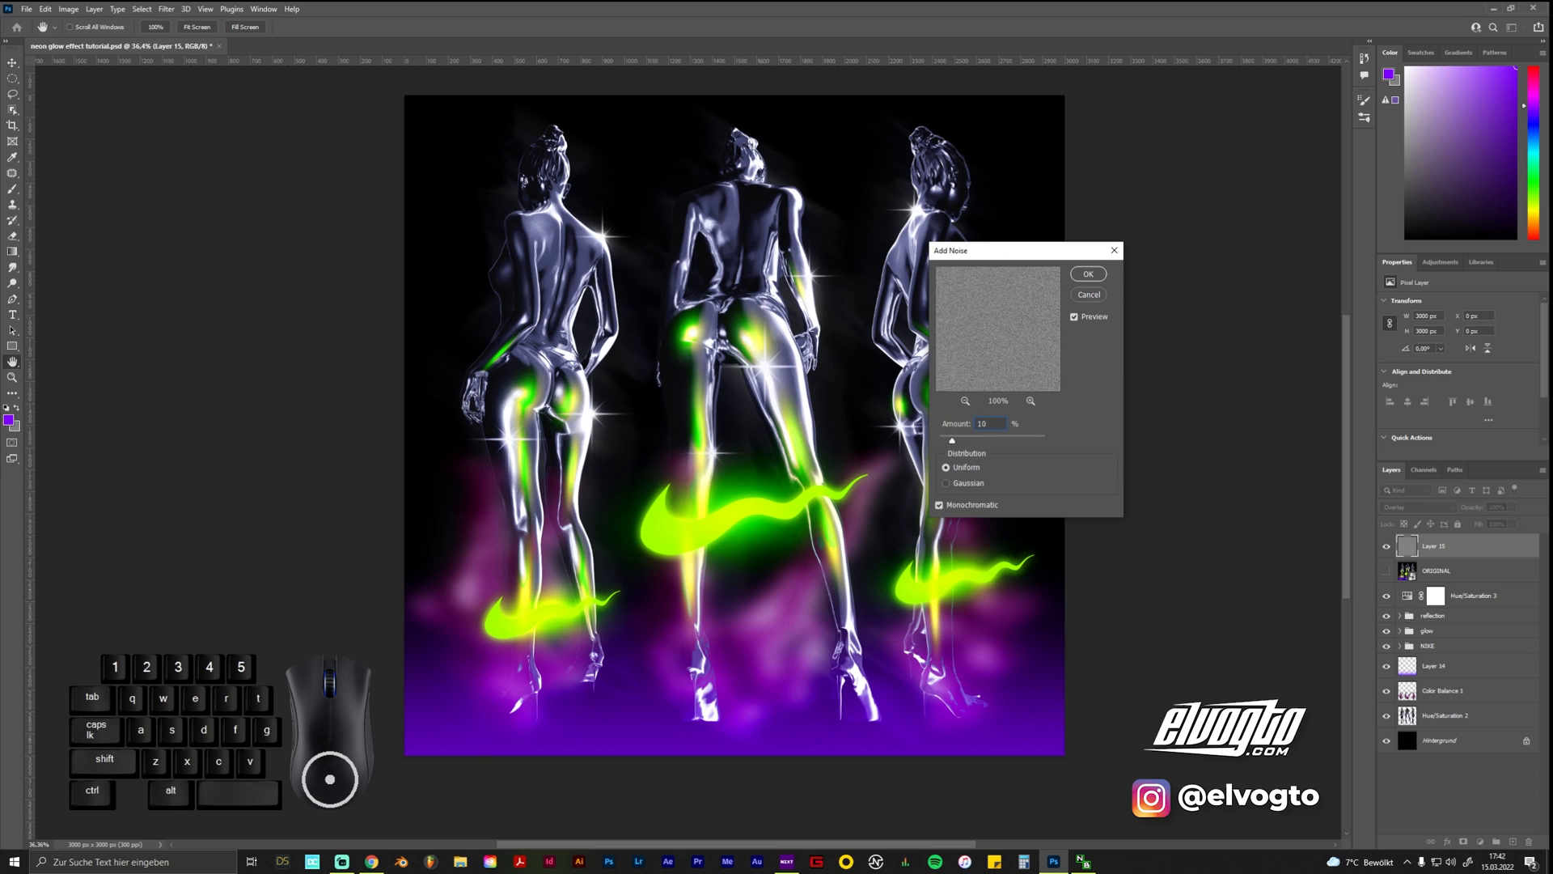
pyautogui.click(1087, 273)
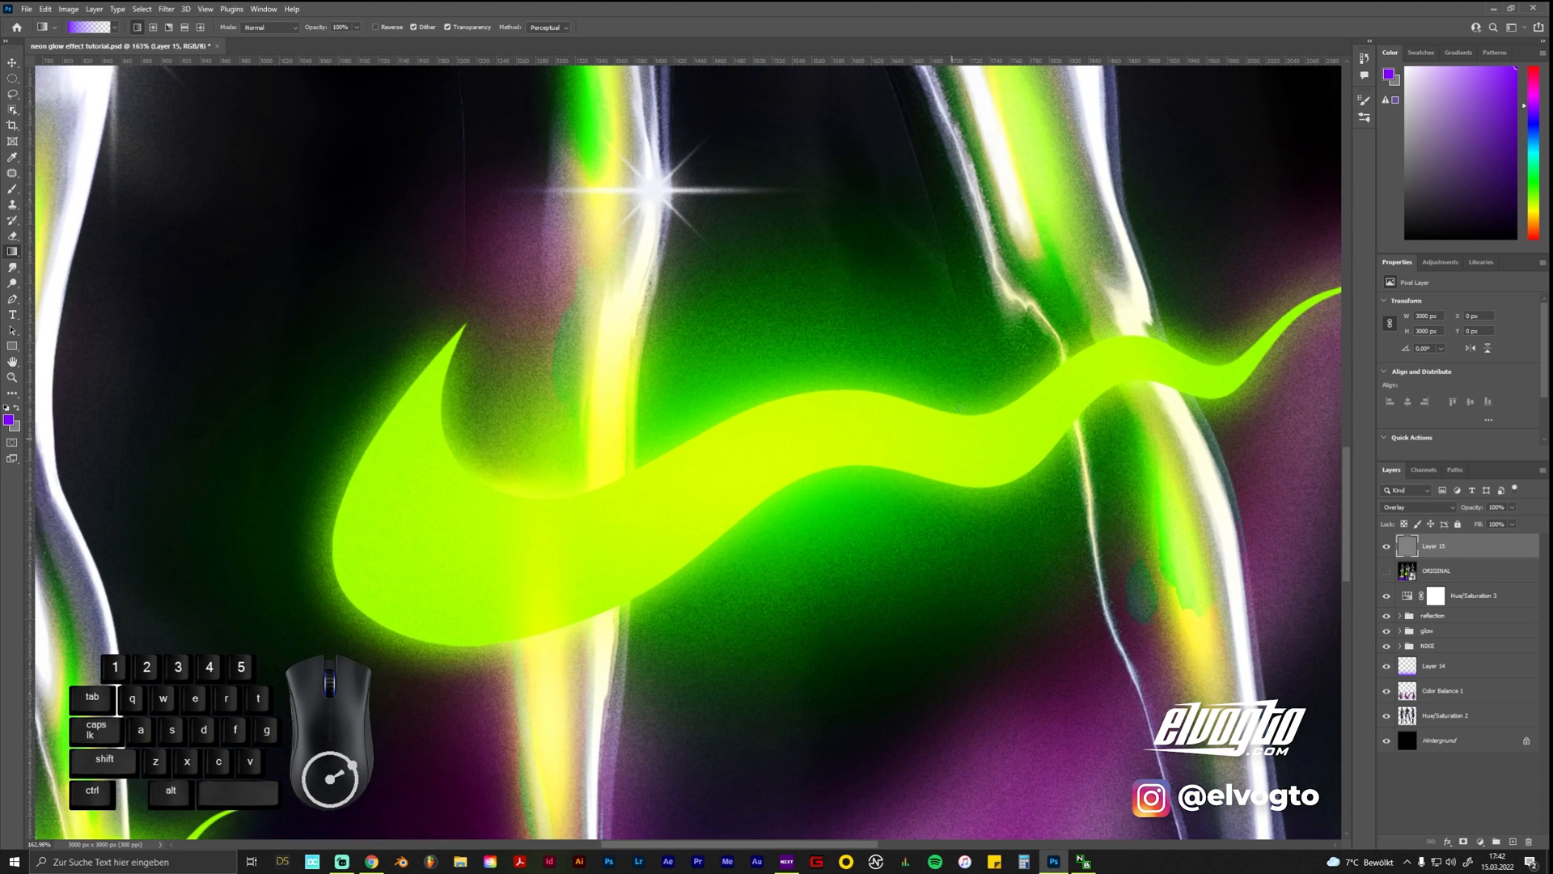
pyautogui.click(1385, 551)
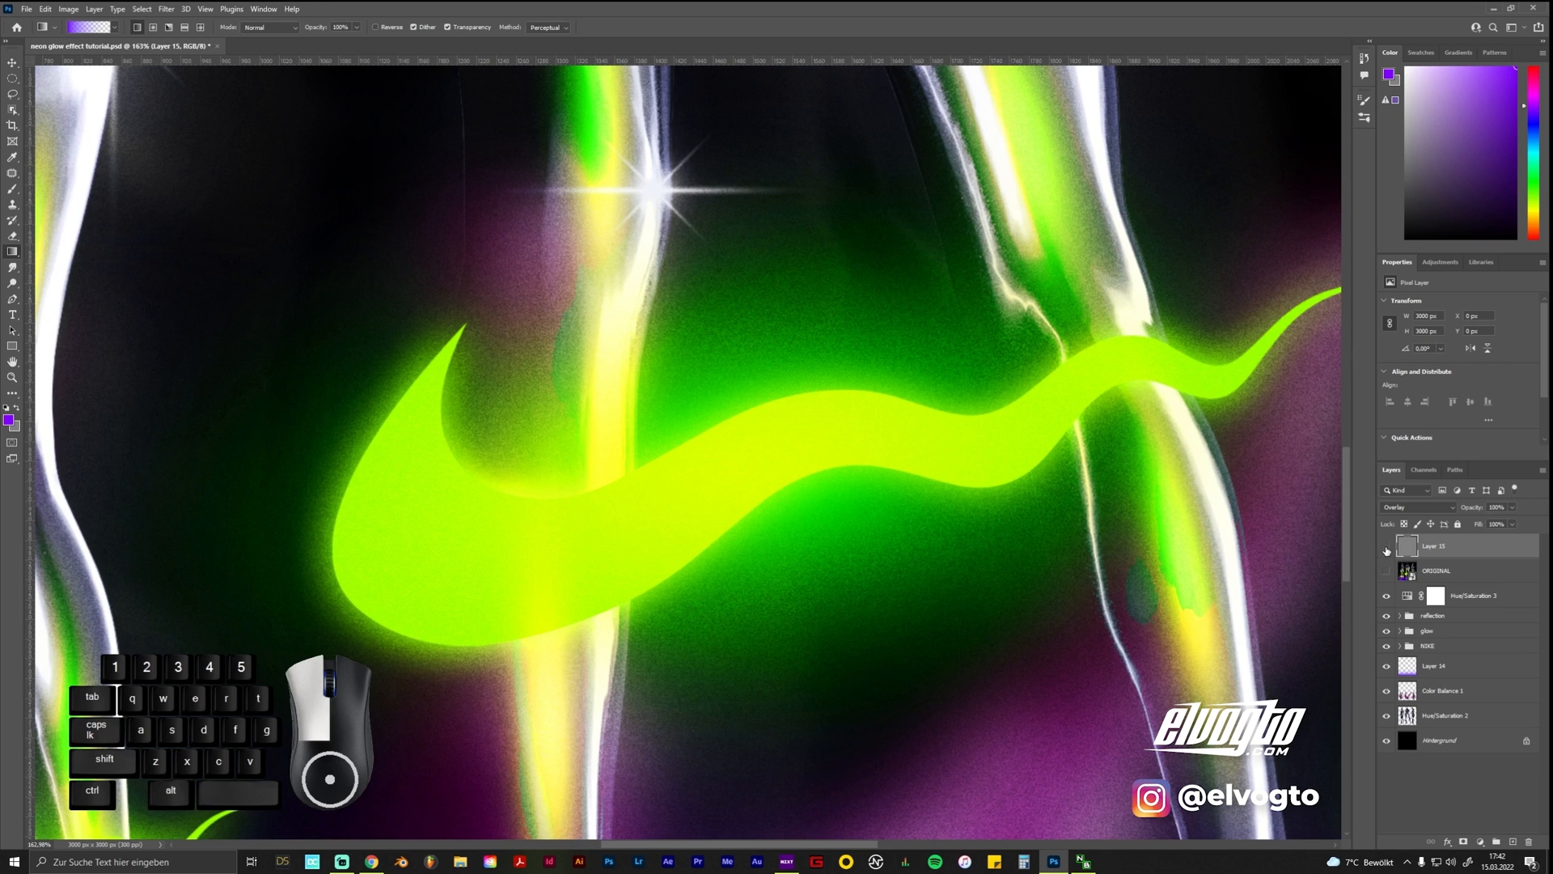
pyautogui.click(1386, 570)
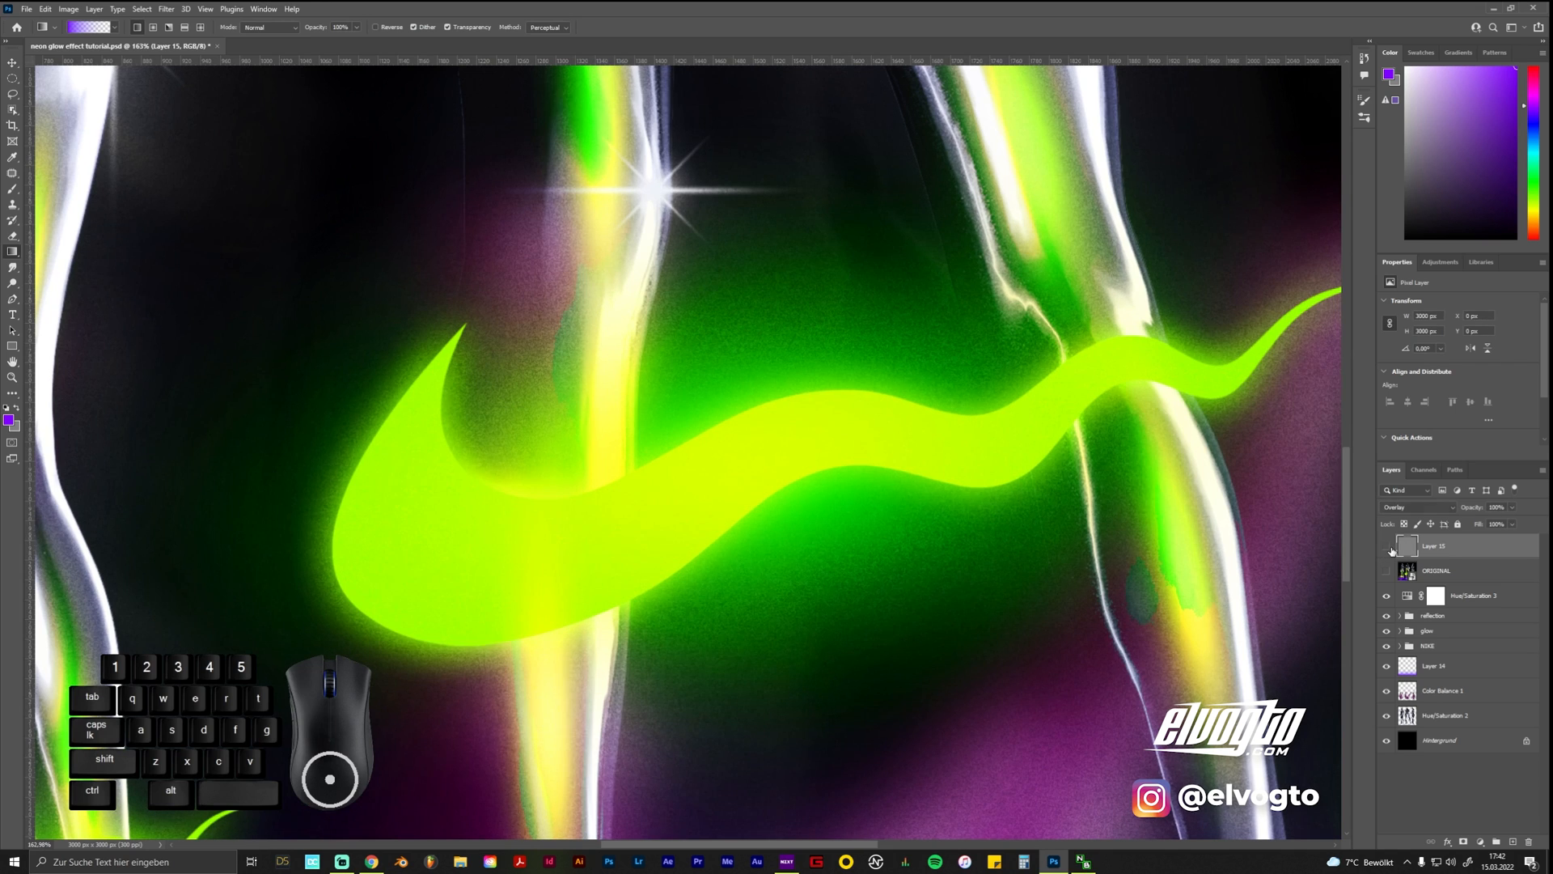
pyautogui.click(1386, 547)
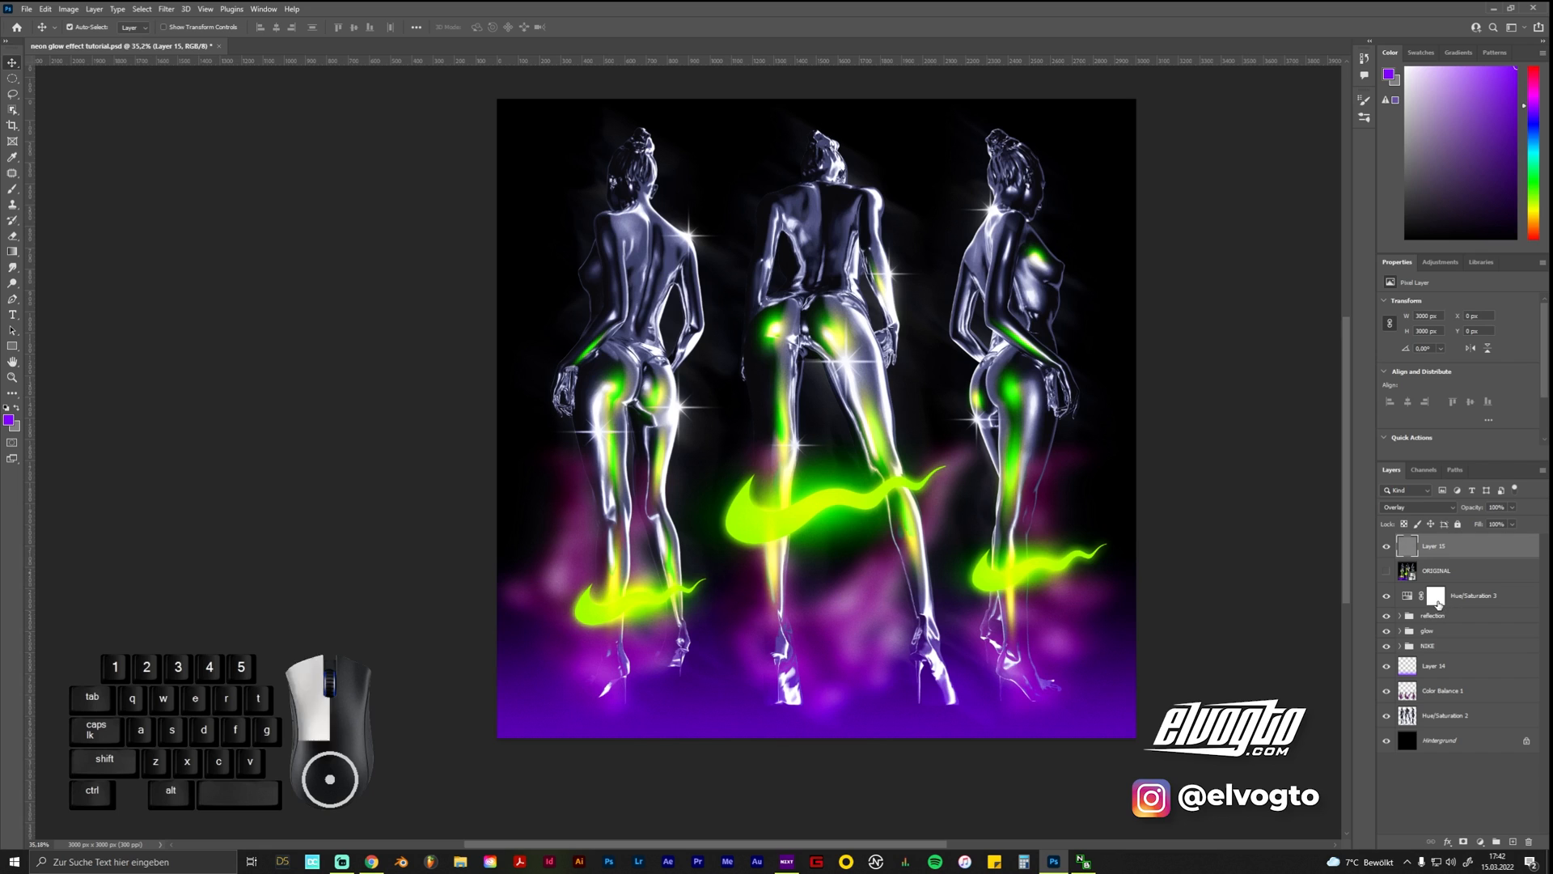
# Paint out the figures on the Hue/Saturation 3 mask with a large soft black brush
pyautogui.click(1434, 596)
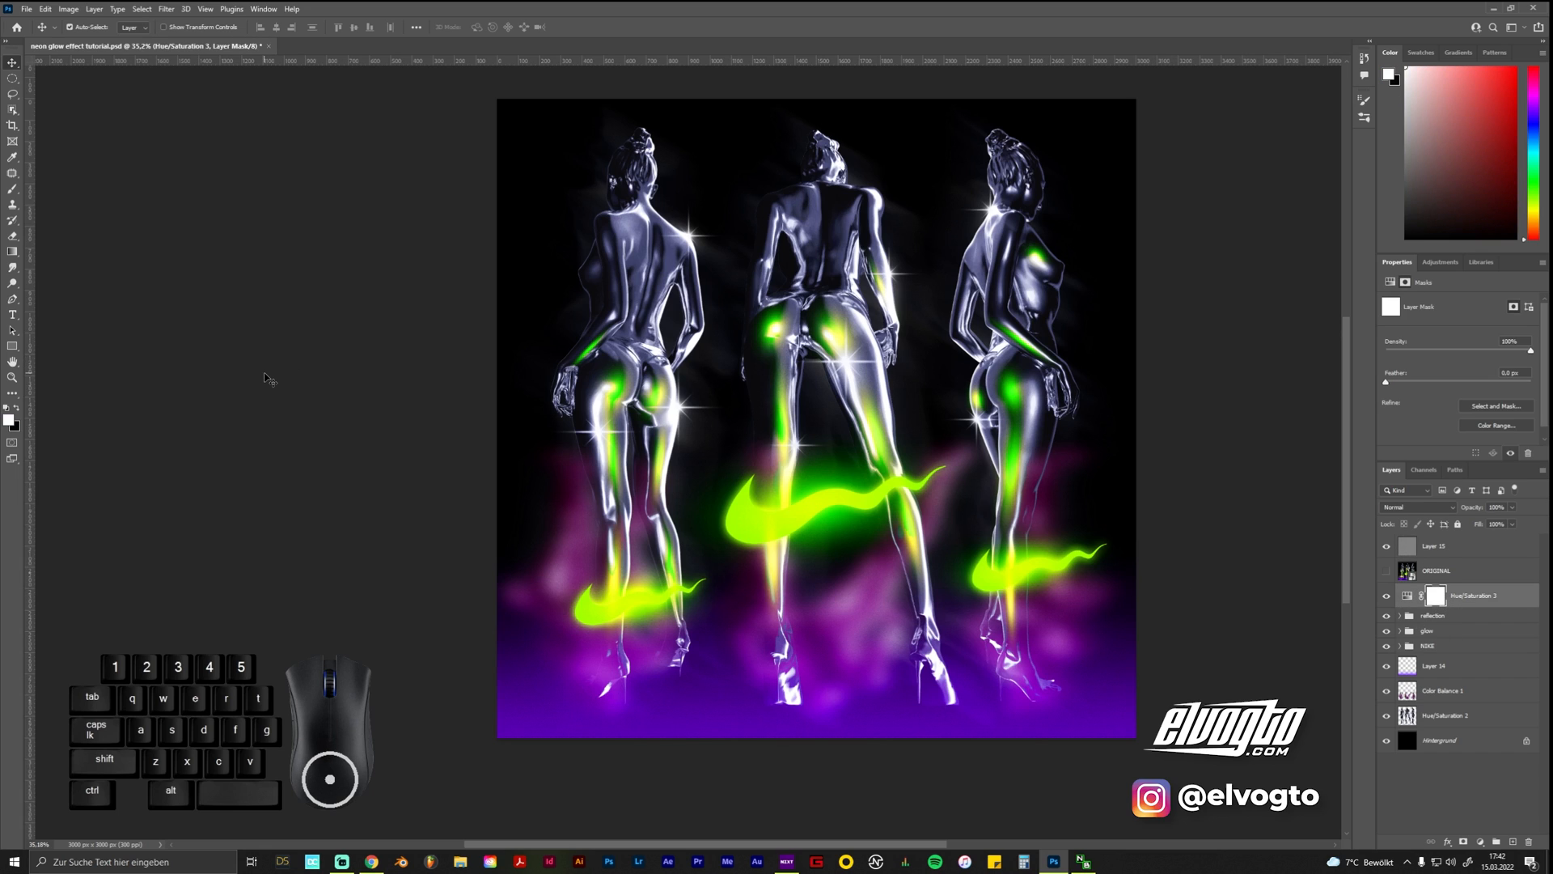
pyautogui.moveTo(146, 261)
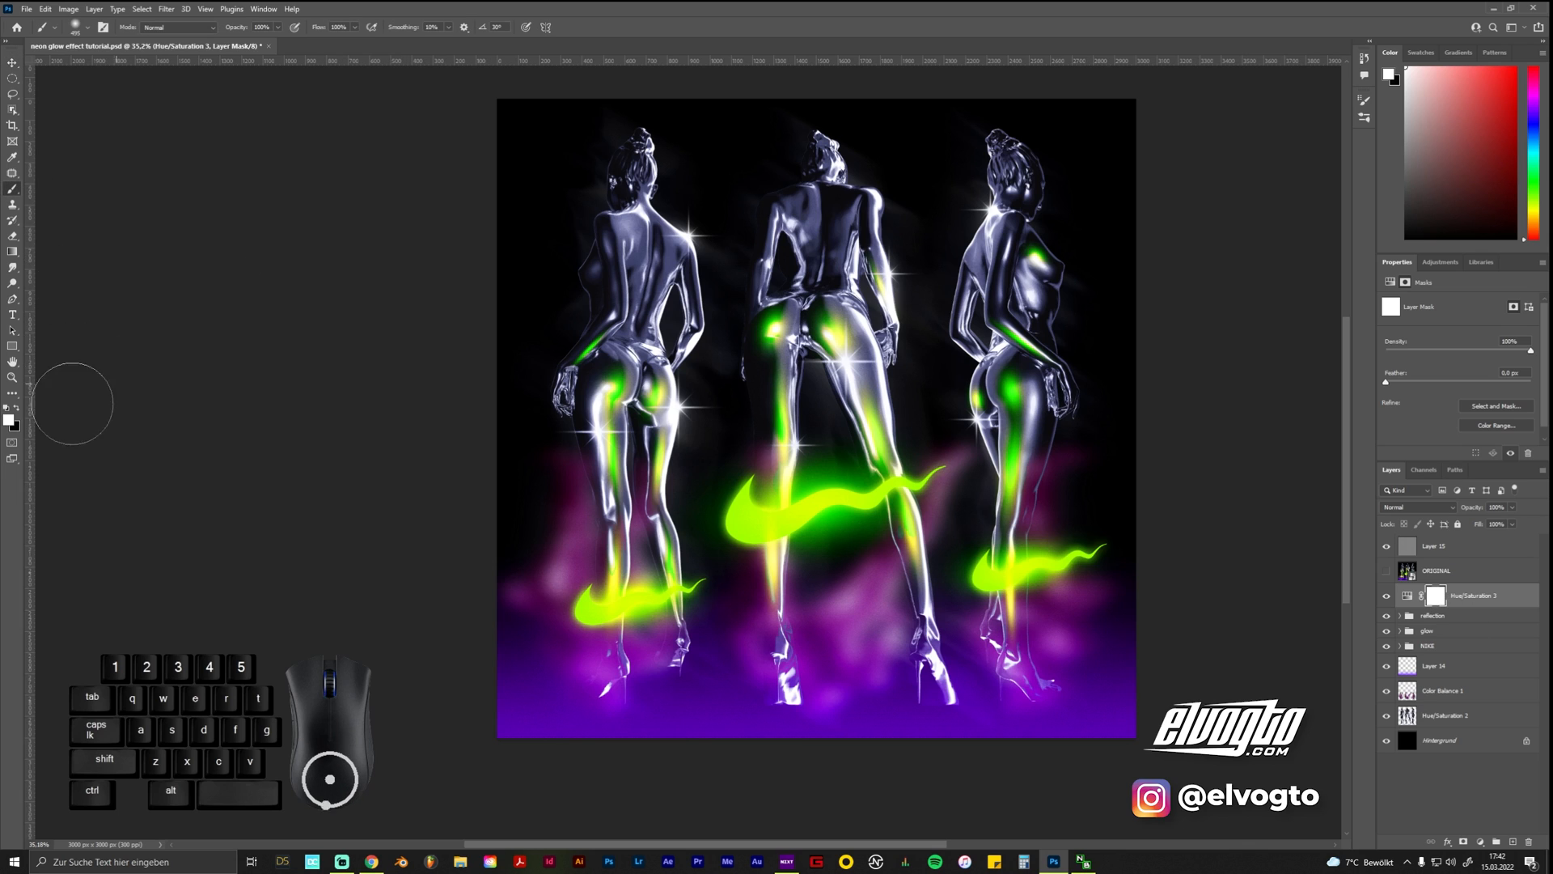
pyautogui.click(92, 27)
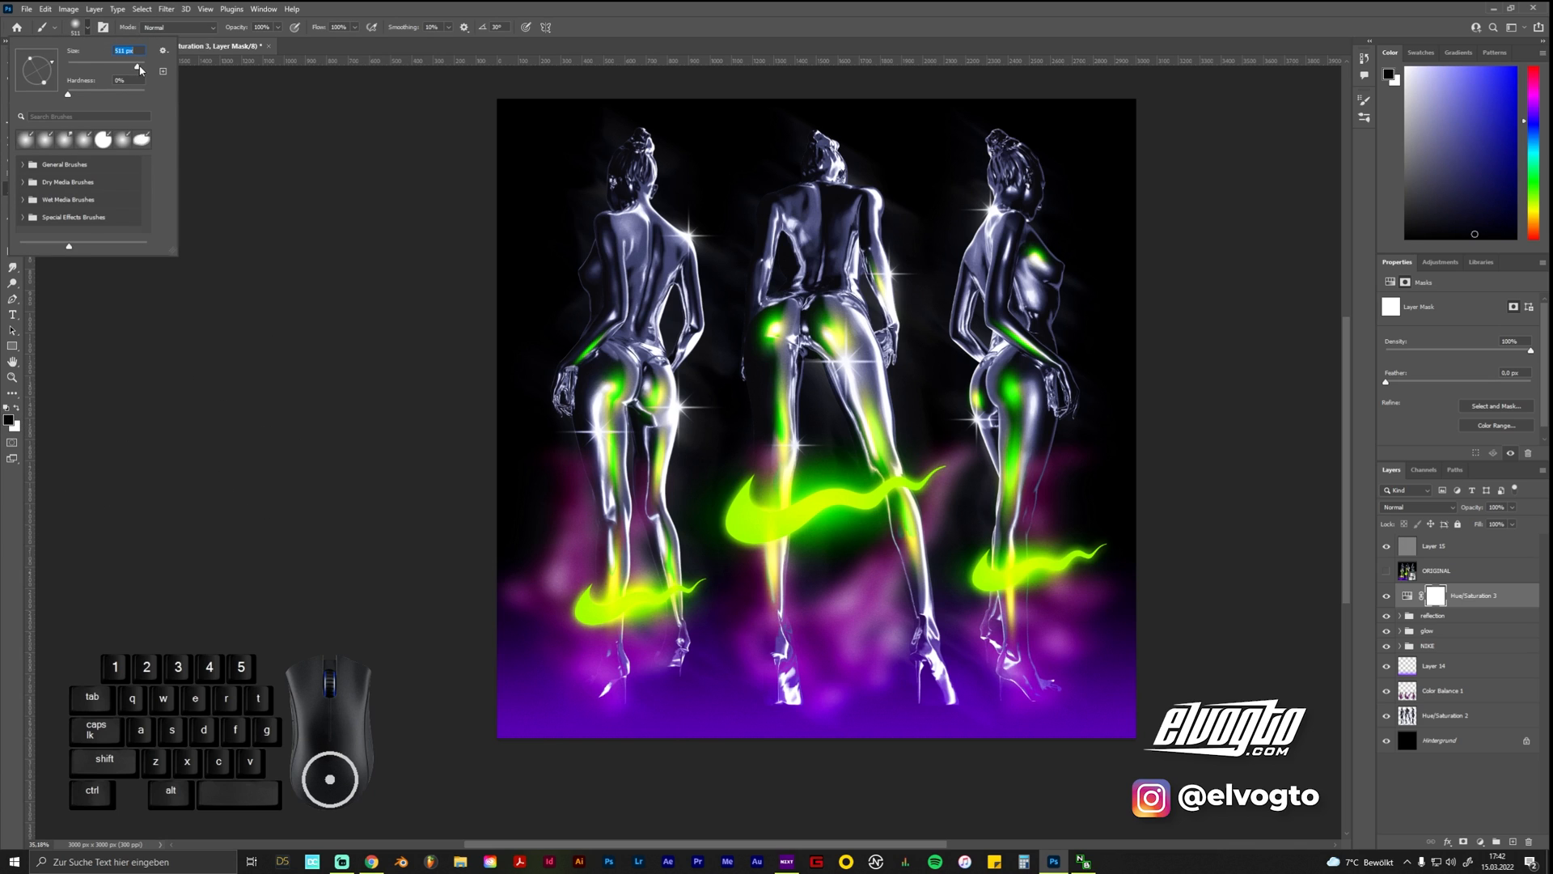
pyautogui.click(614, 386)
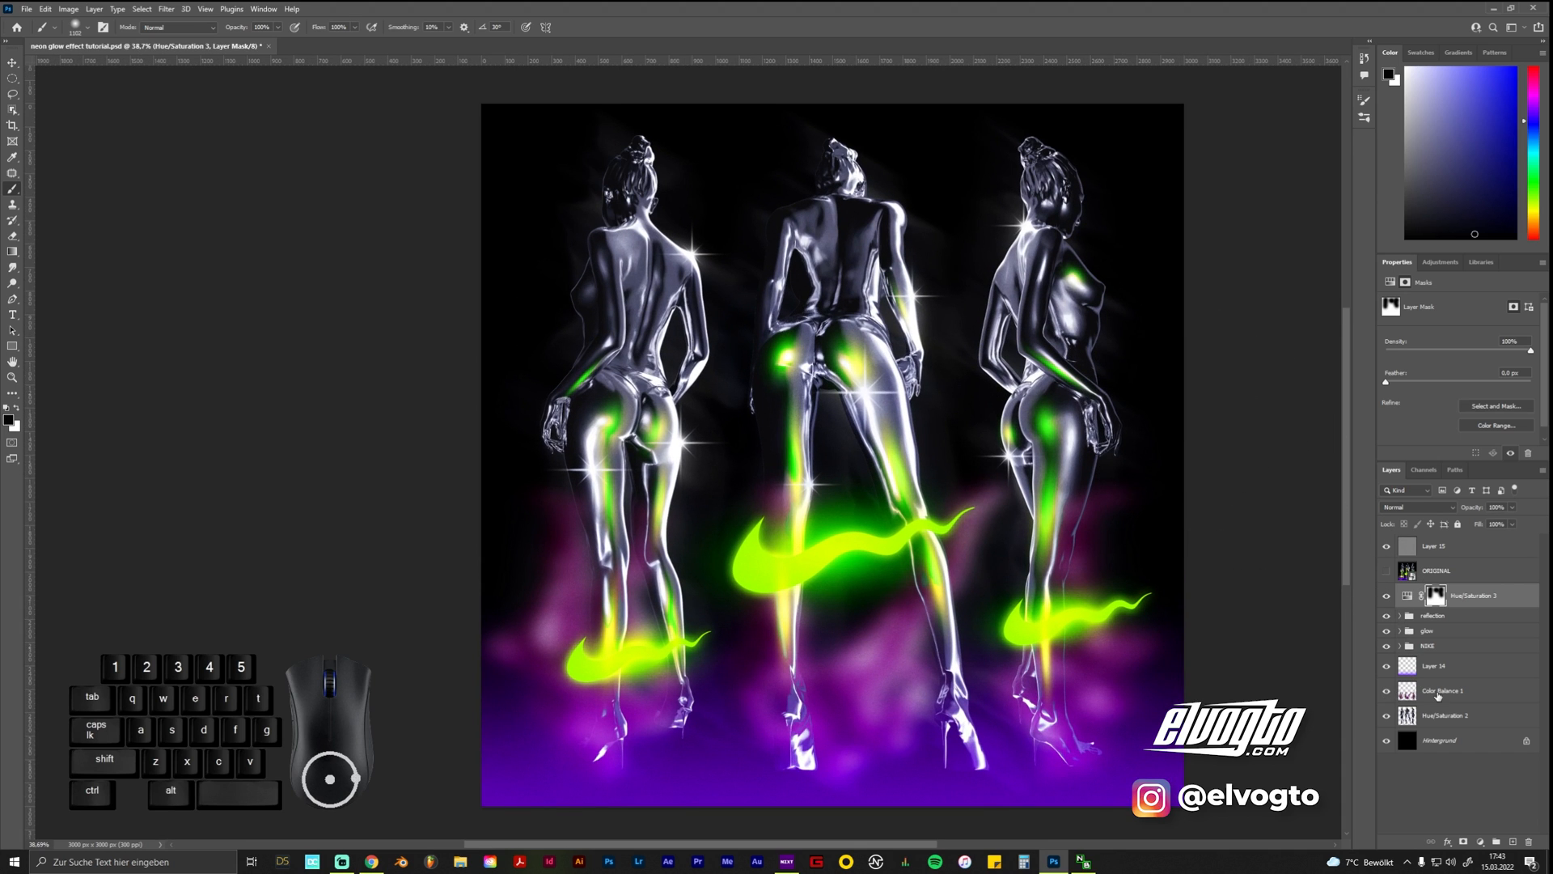
pyautogui.click(1443, 690)
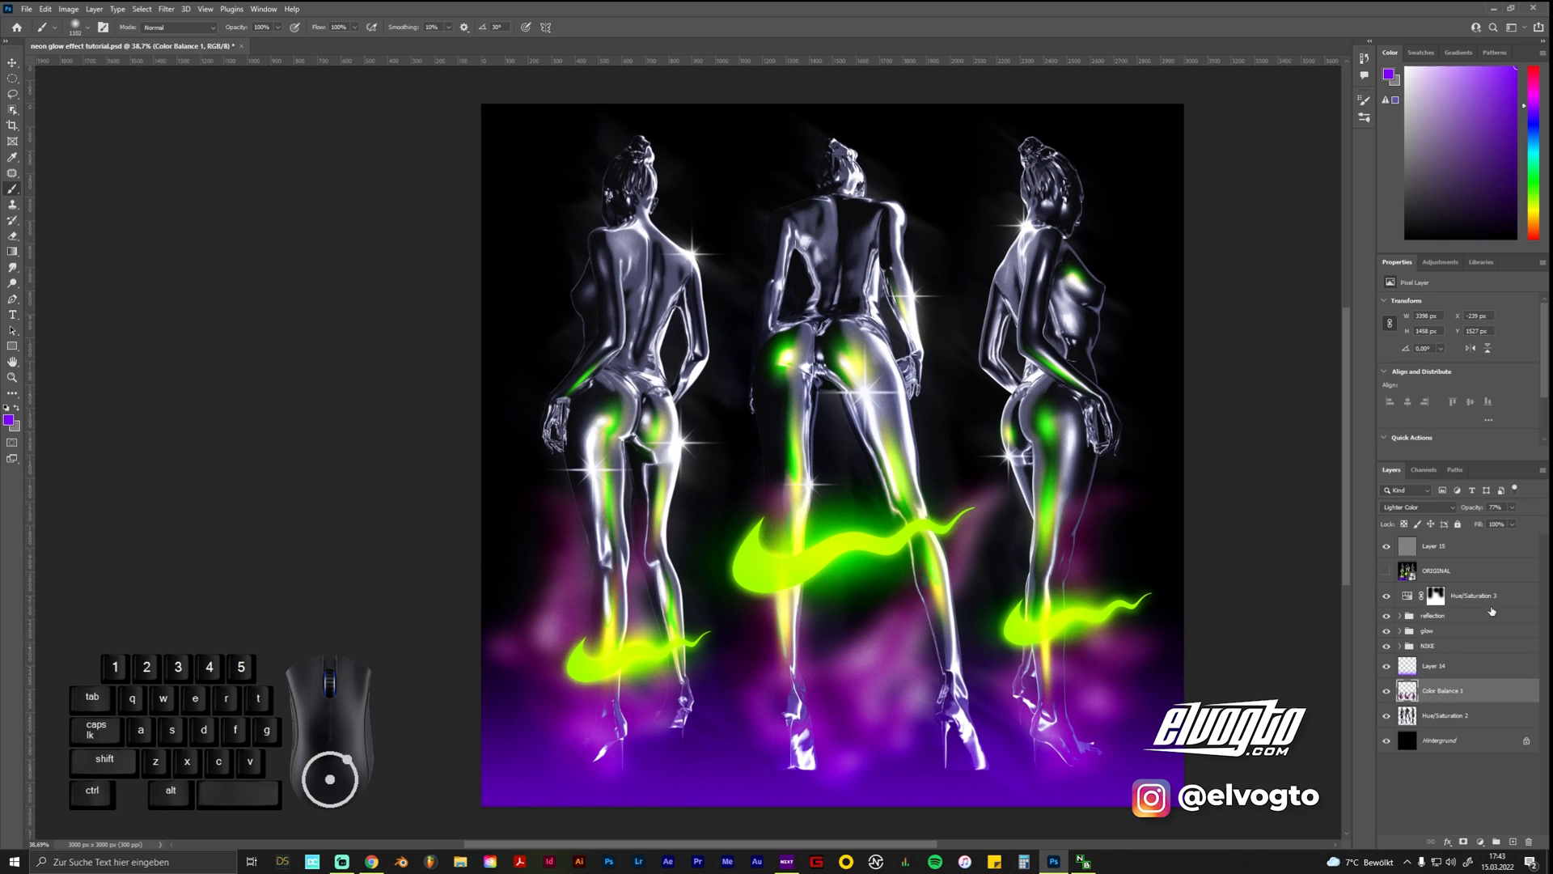
# Group Color Balance 1 through Hue/Saturation 3 and toggle the group's visibility to compare
pyautogui.click(1471, 594)
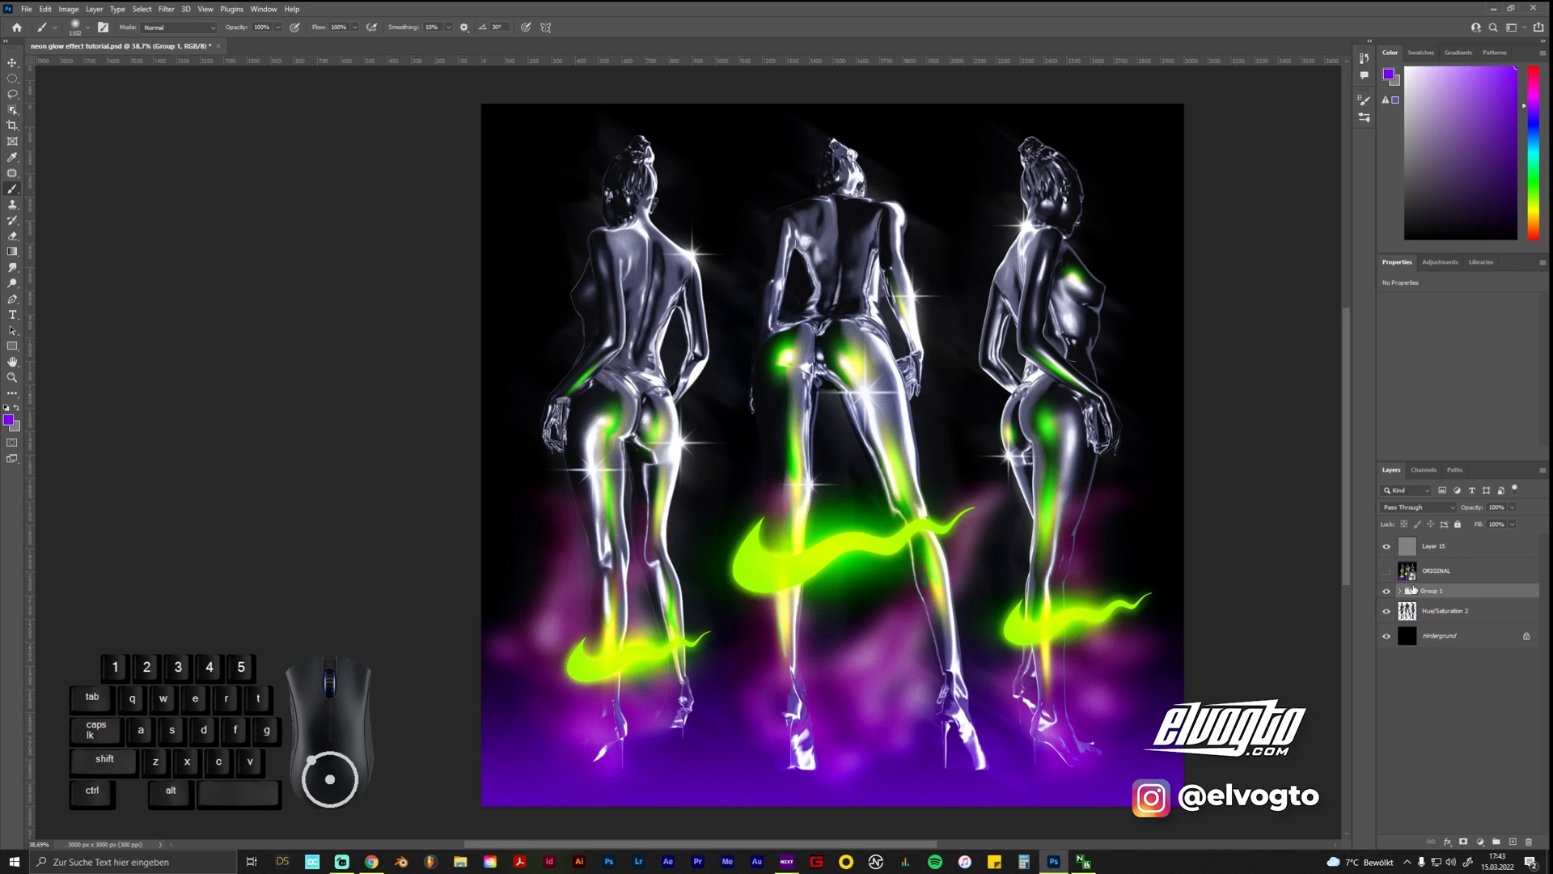
pyautogui.click(1387, 590)
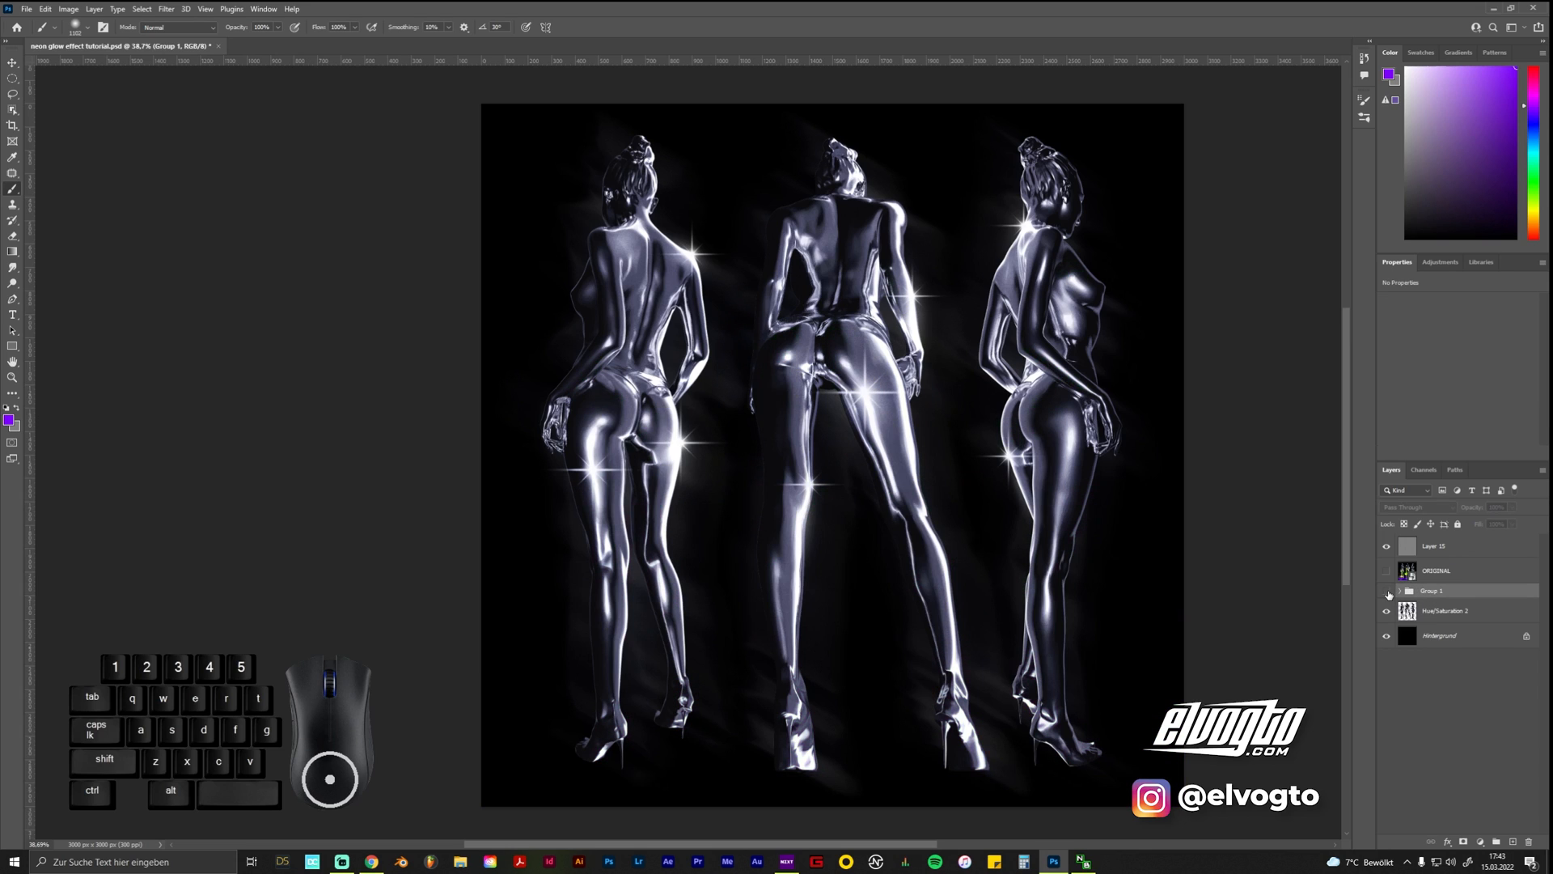
pyautogui.click(1386, 593)
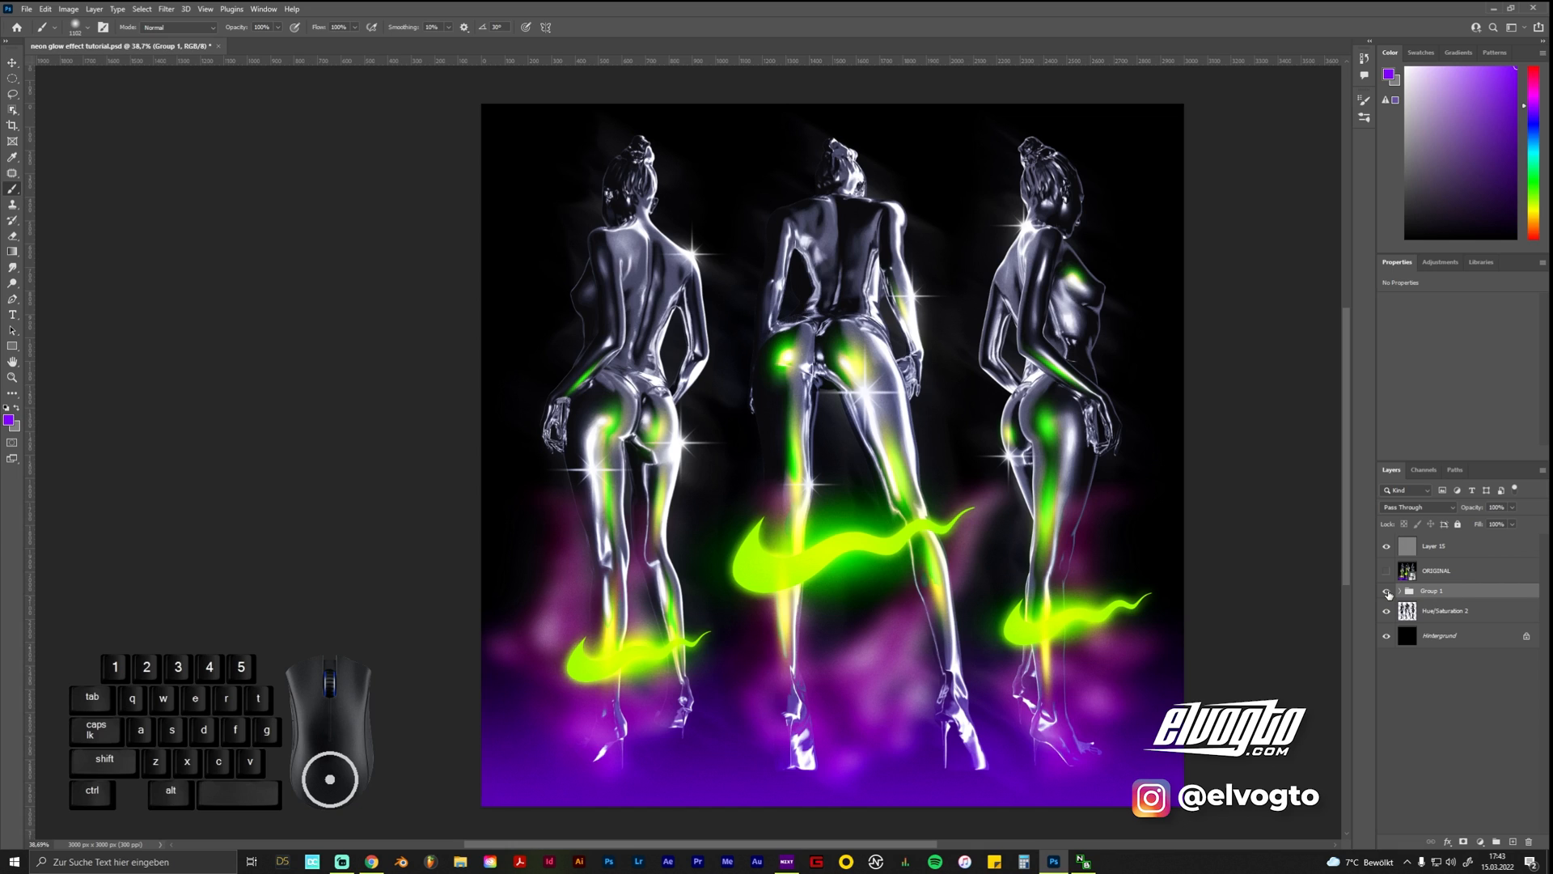
pyautogui.click(1386, 591)
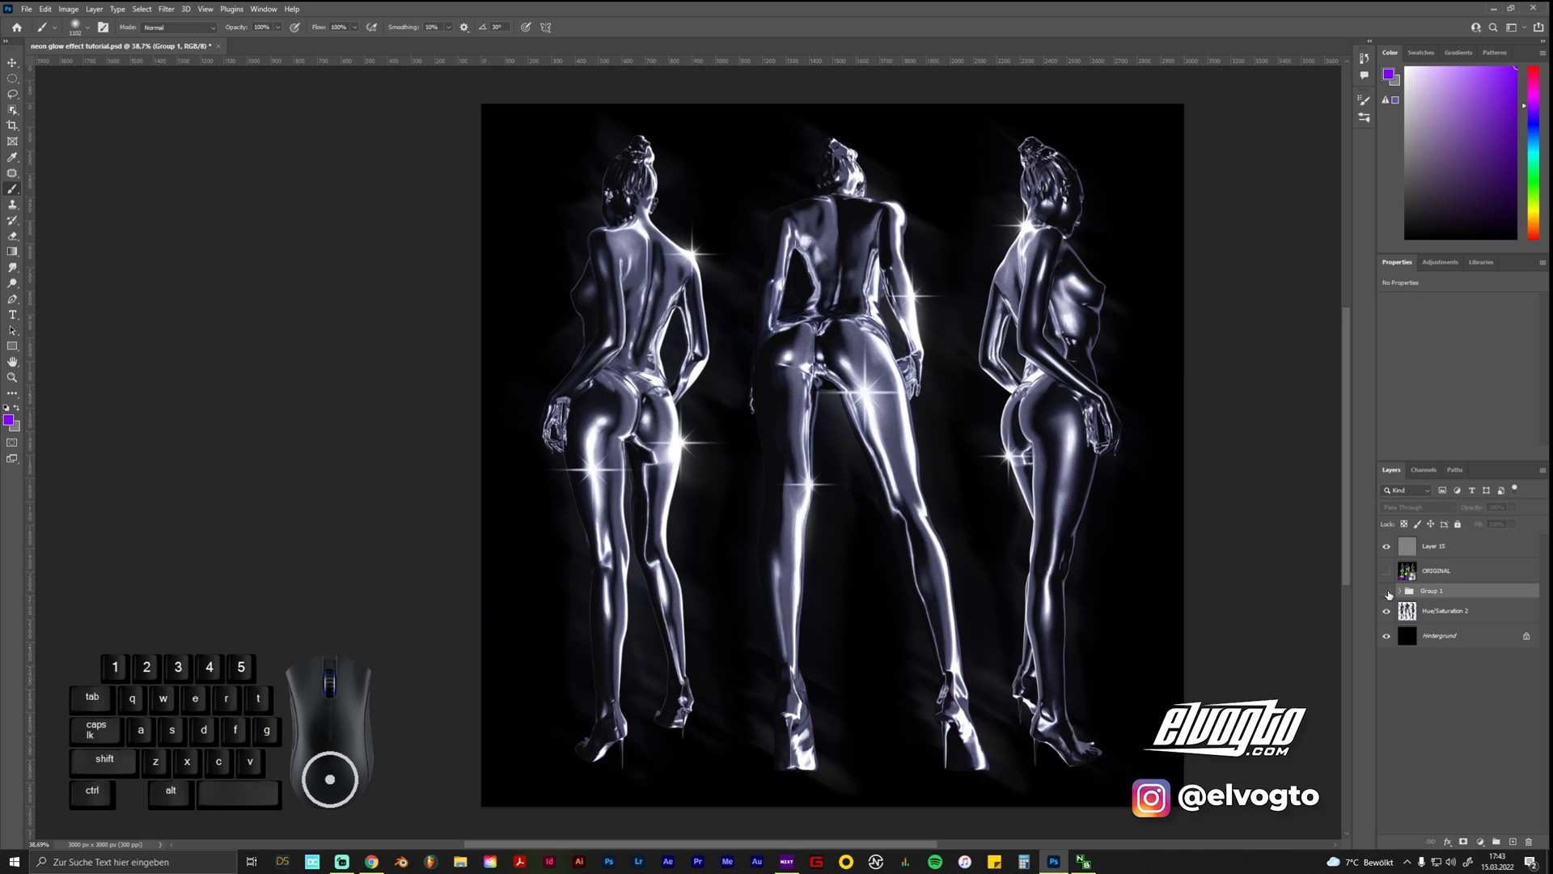